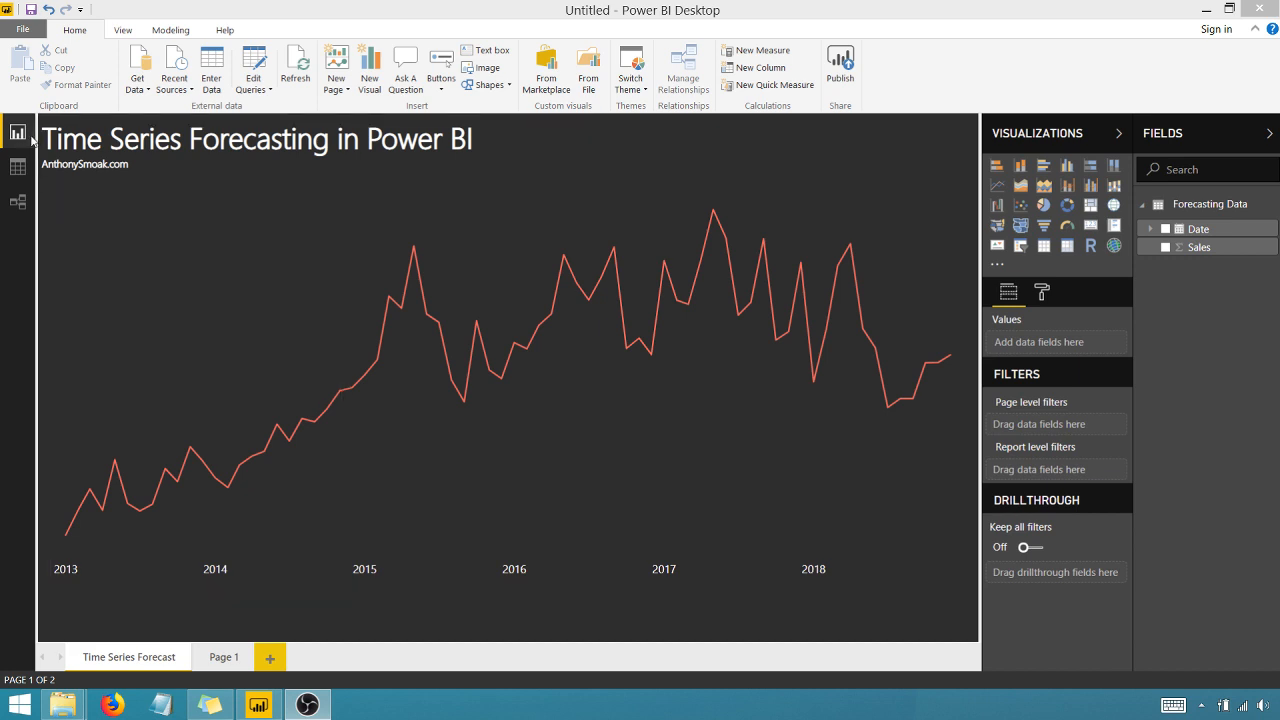
# - Check the monthly sales data, then return to the report and select the sales chart
pyautogui.click(18, 167)
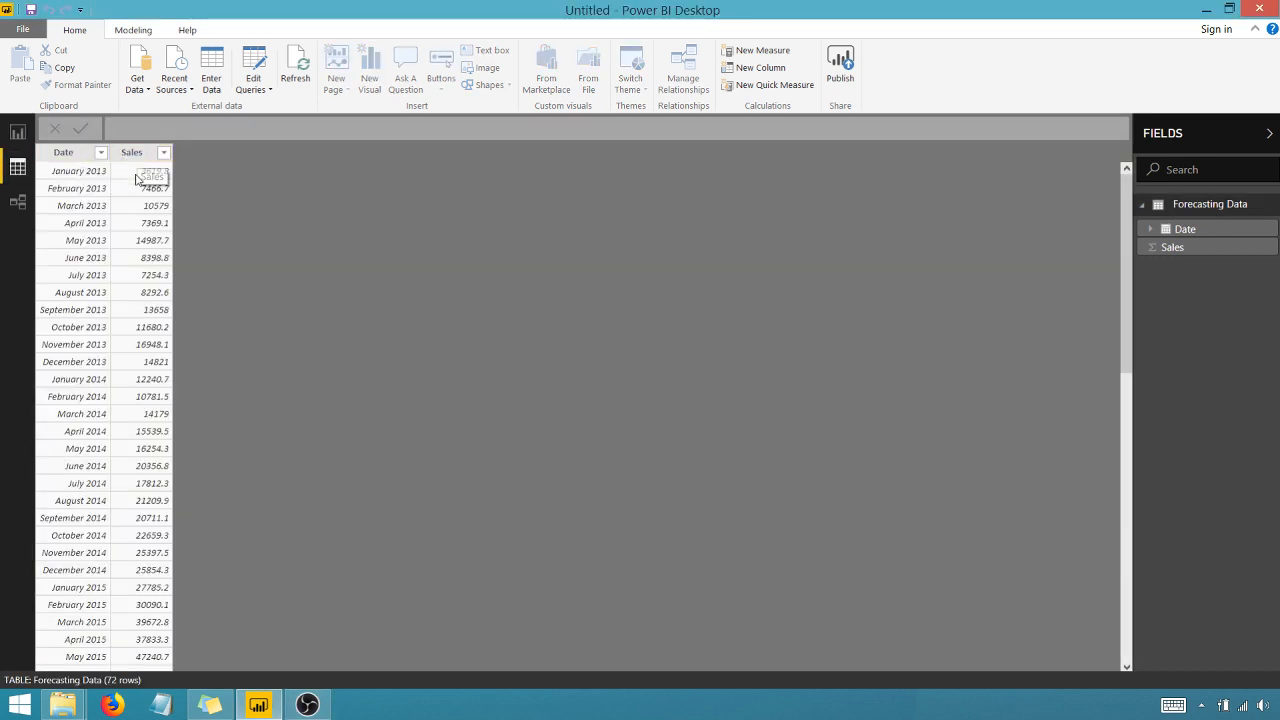
pyautogui.click(18, 133)
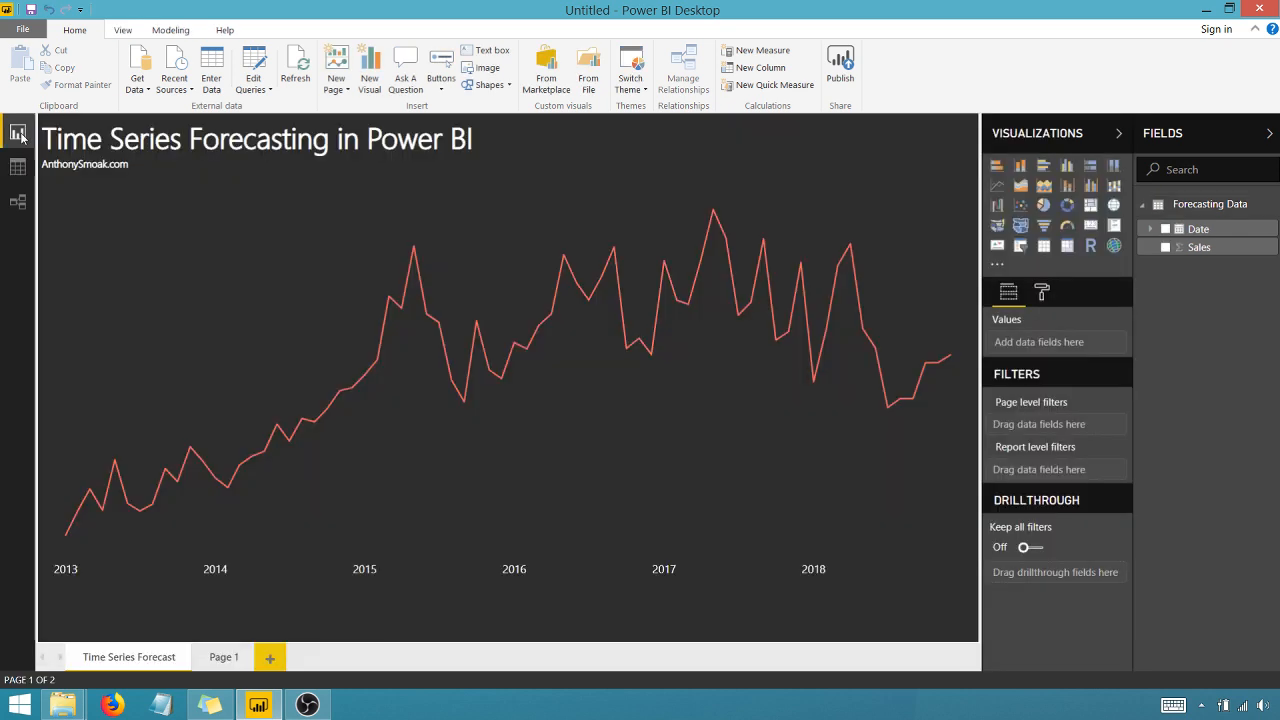
pyautogui.click(295, 193)
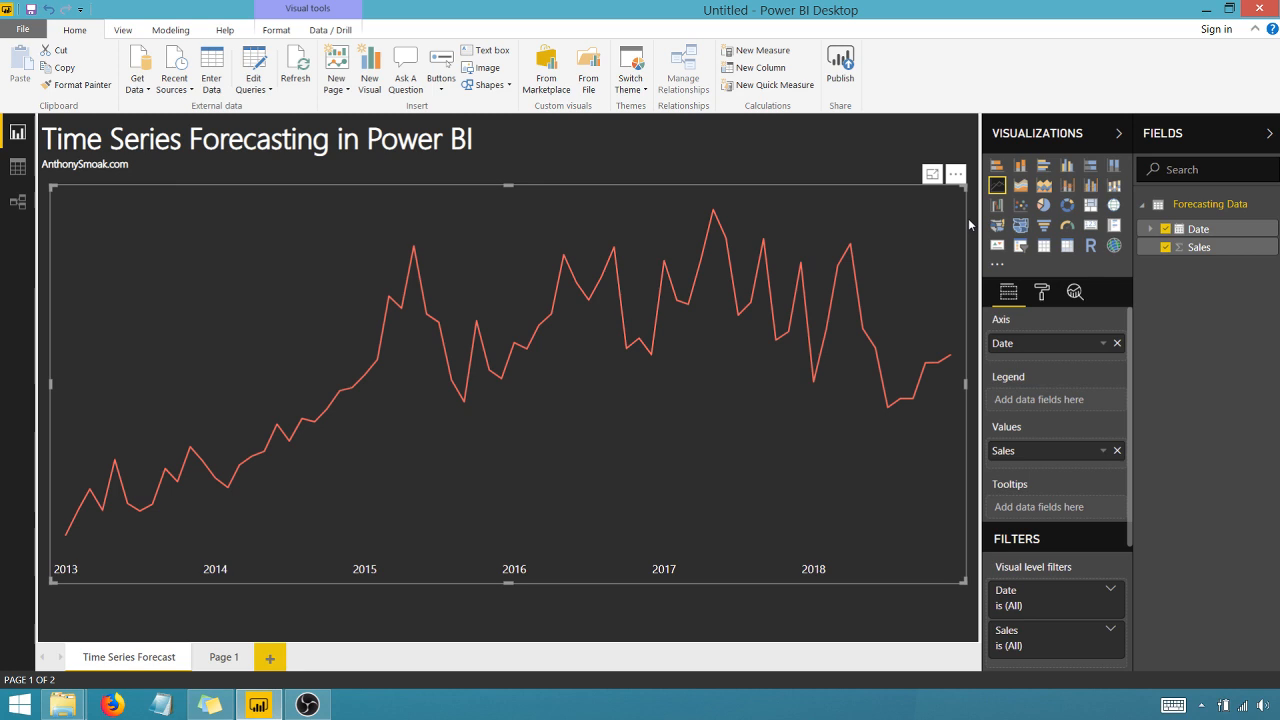
pyautogui.moveTo(997, 187)
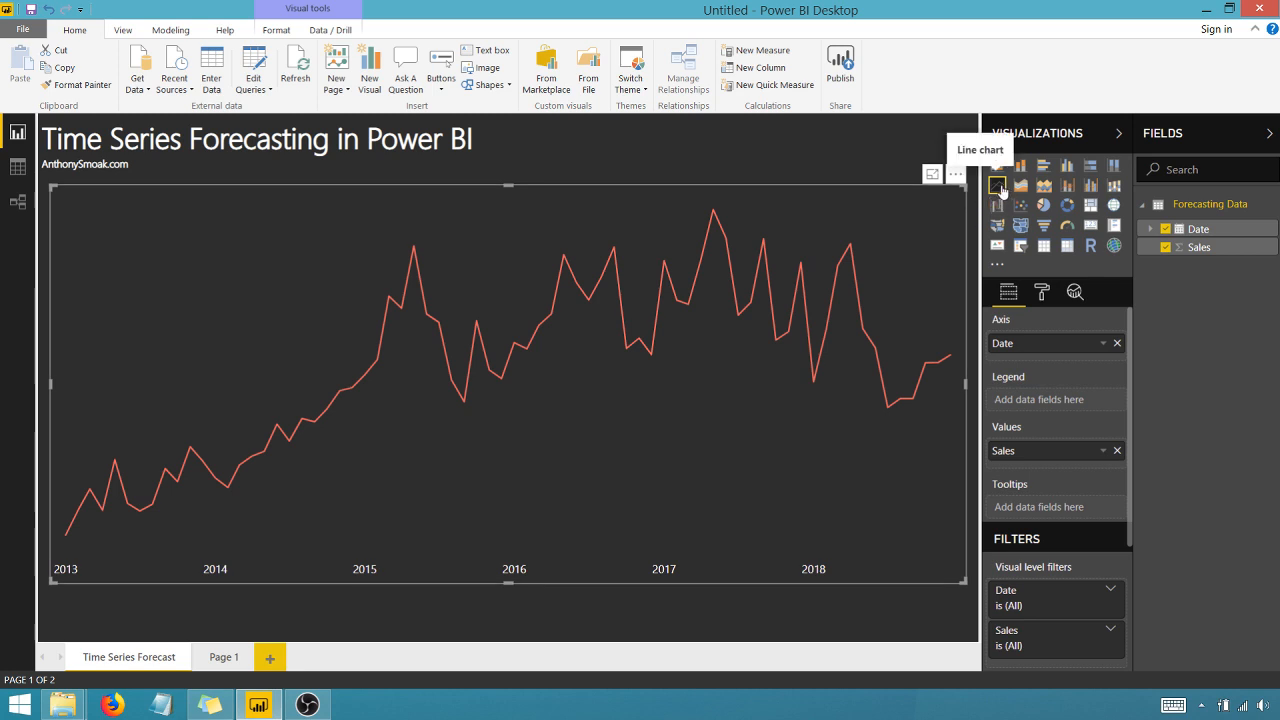
pyautogui.moveTo(1160, 289)
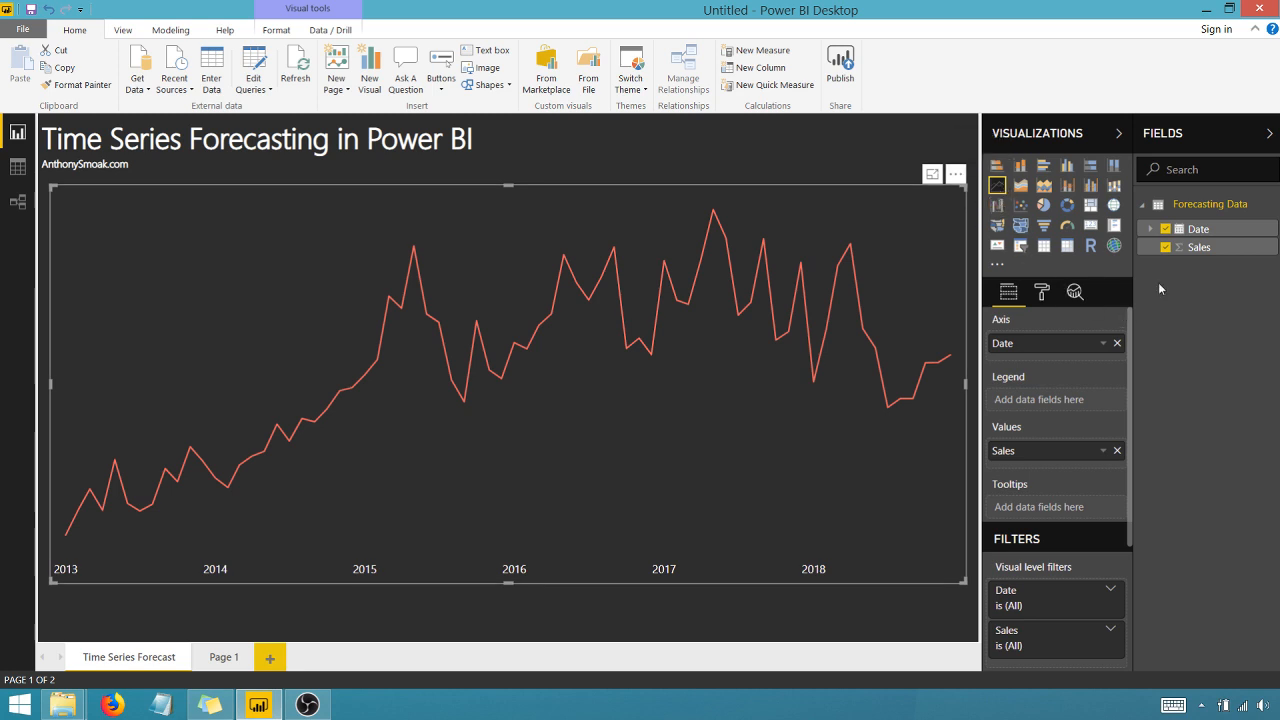
pyautogui.moveTo(1075, 349)
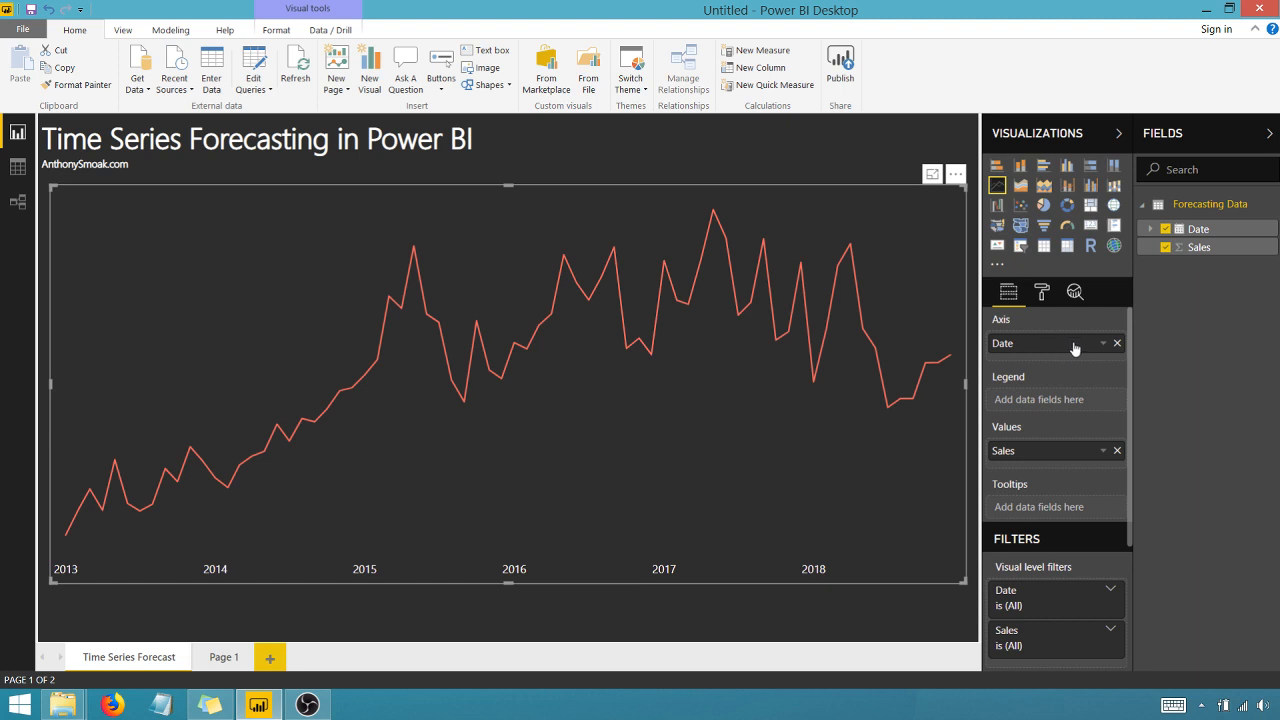
pyautogui.click(1103, 343)
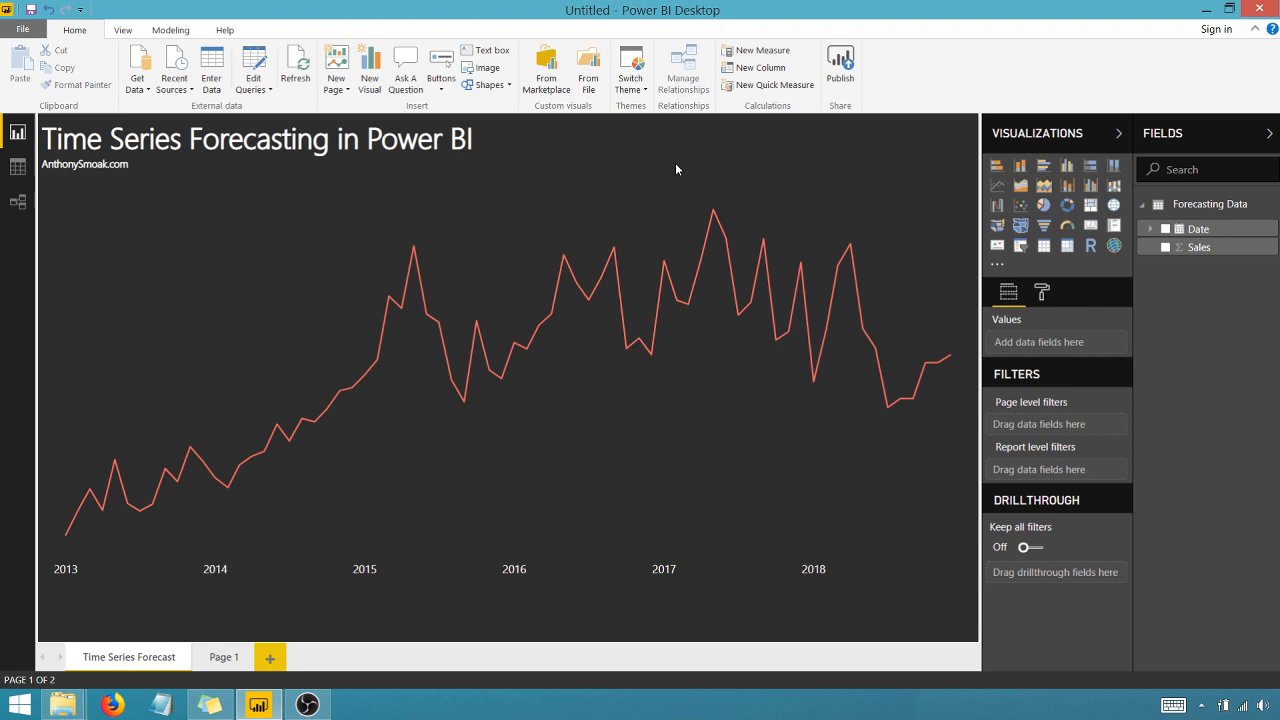
pyautogui.moveTo(656, 204)
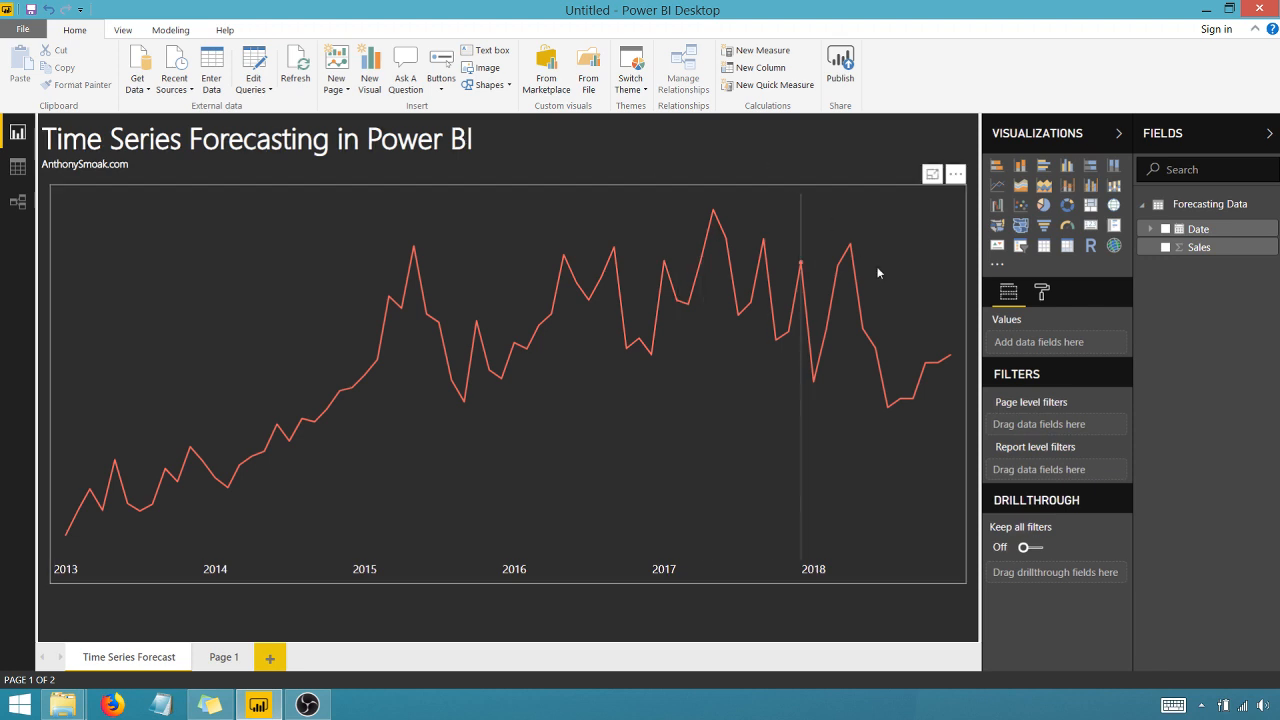
pyautogui.moveTo(945, 479)
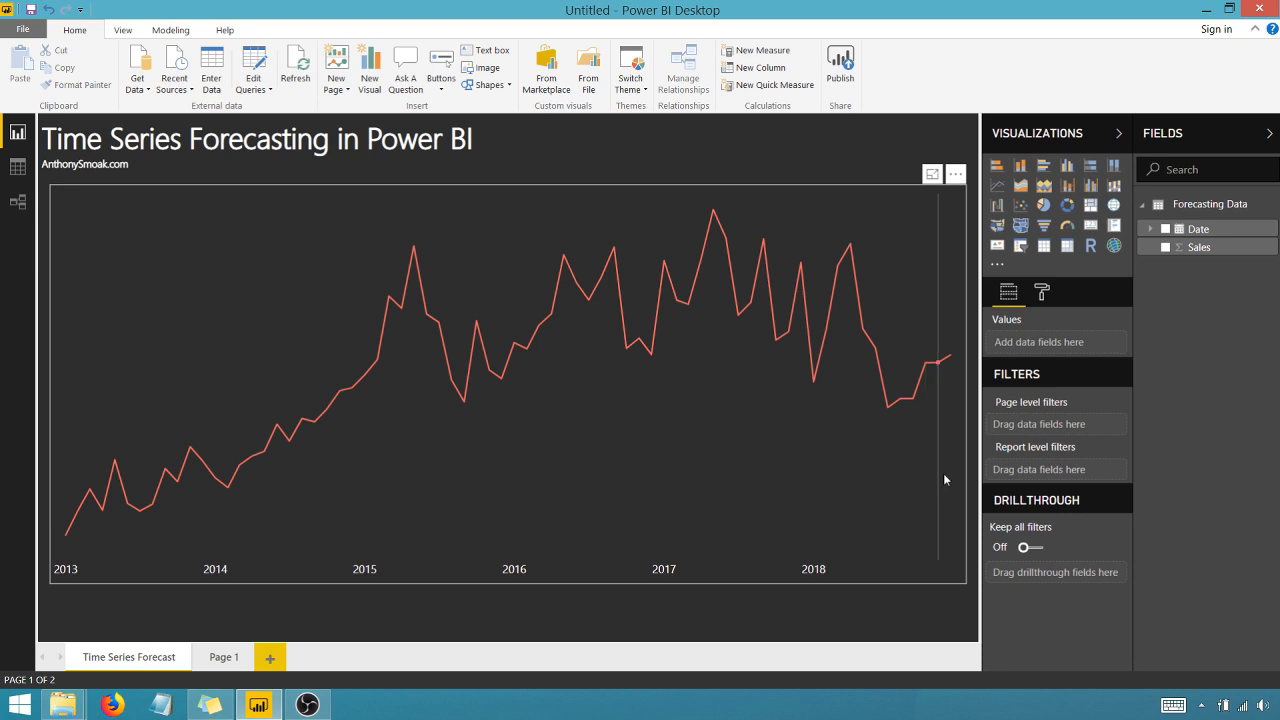
# - Show the sales line chart's Analytics pane with the Forecast section expanded
pyautogui.click(500, 380)
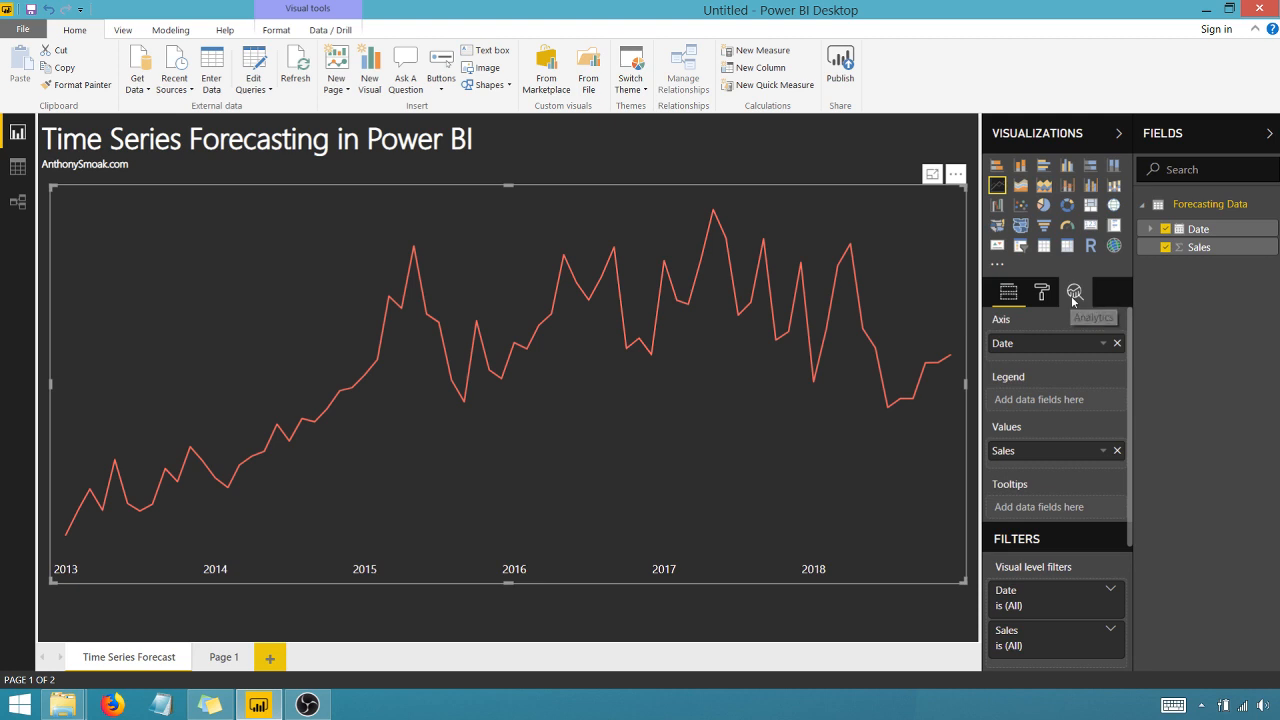
pyautogui.click(1075, 291)
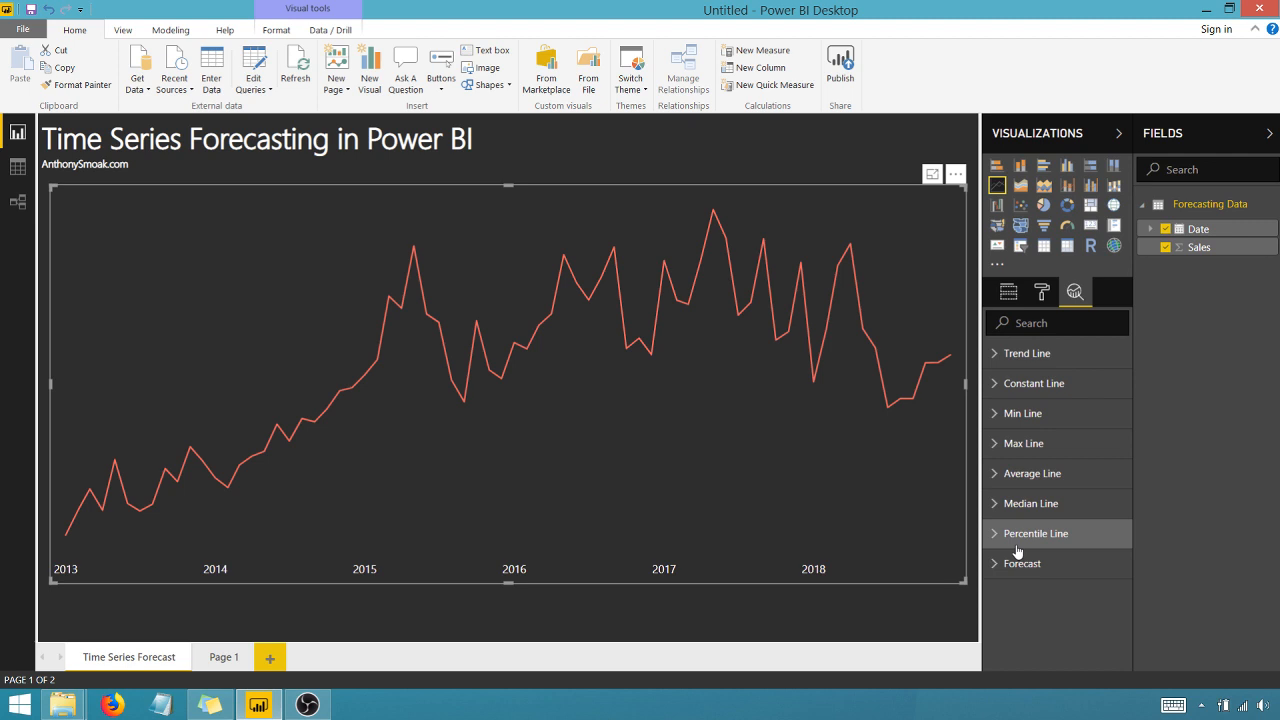
pyautogui.moveTo(1020, 563)
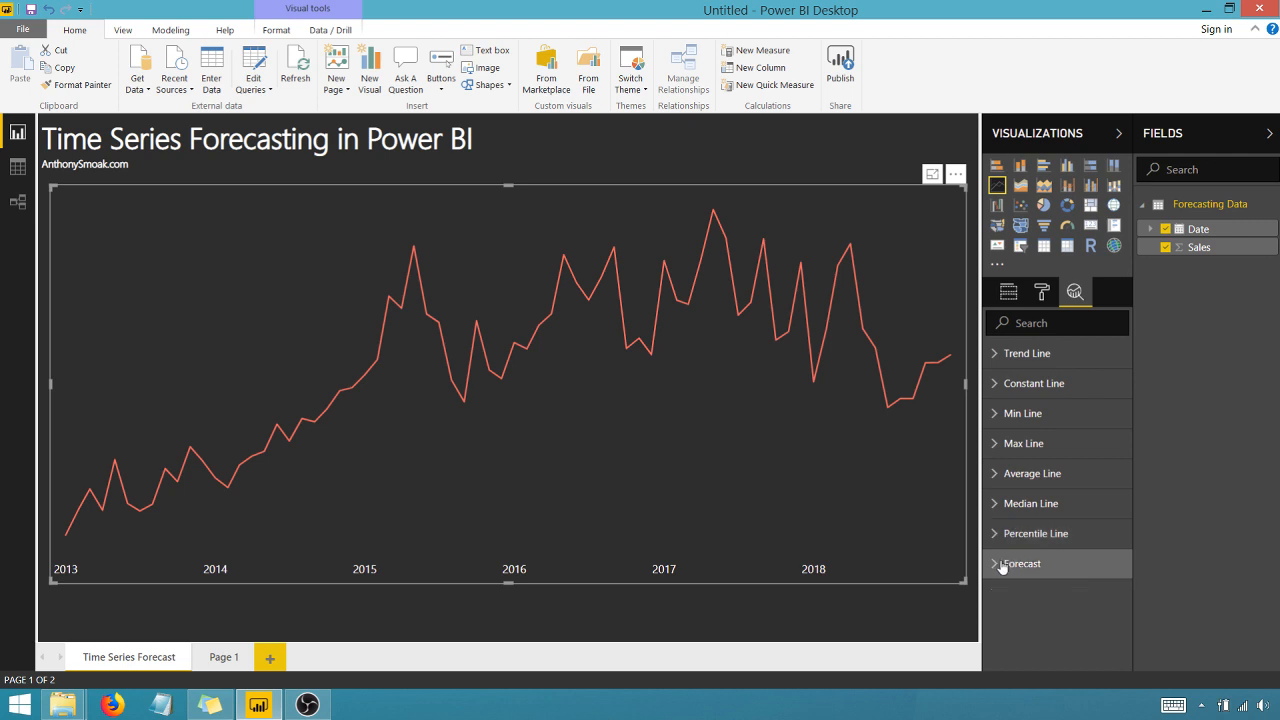
pyautogui.click(1020, 563)
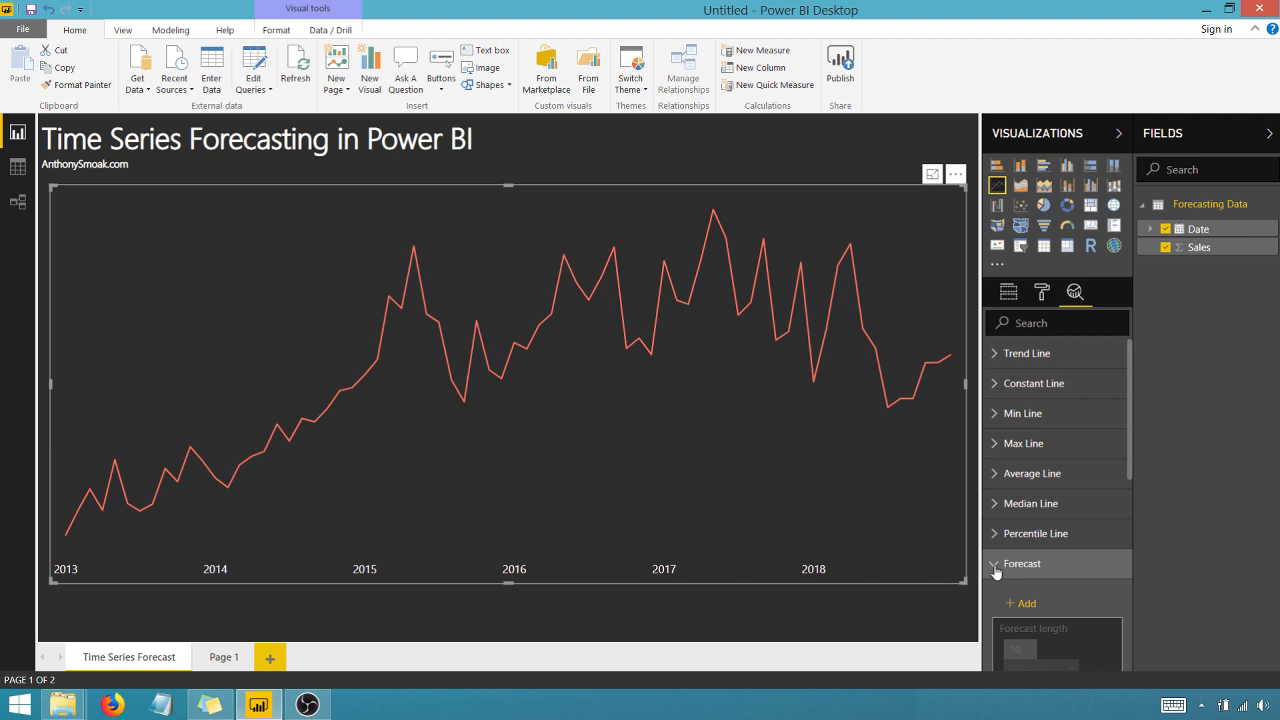
pyautogui.click(1022, 563)
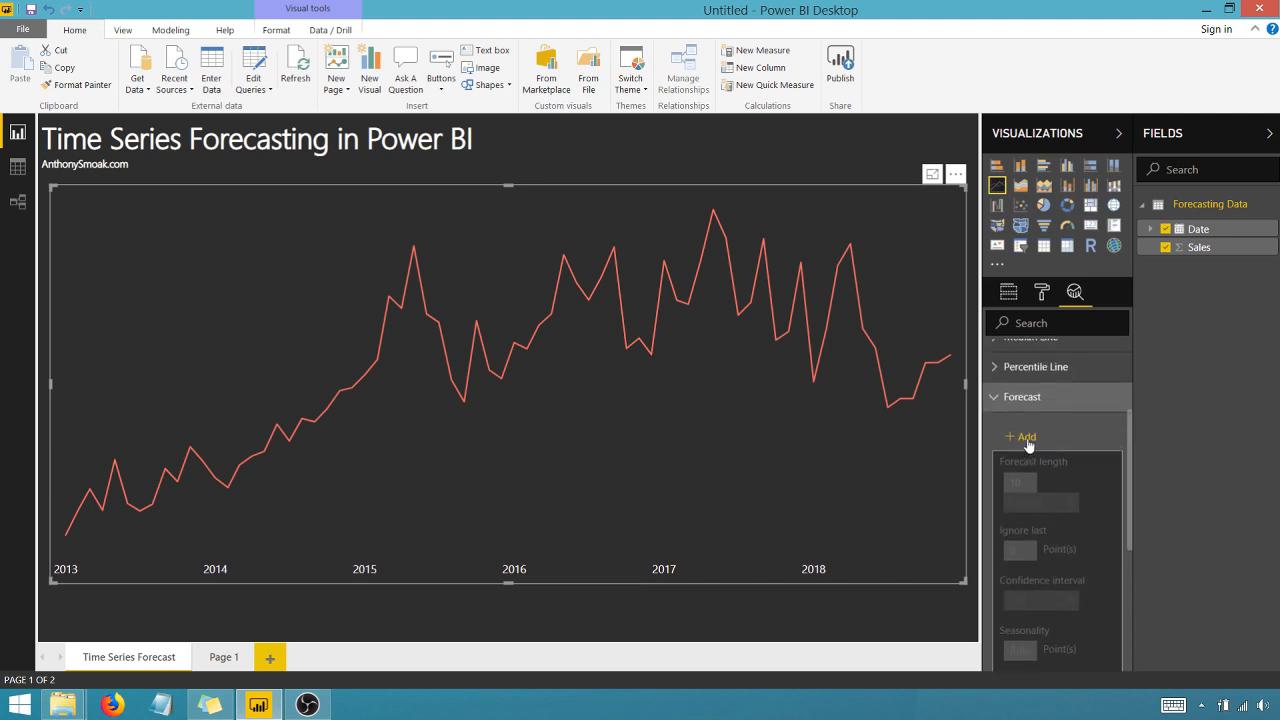
# - Add a forecast to the sales chart in white and start editing its length
pyautogui.click(1026, 437)
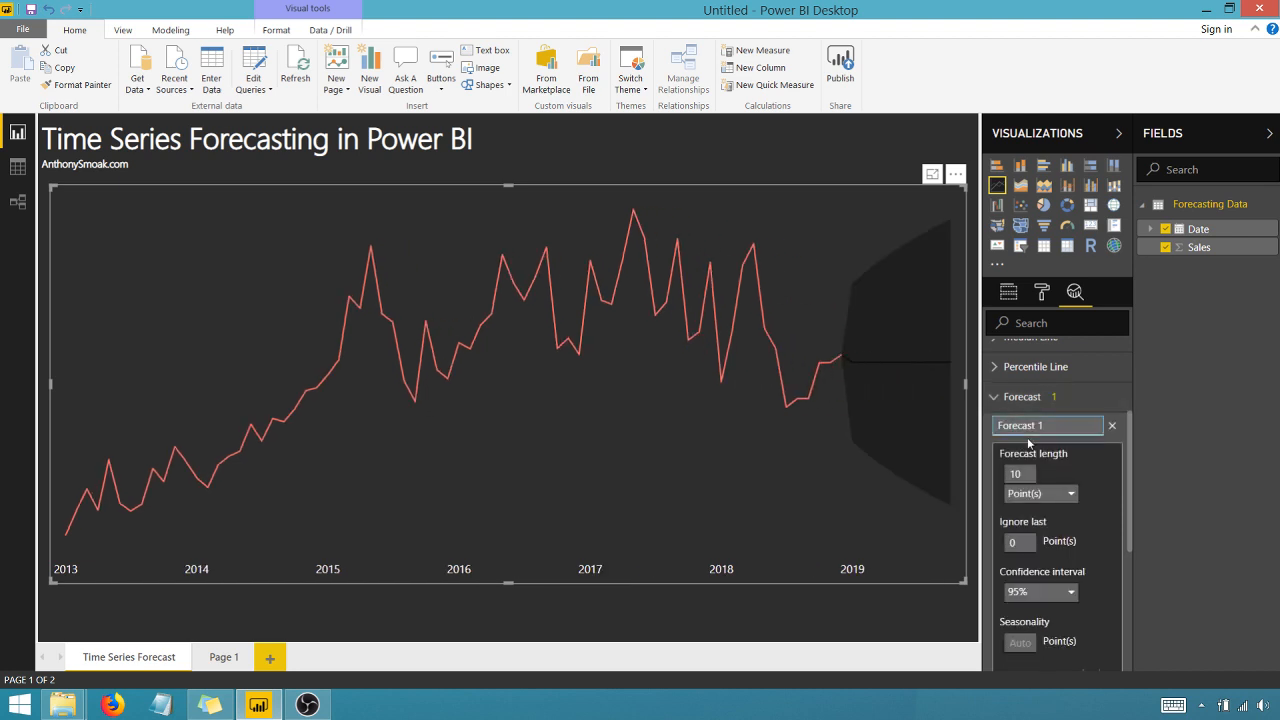
pyautogui.scroll(-3)
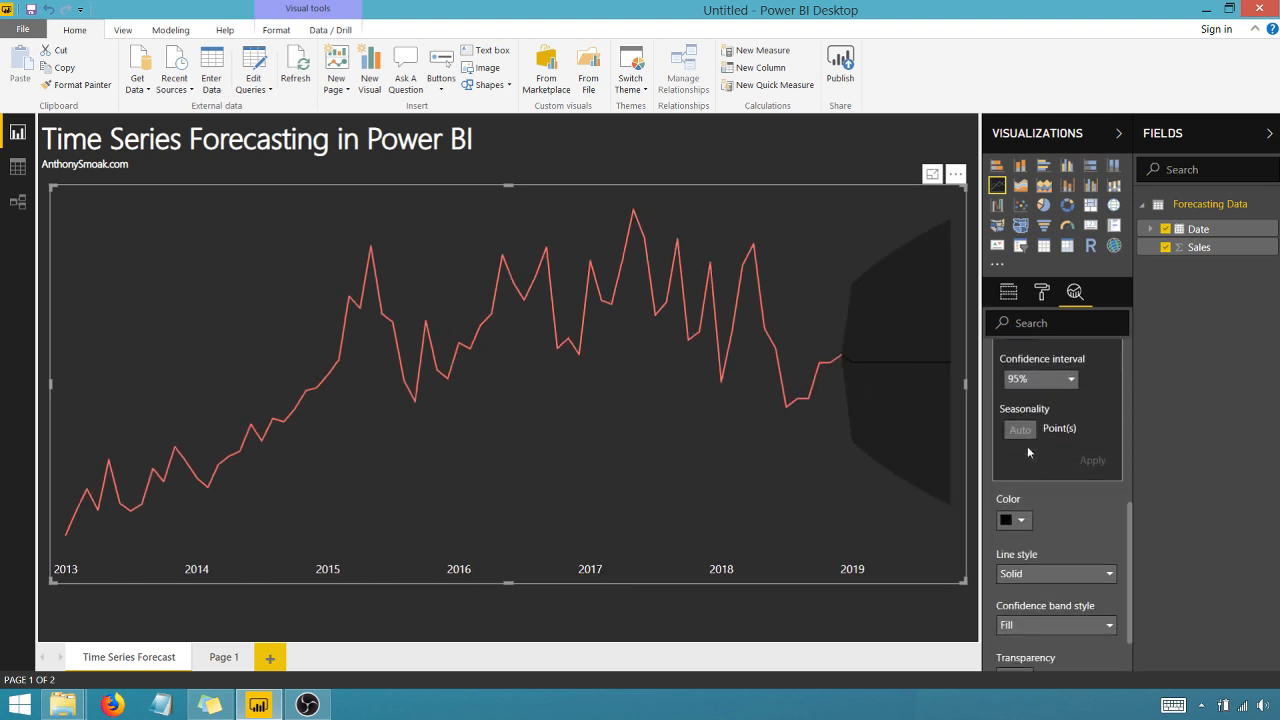
pyautogui.click(1023, 520)
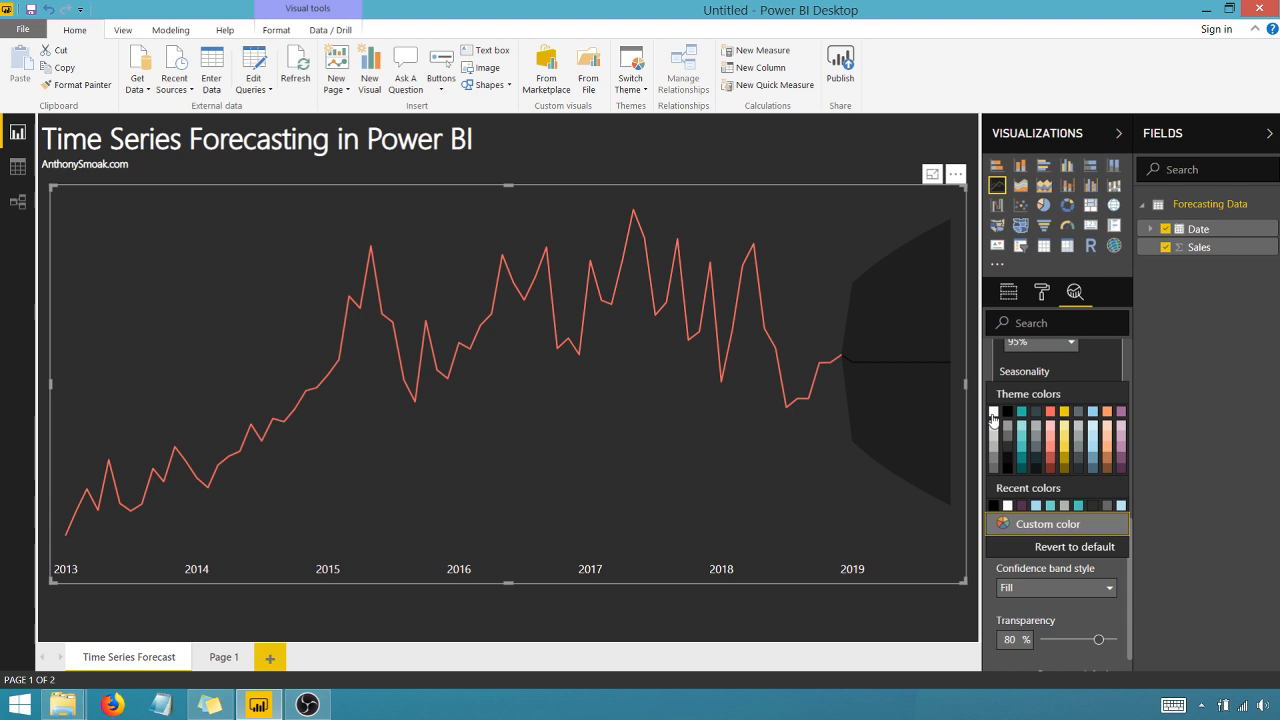
pyautogui.click(993, 412)
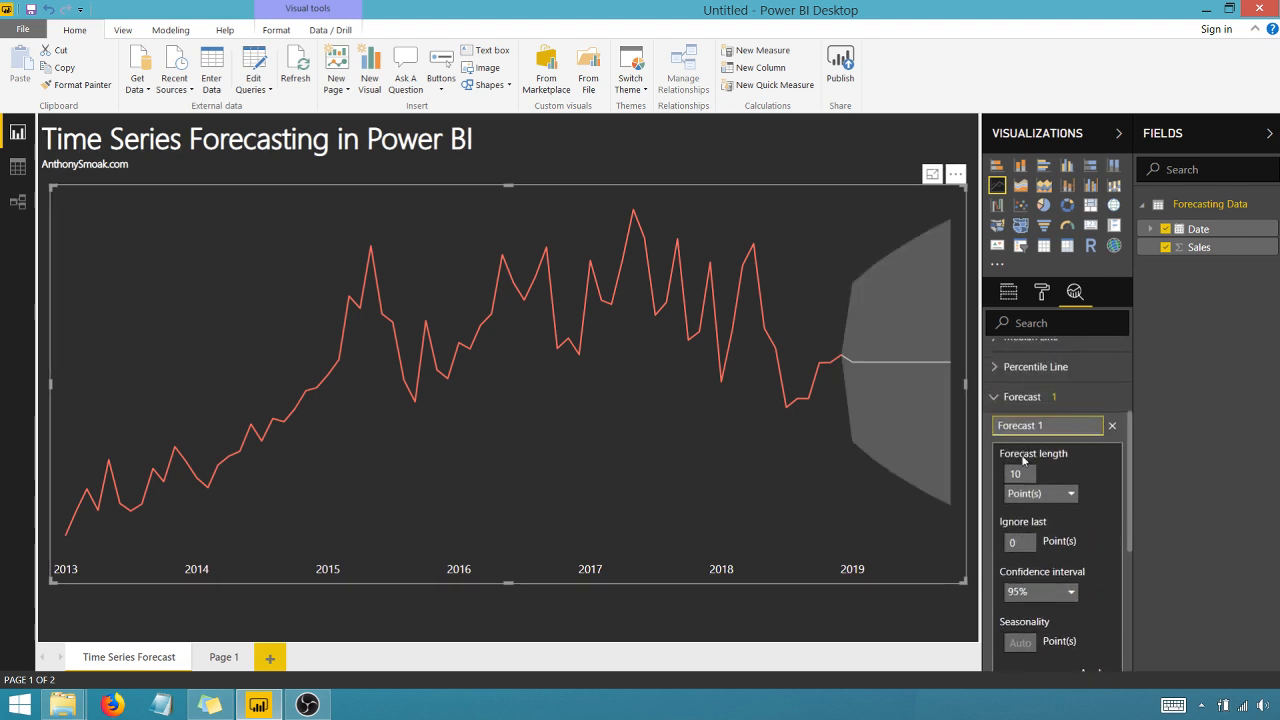
pyautogui.click(1019, 474)
pyautogui.write('12')
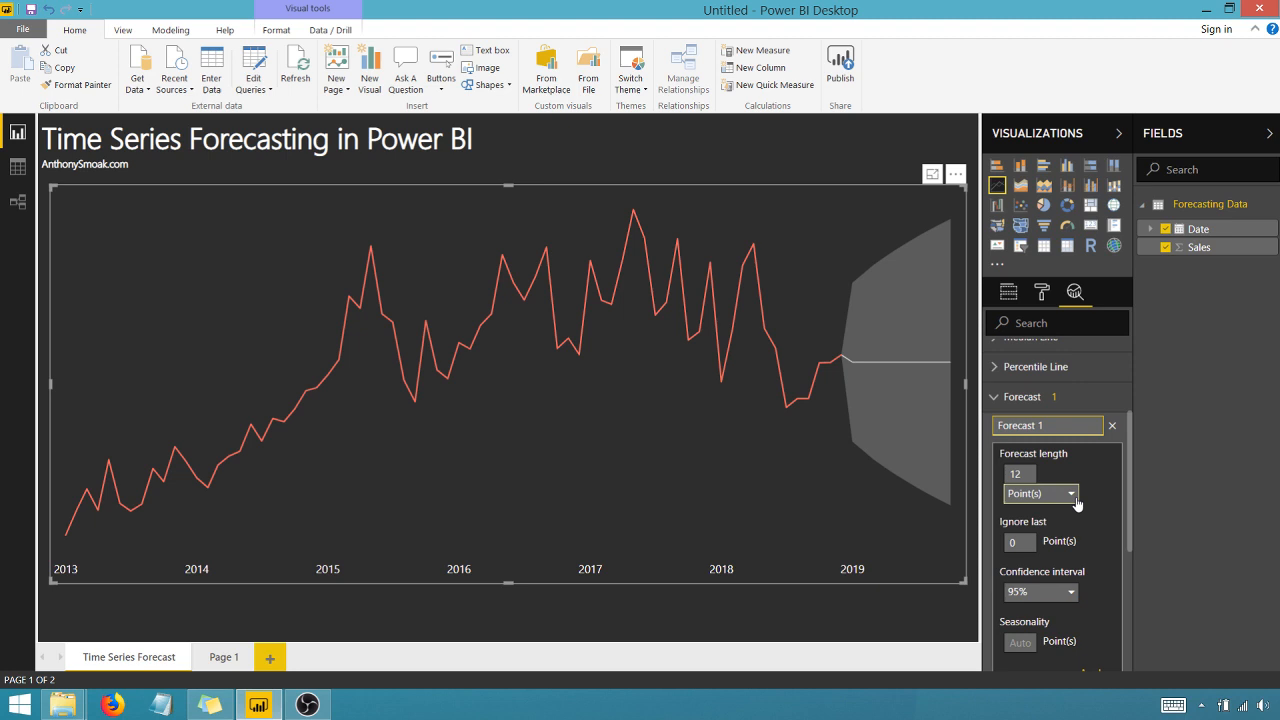
# - Set the forecast length to 12 points
pyautogui.click(1070, 493)
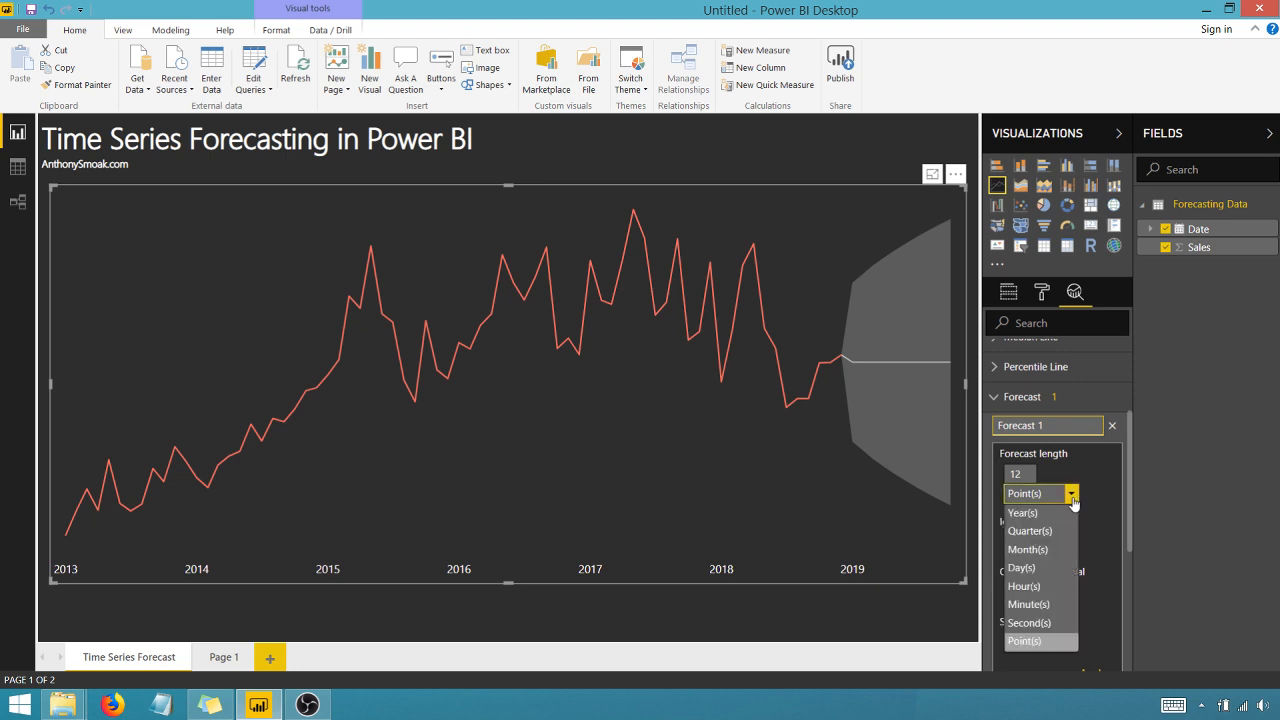
pyautogui.click(1024, 641)
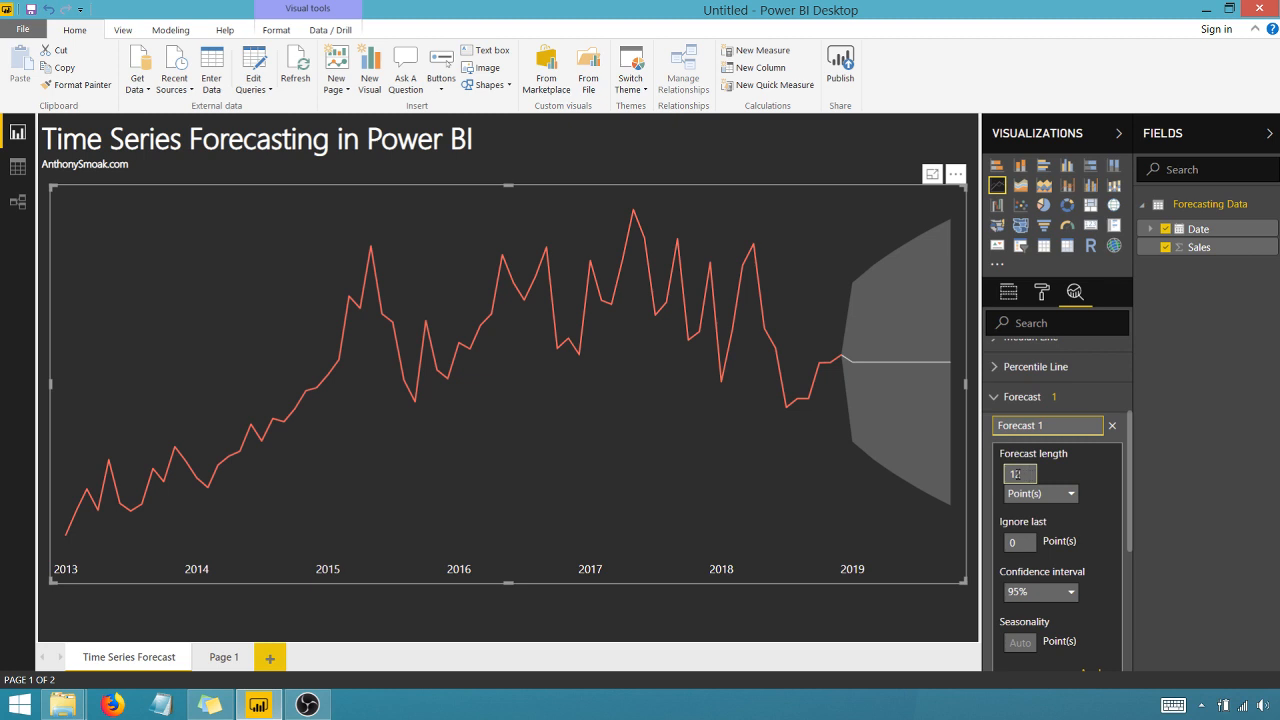
pyautogui.write('12')
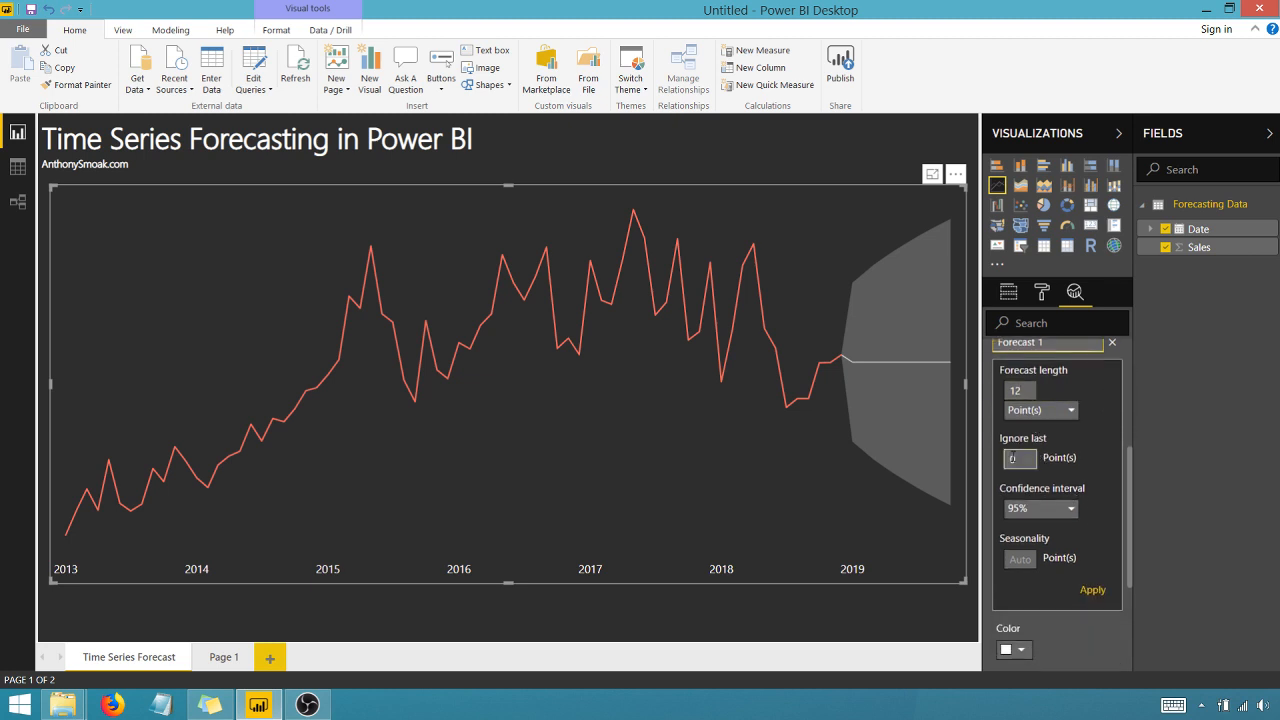
pyautogui.scroll(-3)
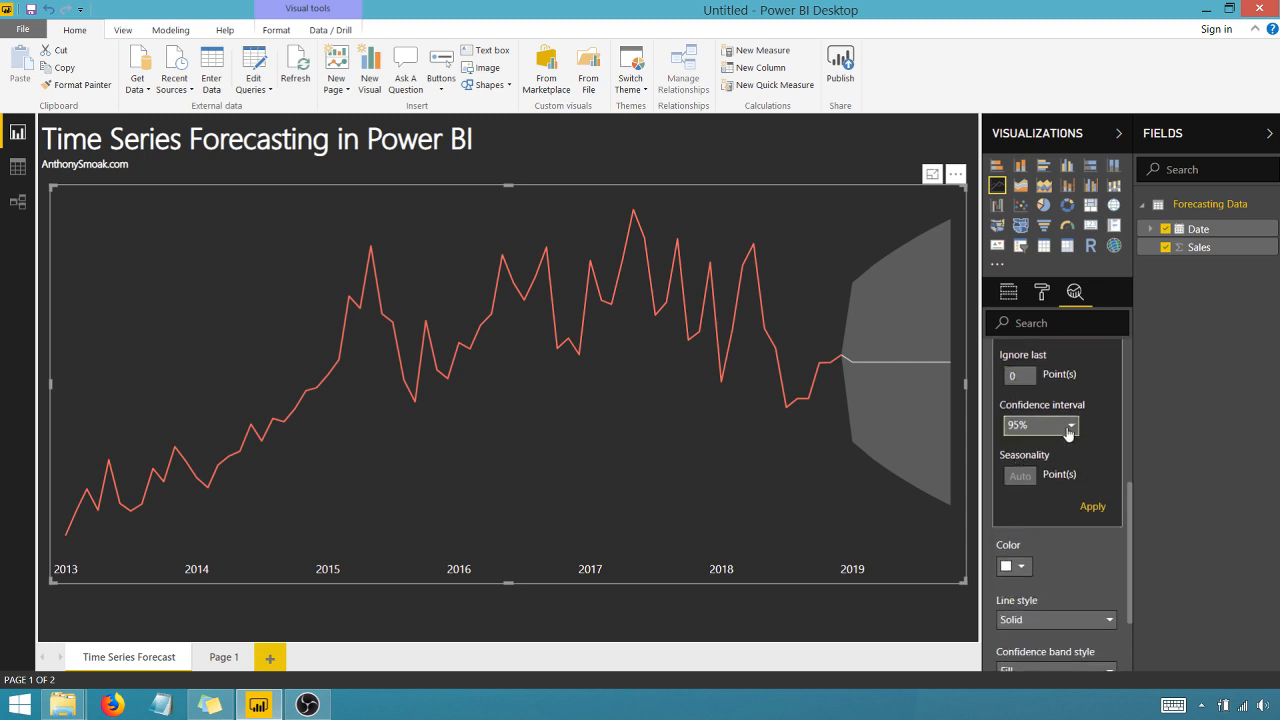
pyautogui.moveTo(1024, 432)
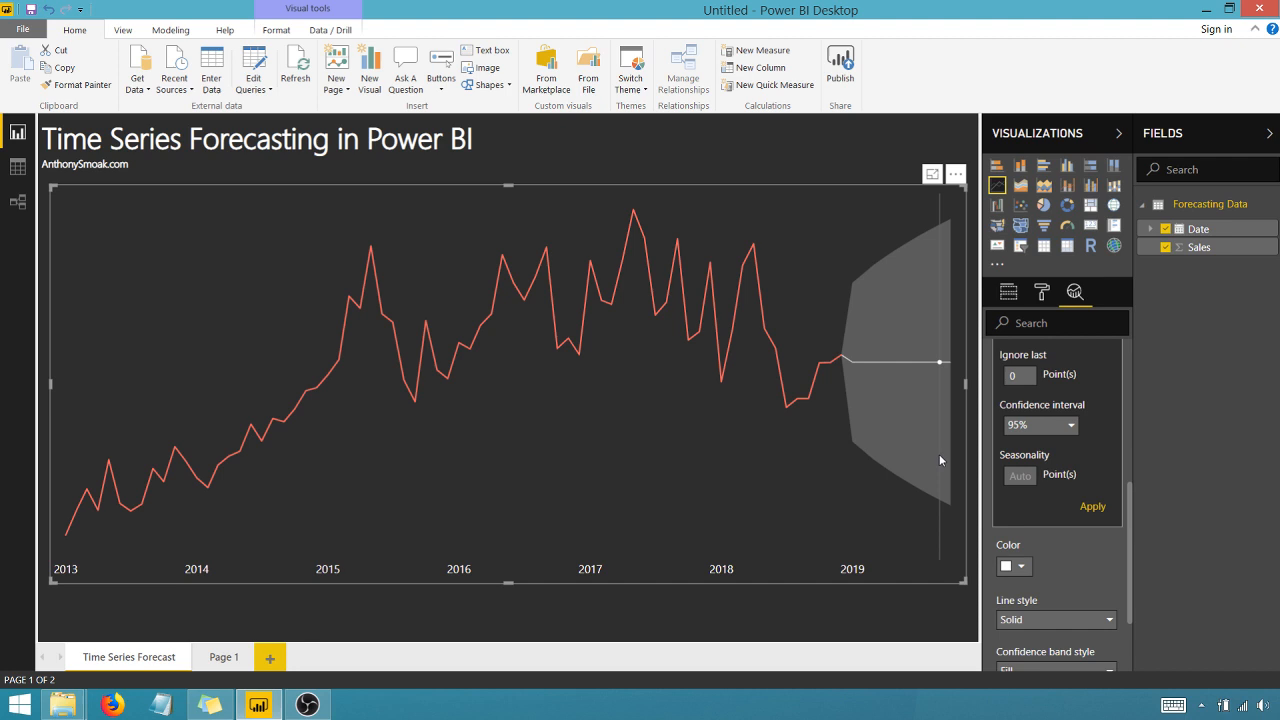
pyautogui.moveTo(940, 461)
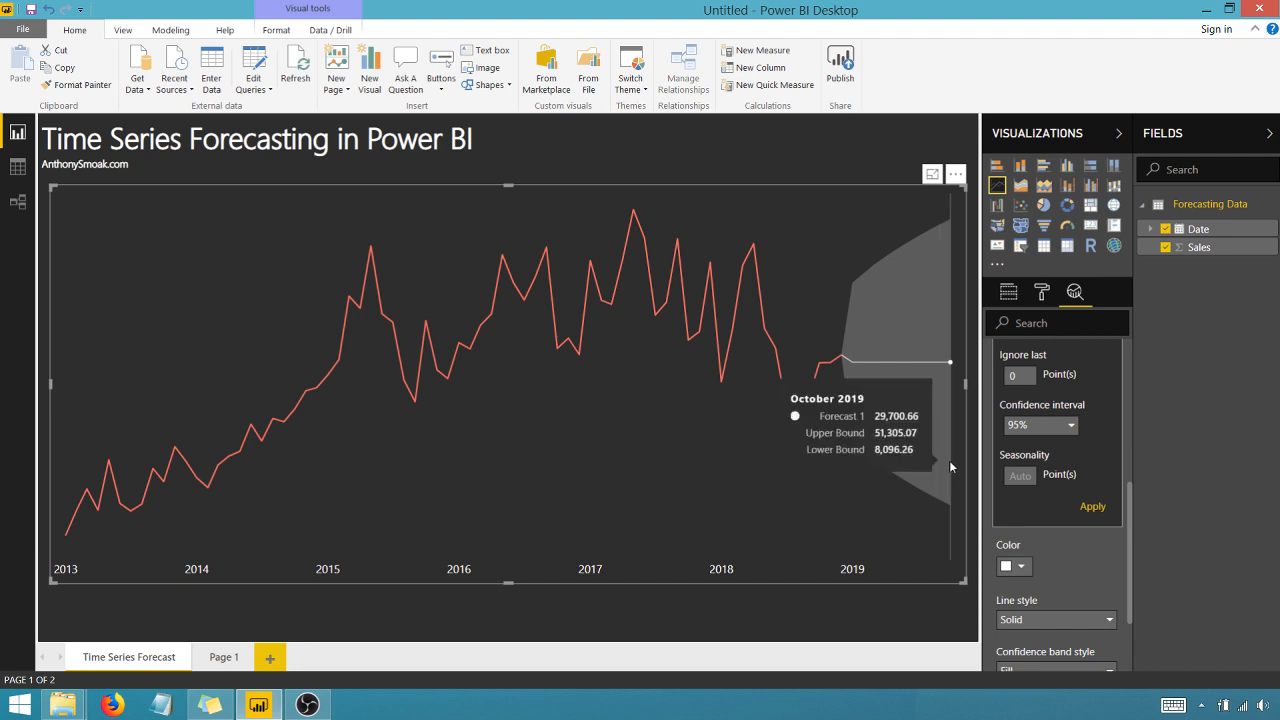
pyautogui.moveTo(925, 362)
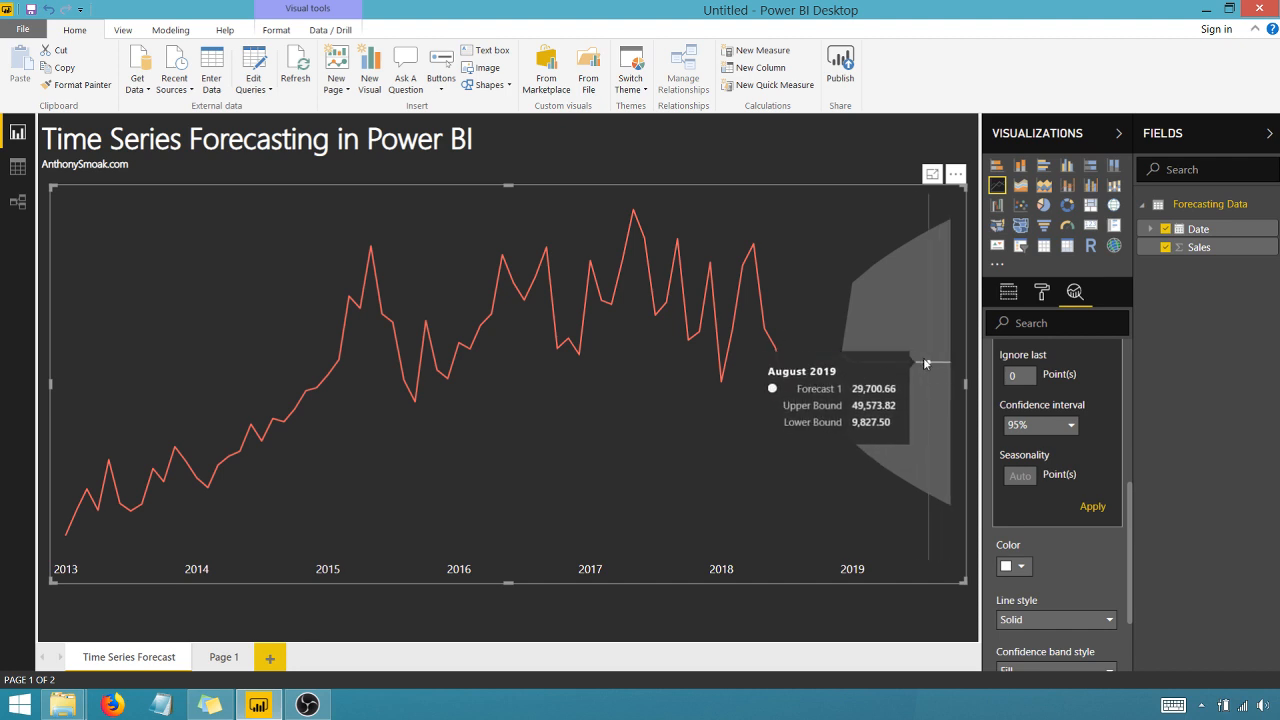
pyautogui.moveTo(875, 368)
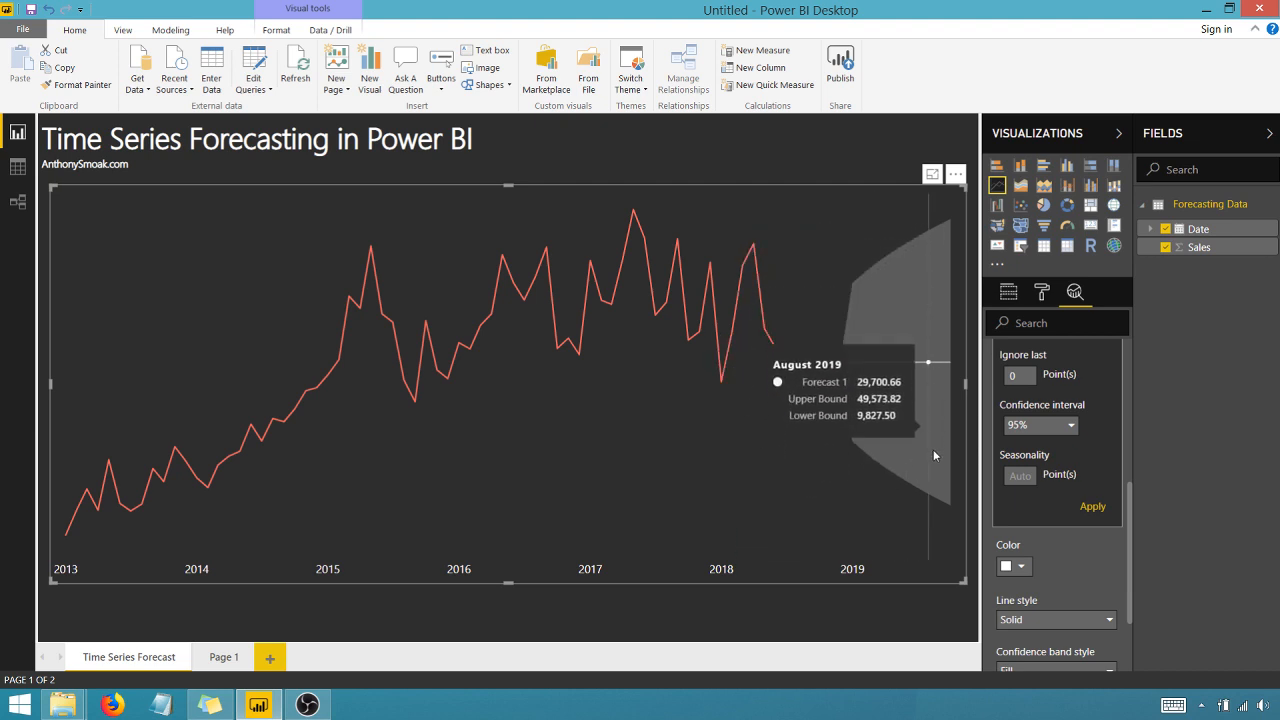
pyautogui.moveTo(948, 491)
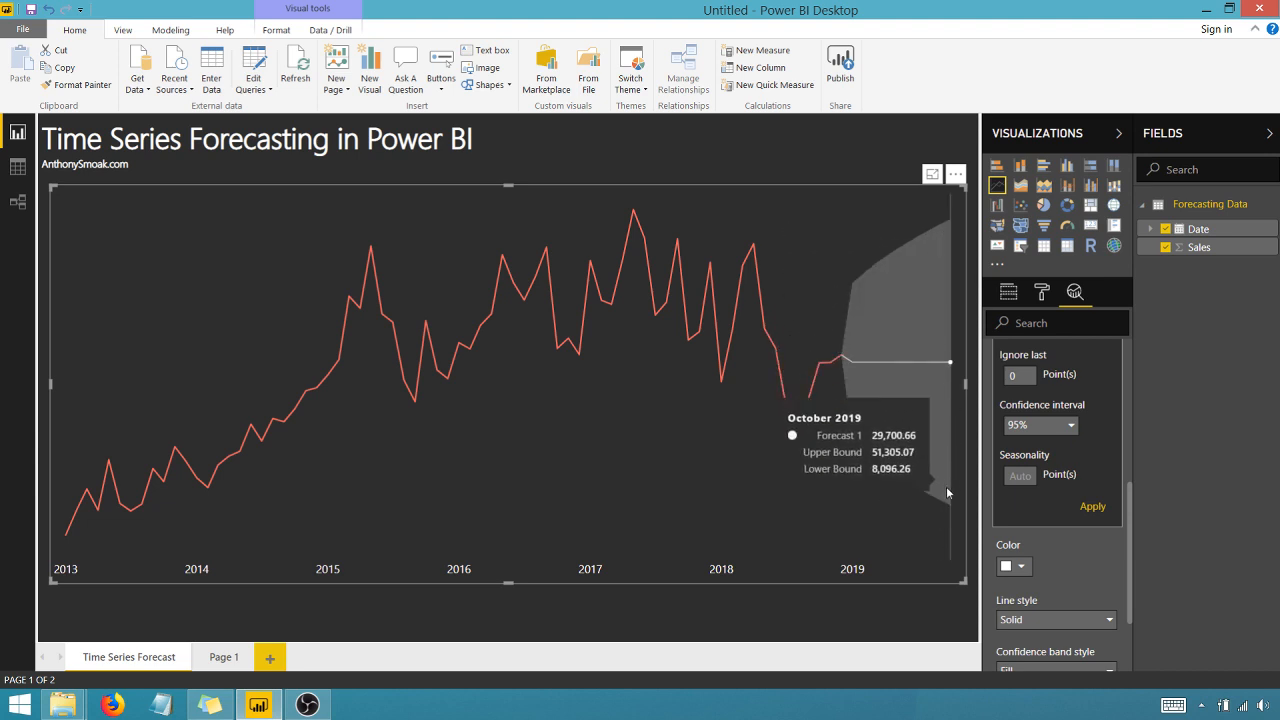
pyautogui.click(1071, 425)
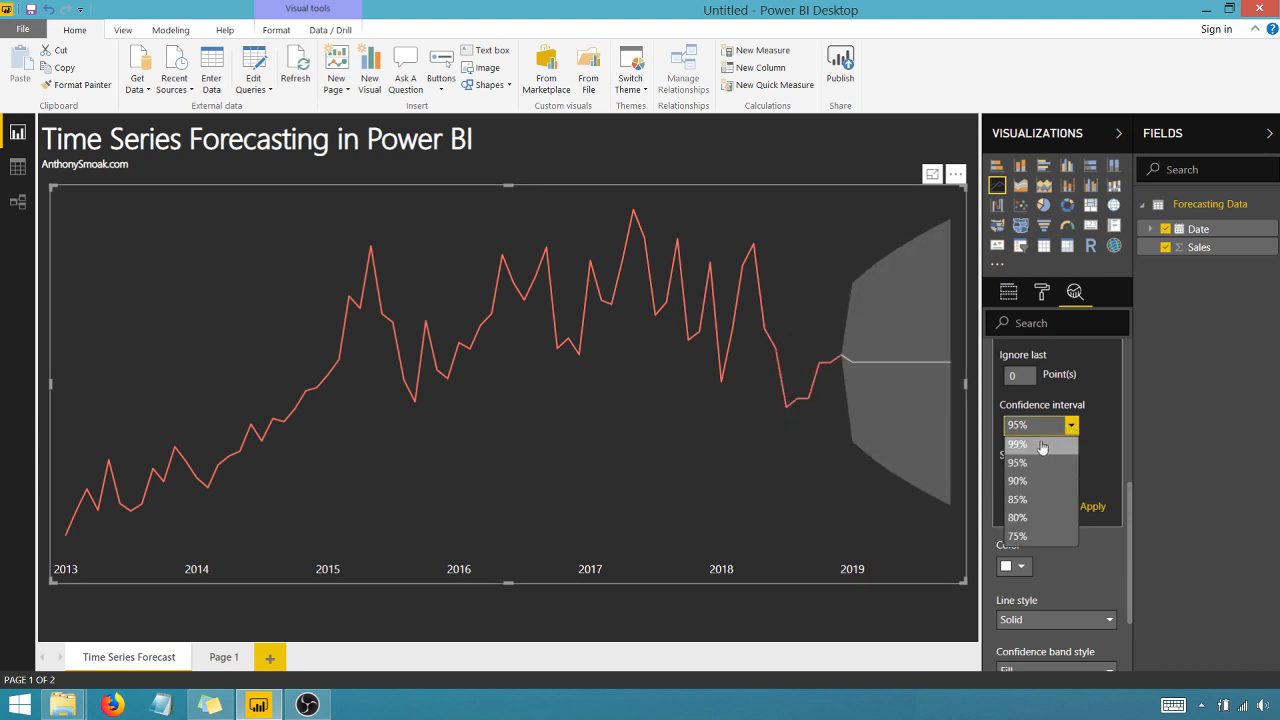
pyautogui.click(1017, 444)
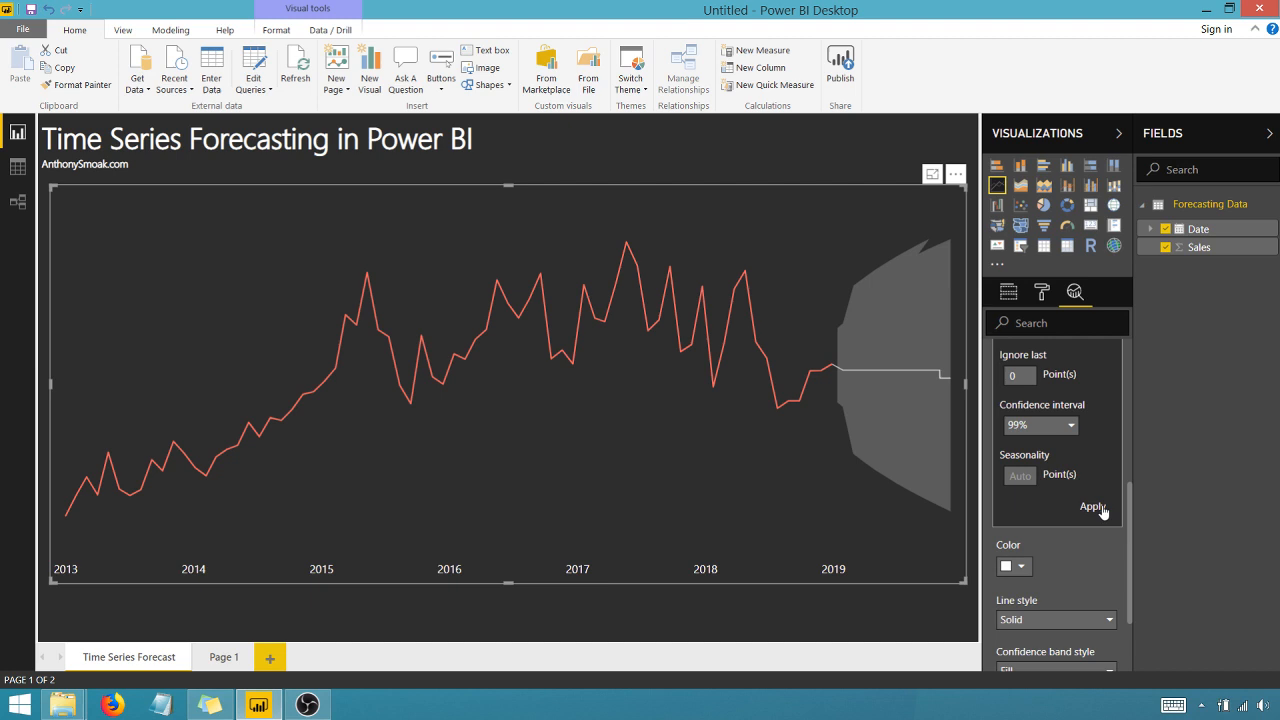
pyautogui.click(1092, 506)
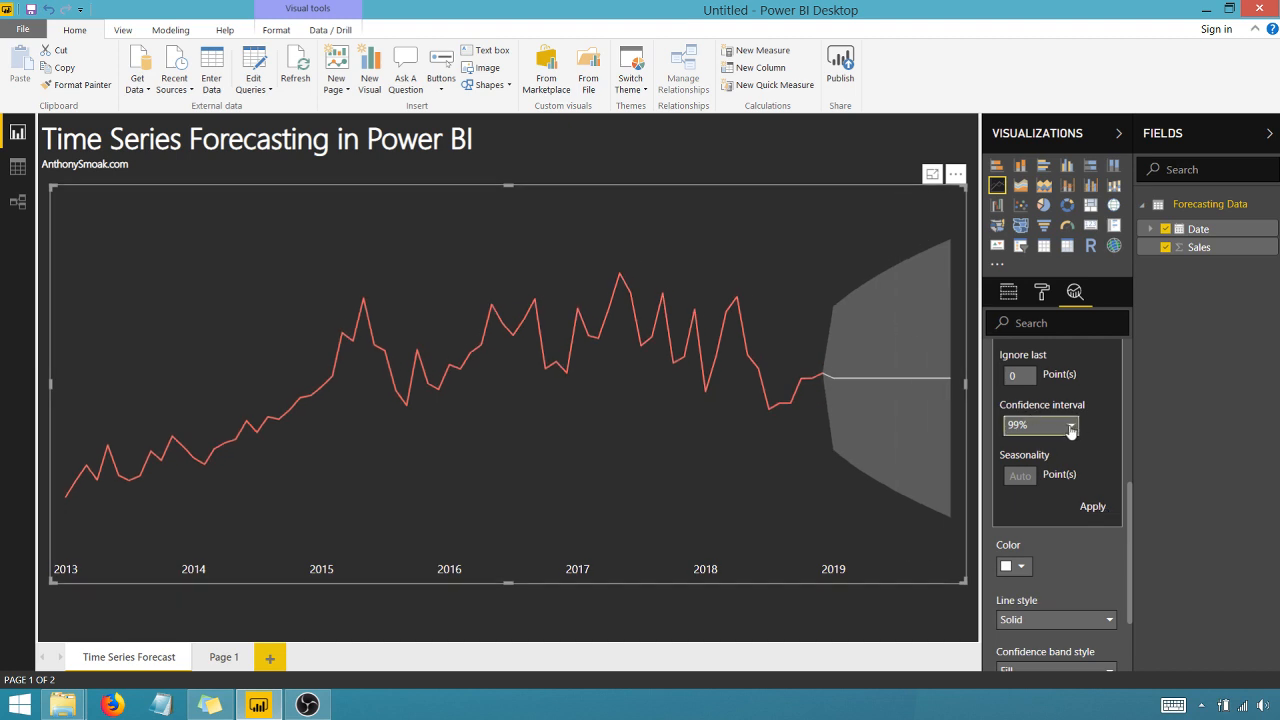
pyautogui.click(1040, 425)
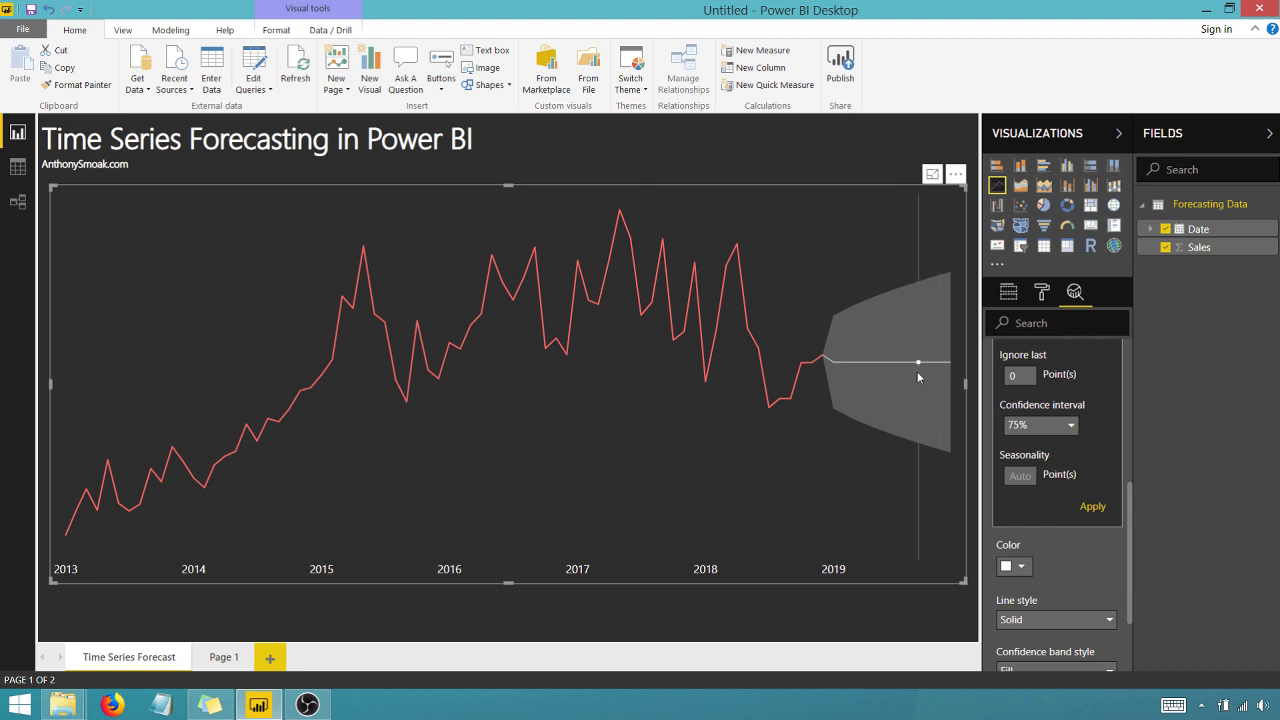
pyautogui.click(1070, 425)
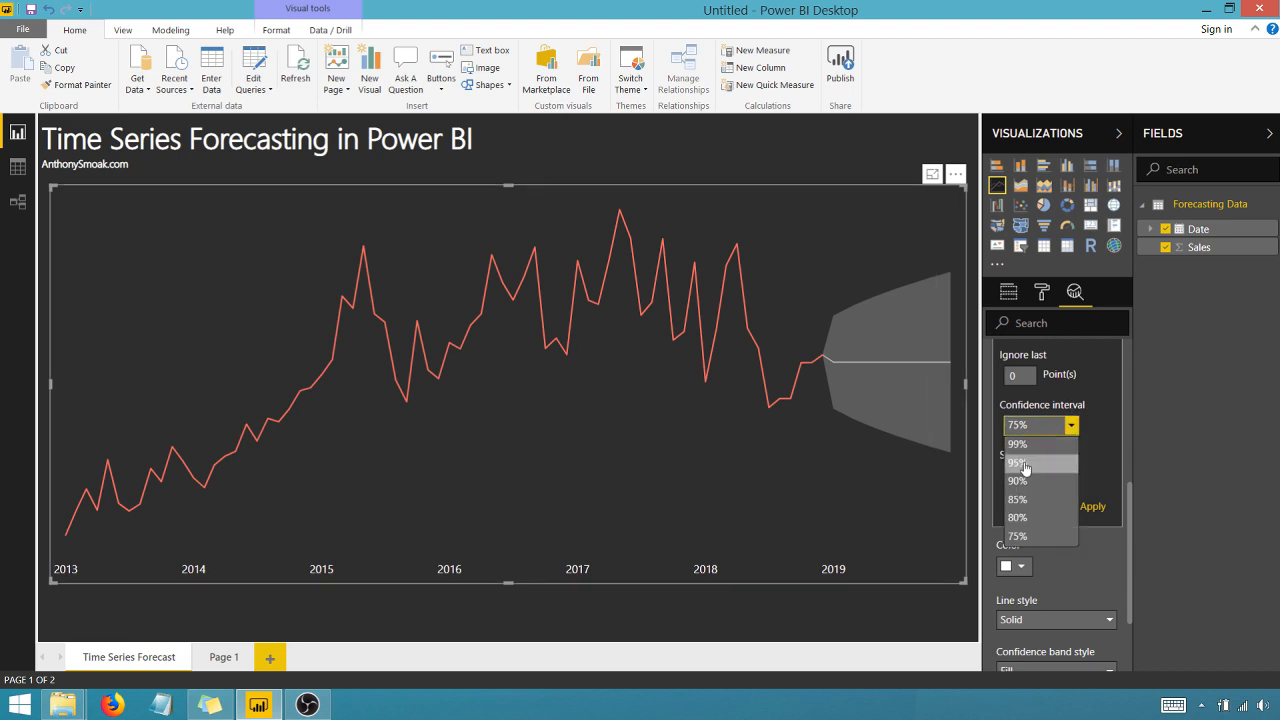
pyautogui.click(1017, 461)
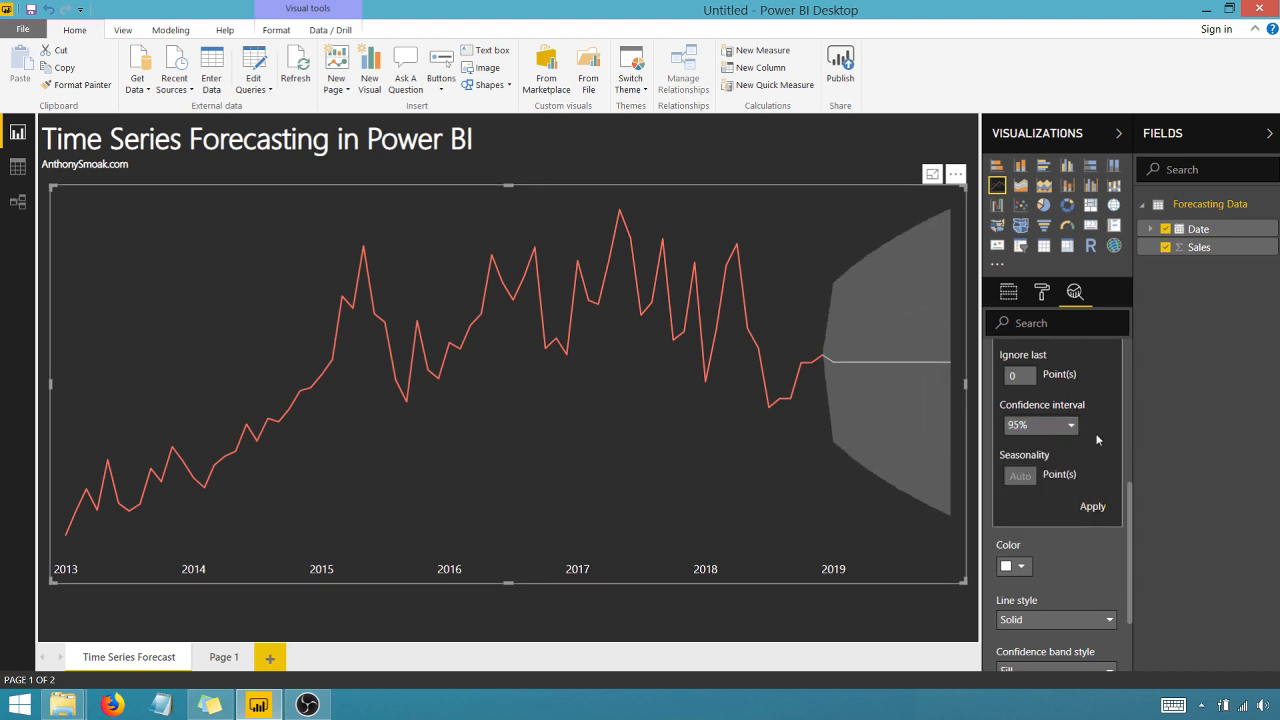
pyautogui.moveTo(1075, 454)
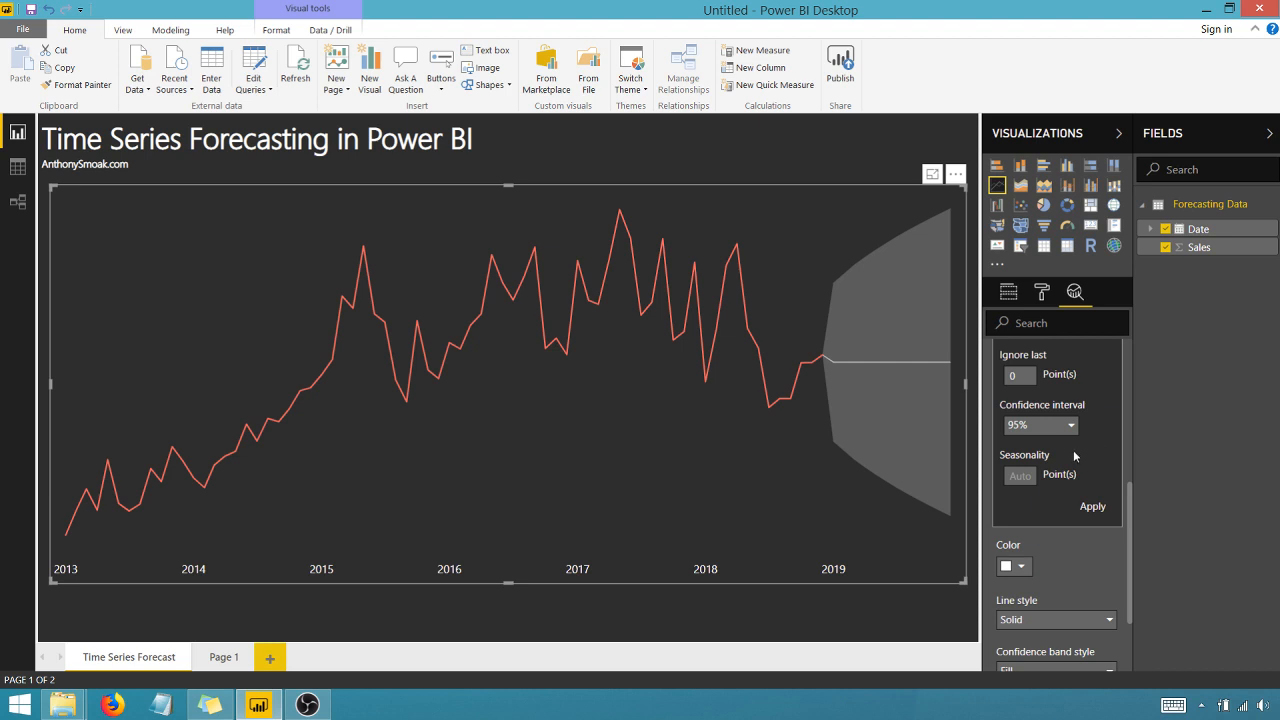
pyautogui.moveTo(835, 373)
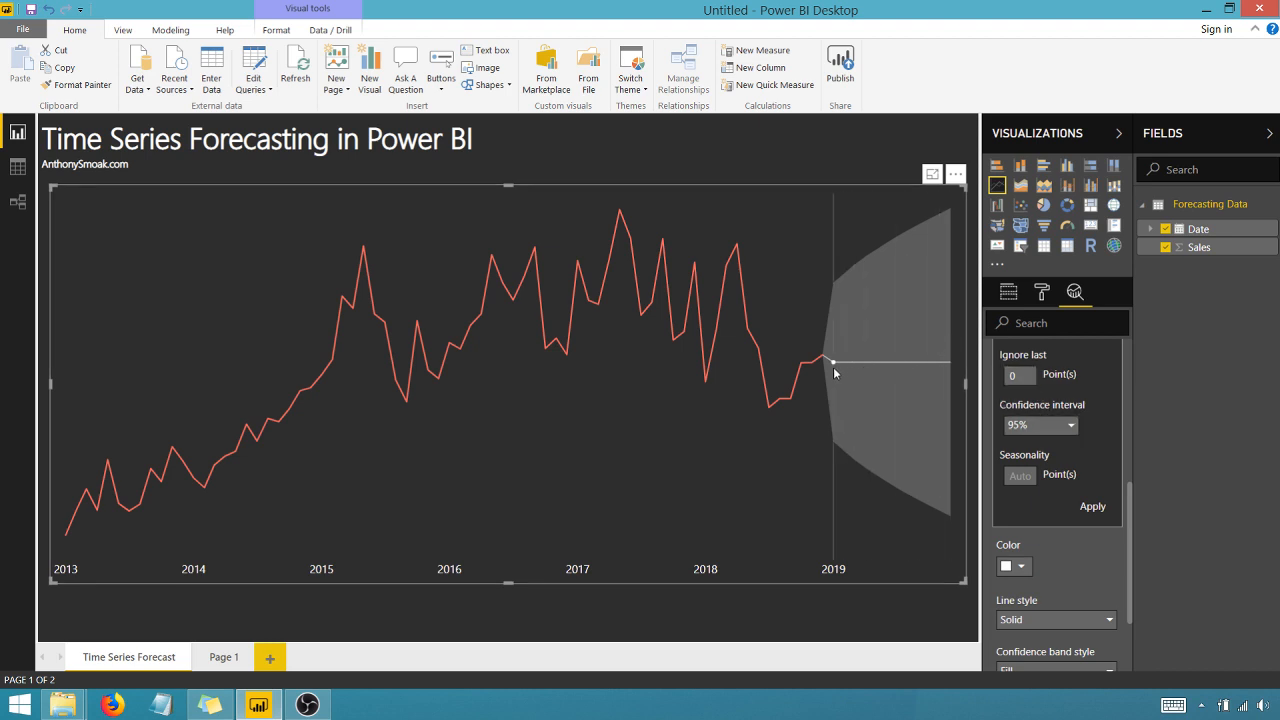
pyautogui.moveTo(945, 363)
pyautogui.write('12')
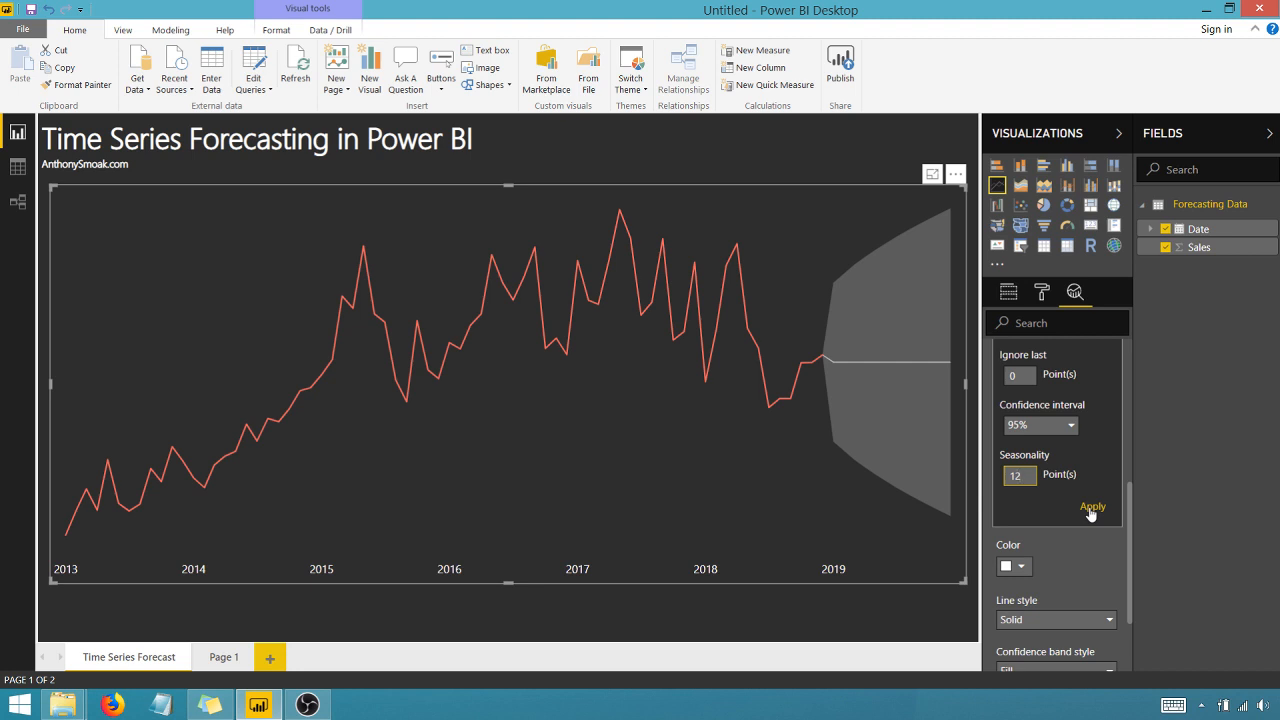
# - Apply a 12-point seasonality to the sales forecast
pyautogui.click(1092, 507)
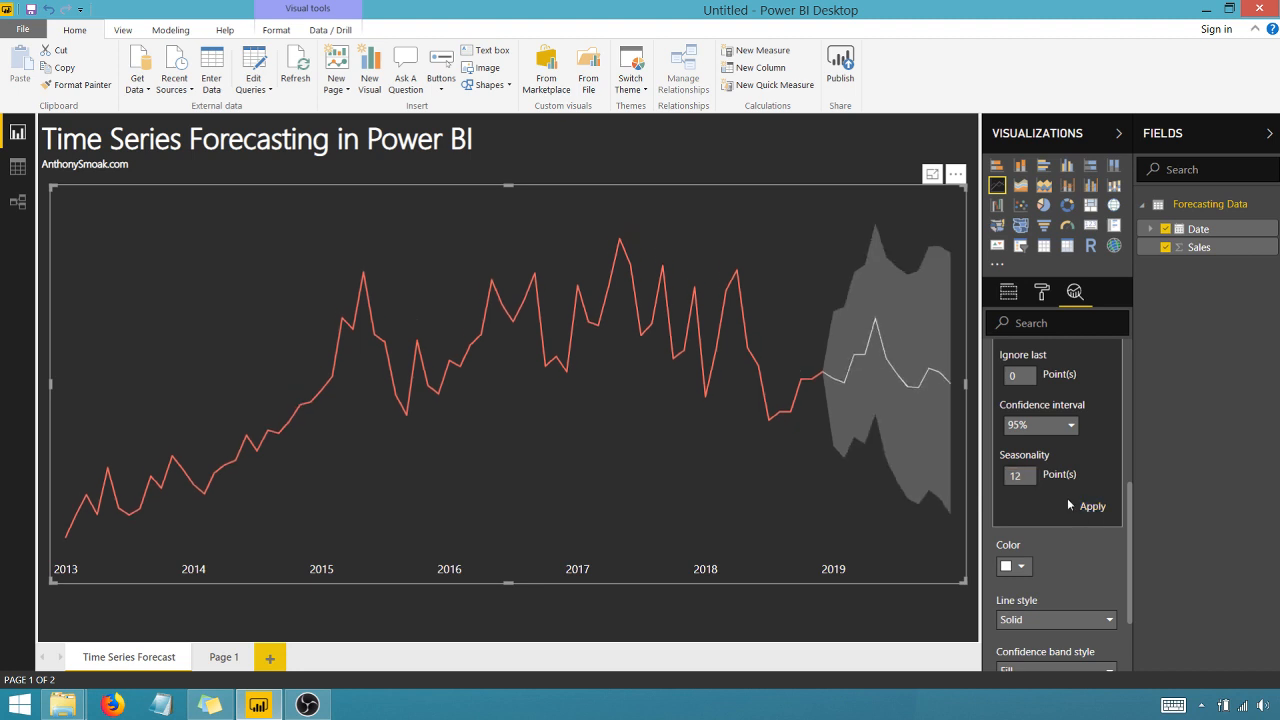
pyautogui.moveTo(822, 378)
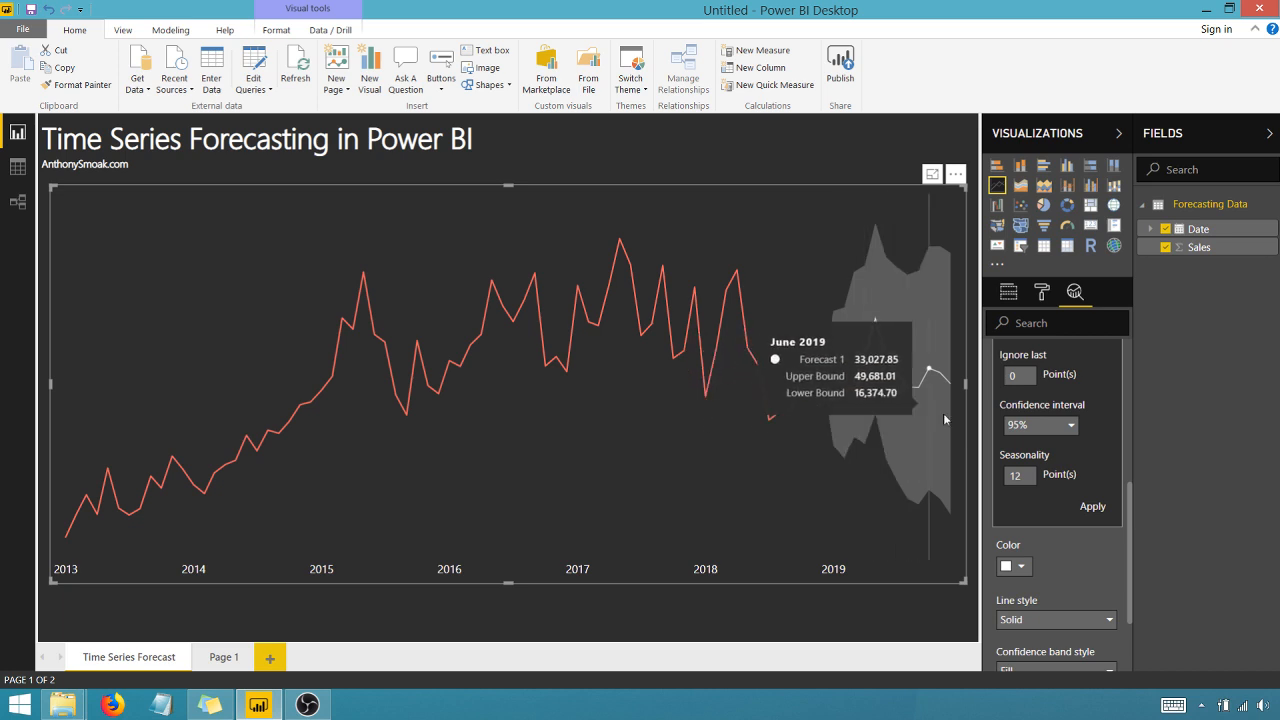
pyautogui.moveTo(855, 398)
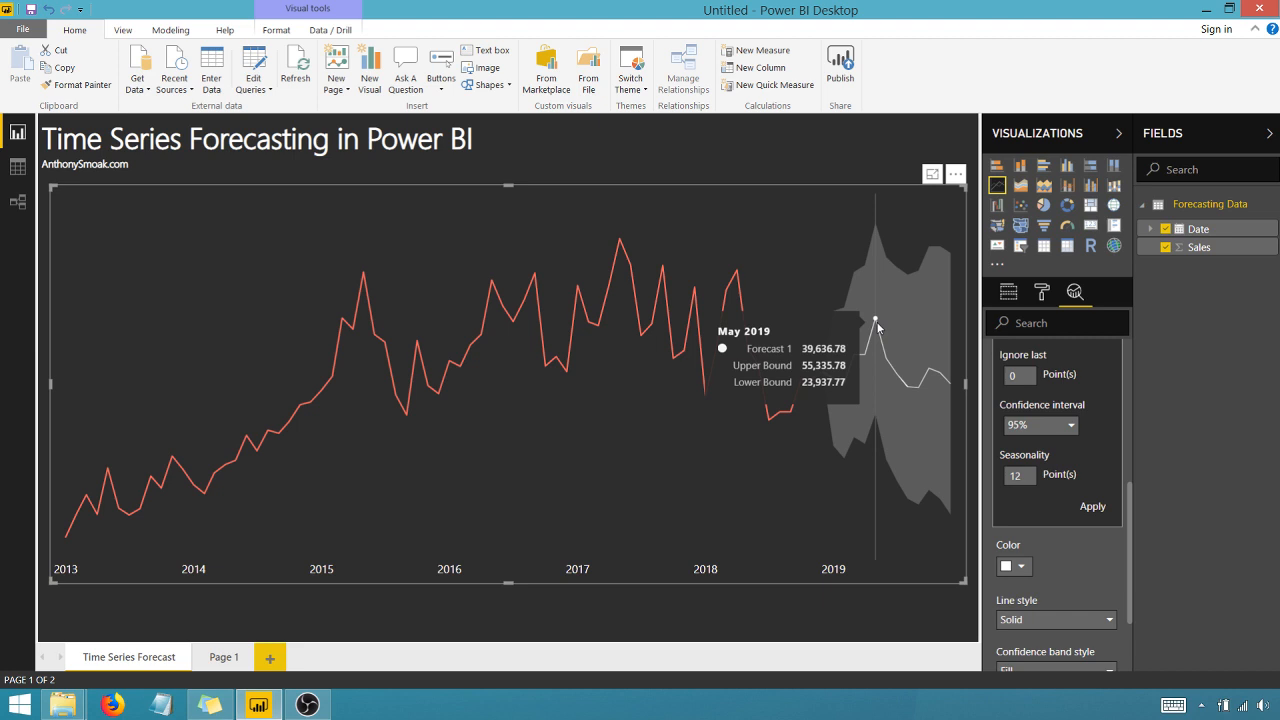
pyautogui.moveTo(746, 371)
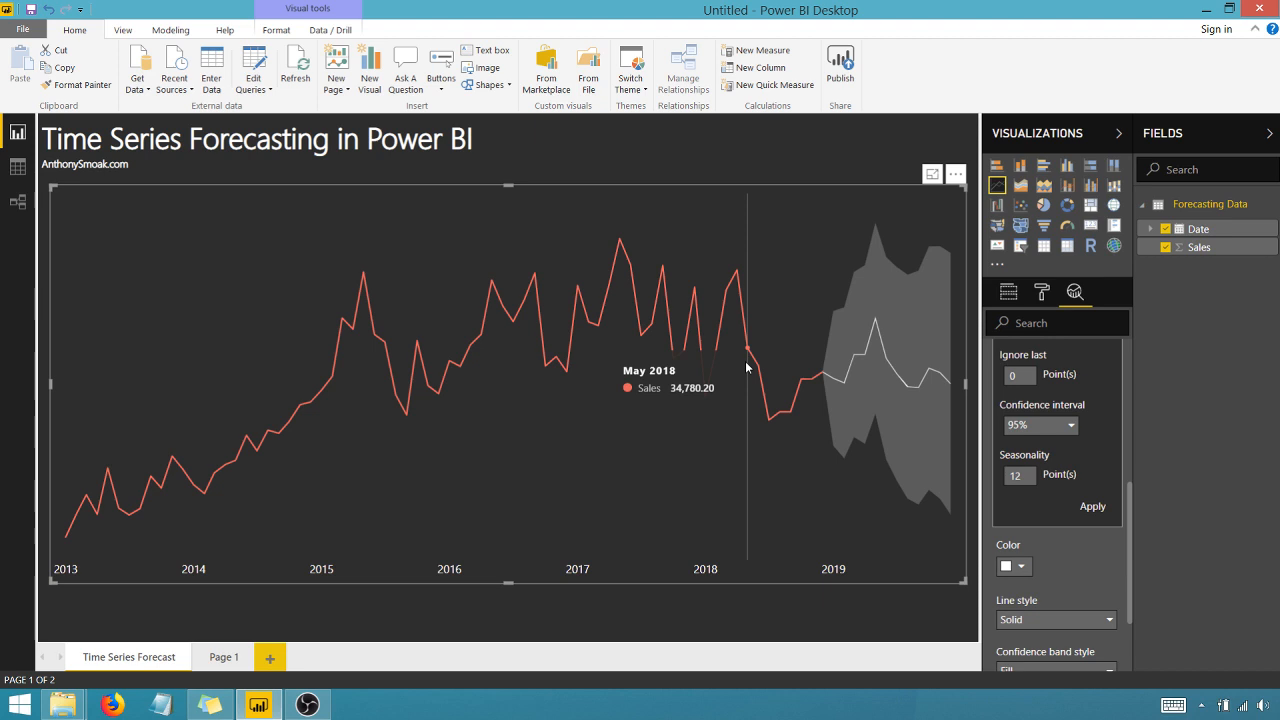
pyautogui.moveTo(620, 243)
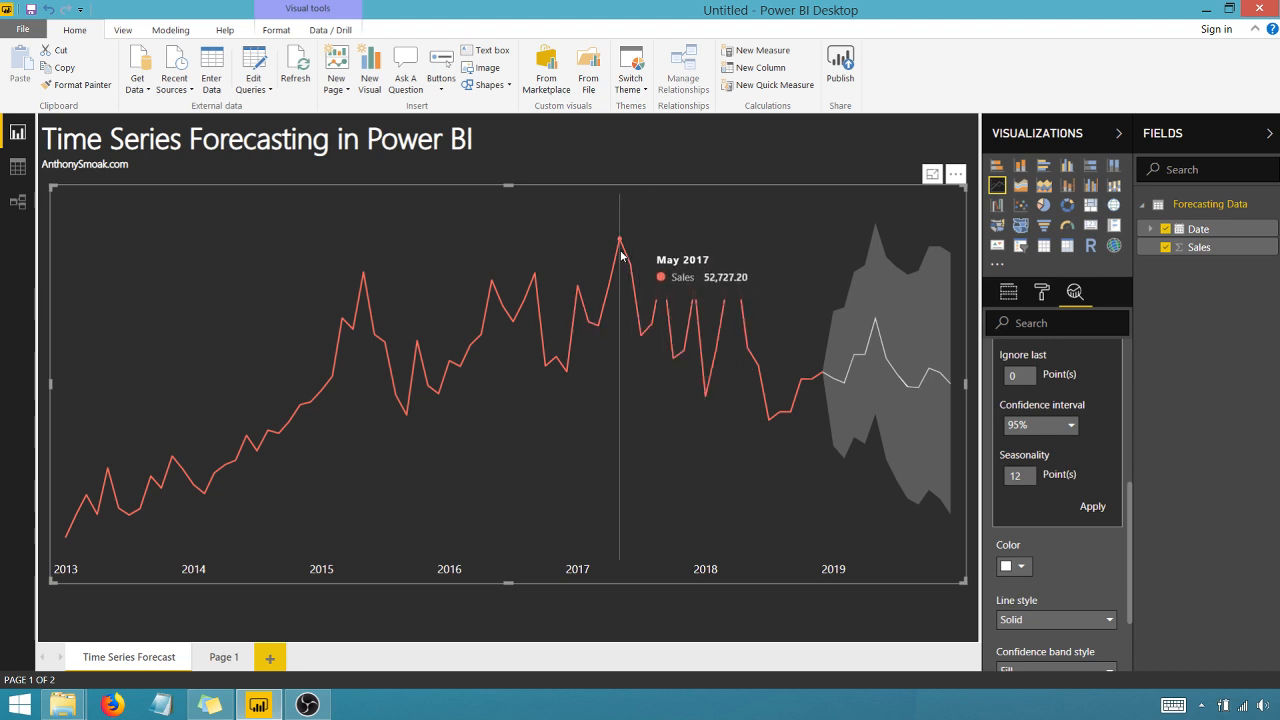
pyautogui.moveTo(490, 293)
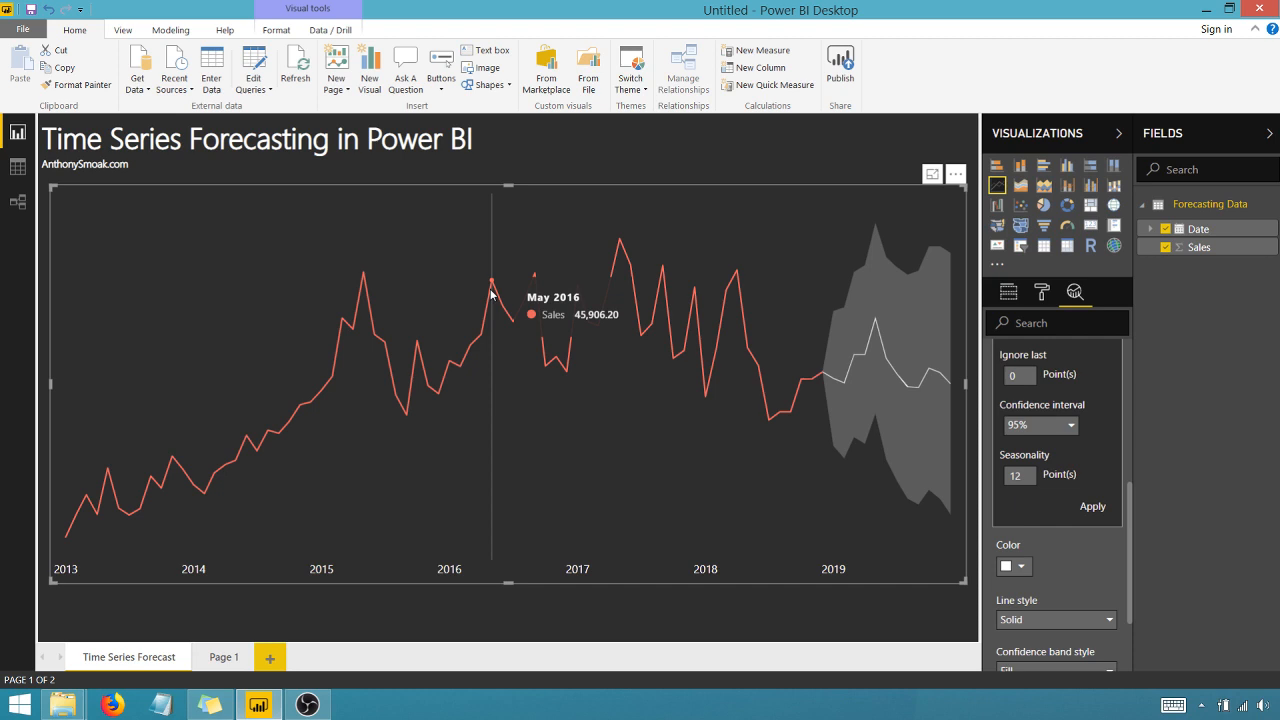
pyautogui.moveTo(362, 283)
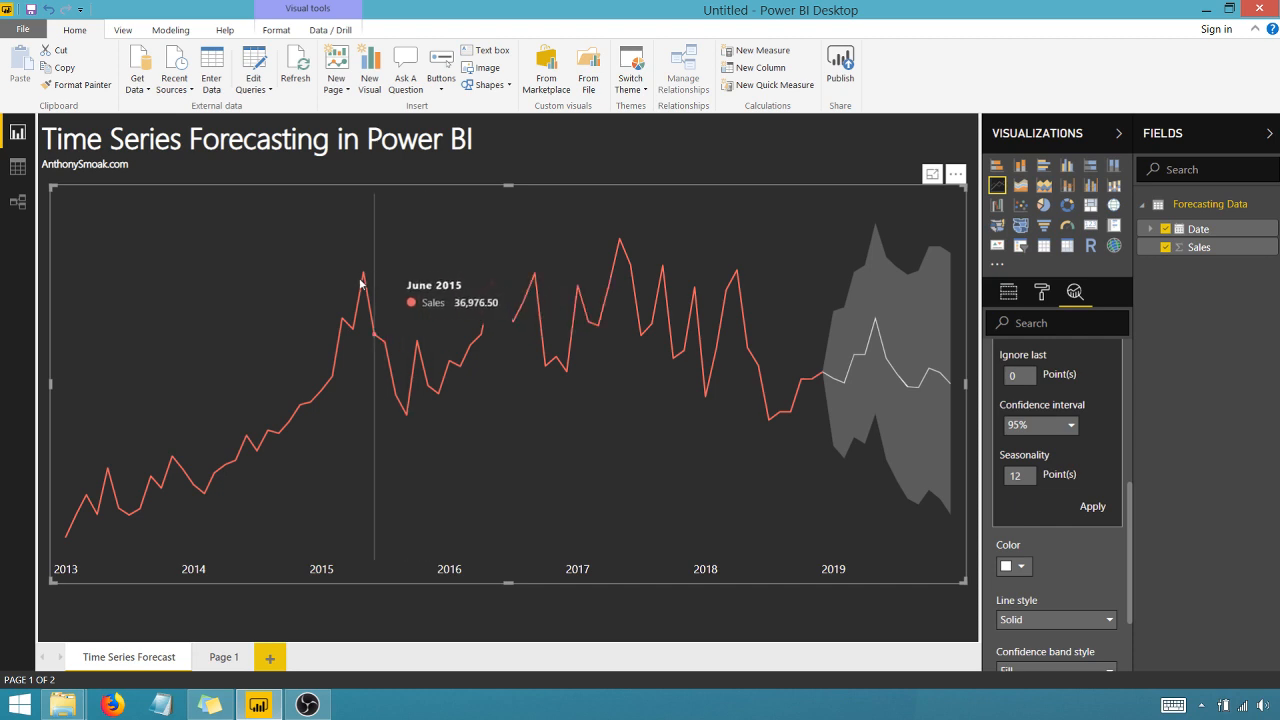
pyautogui.moveTo(362, 277)
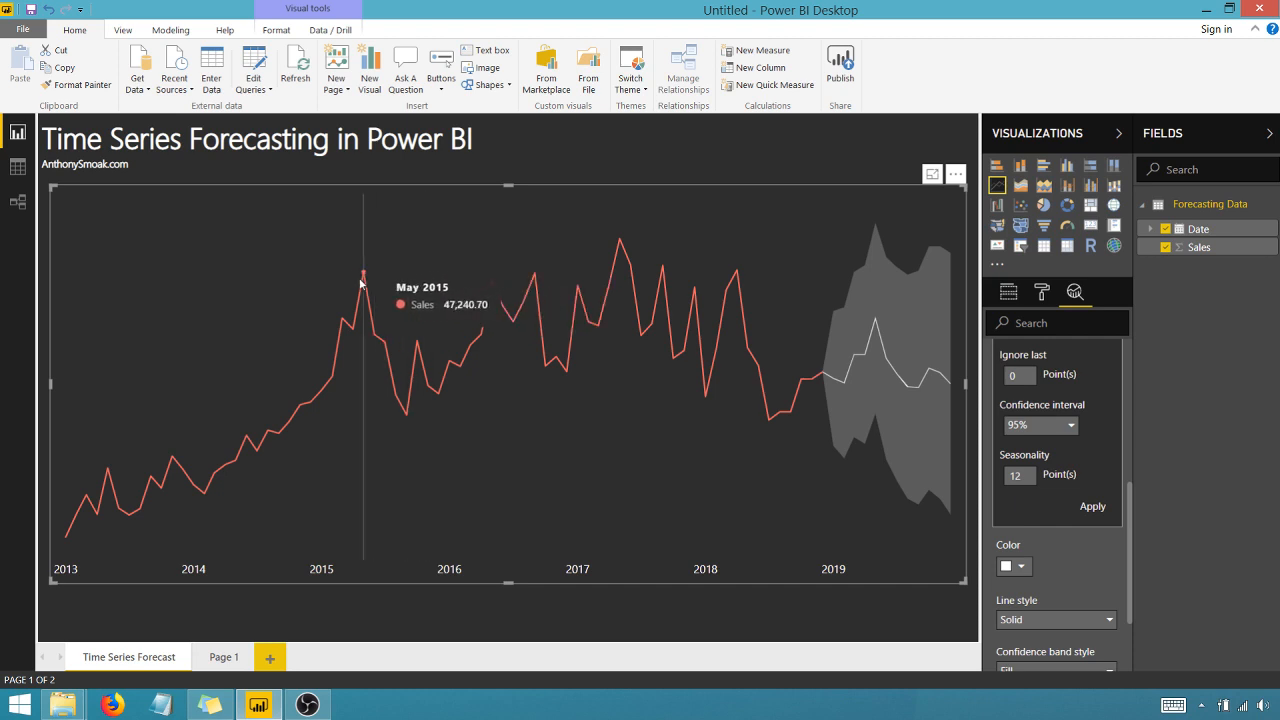
pyautogui.moveTo(870, 335)
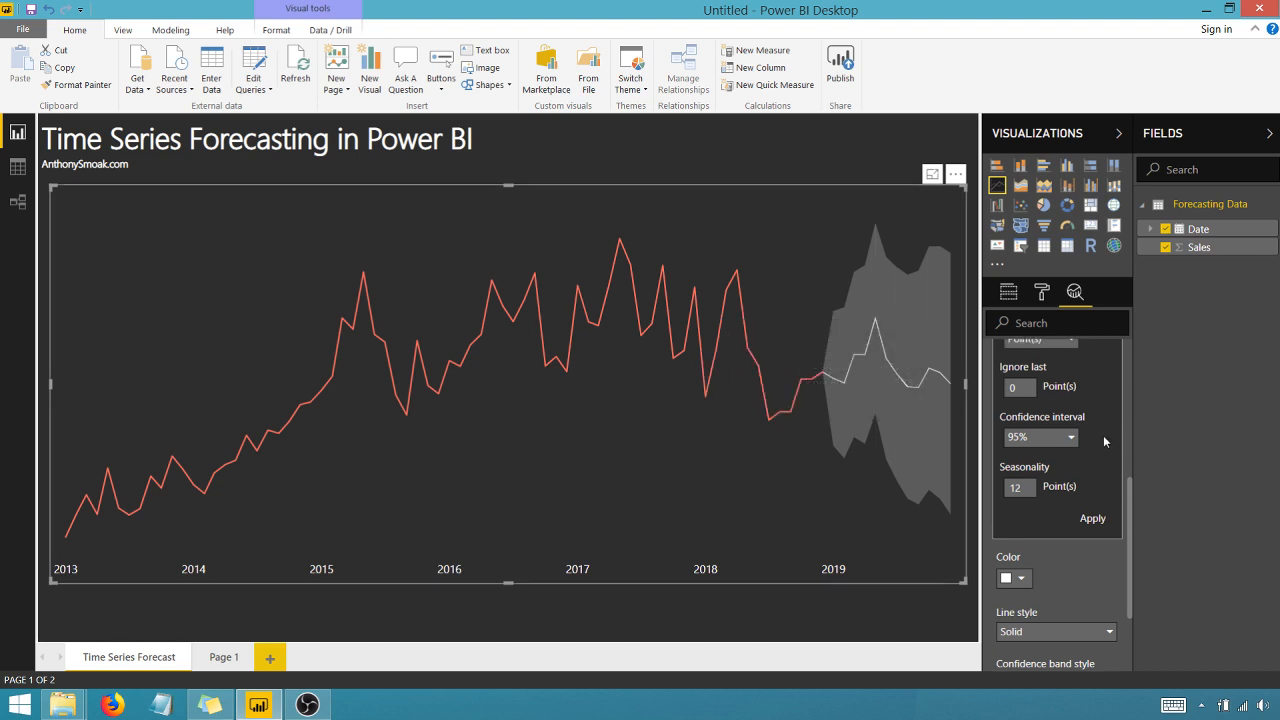
# - Preview dashed and dotted forecast lines, then outline-only and hidden confidence bands
pyautogui.scroll(-3)
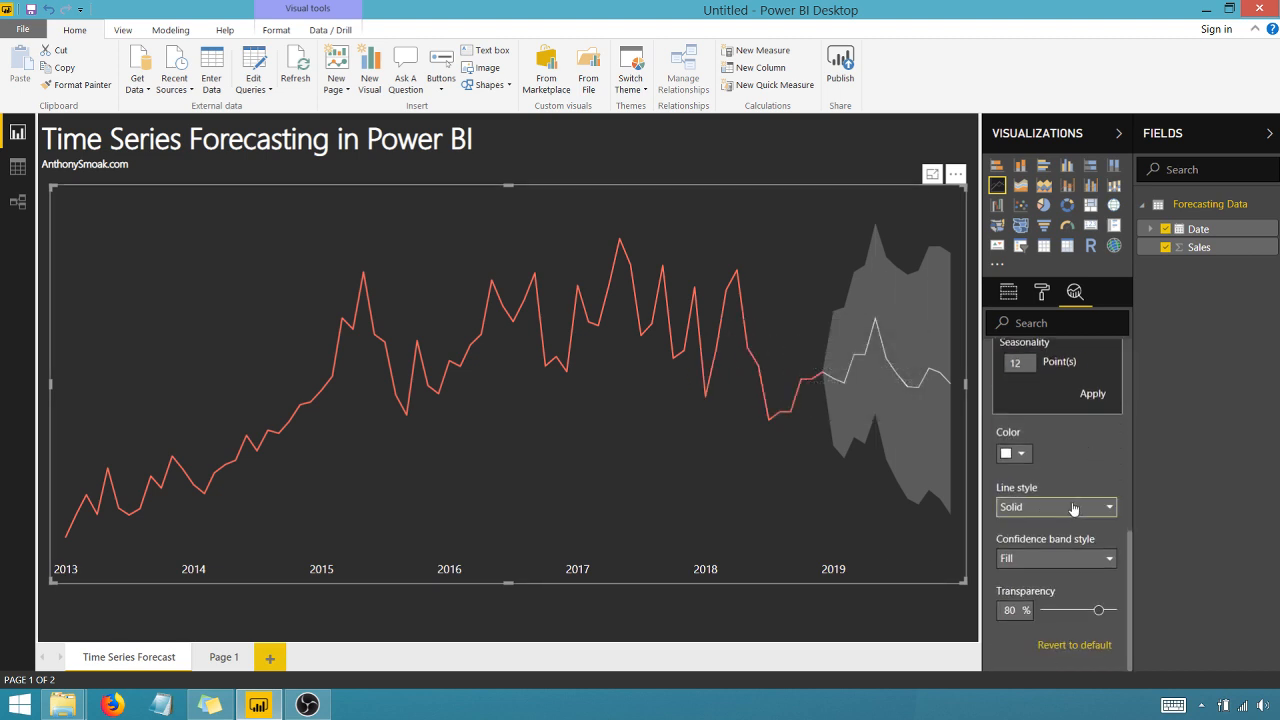
pyautogui.click(1053, 506)
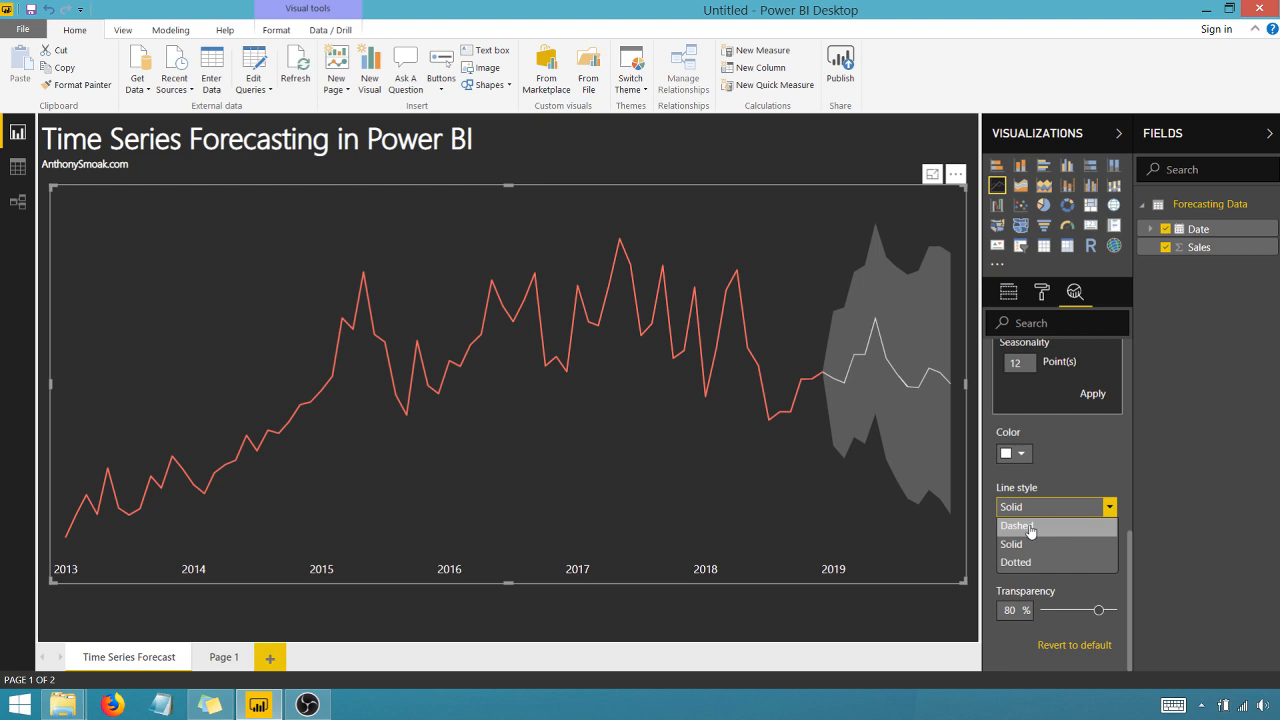
pyautogui.click(1017, 525)
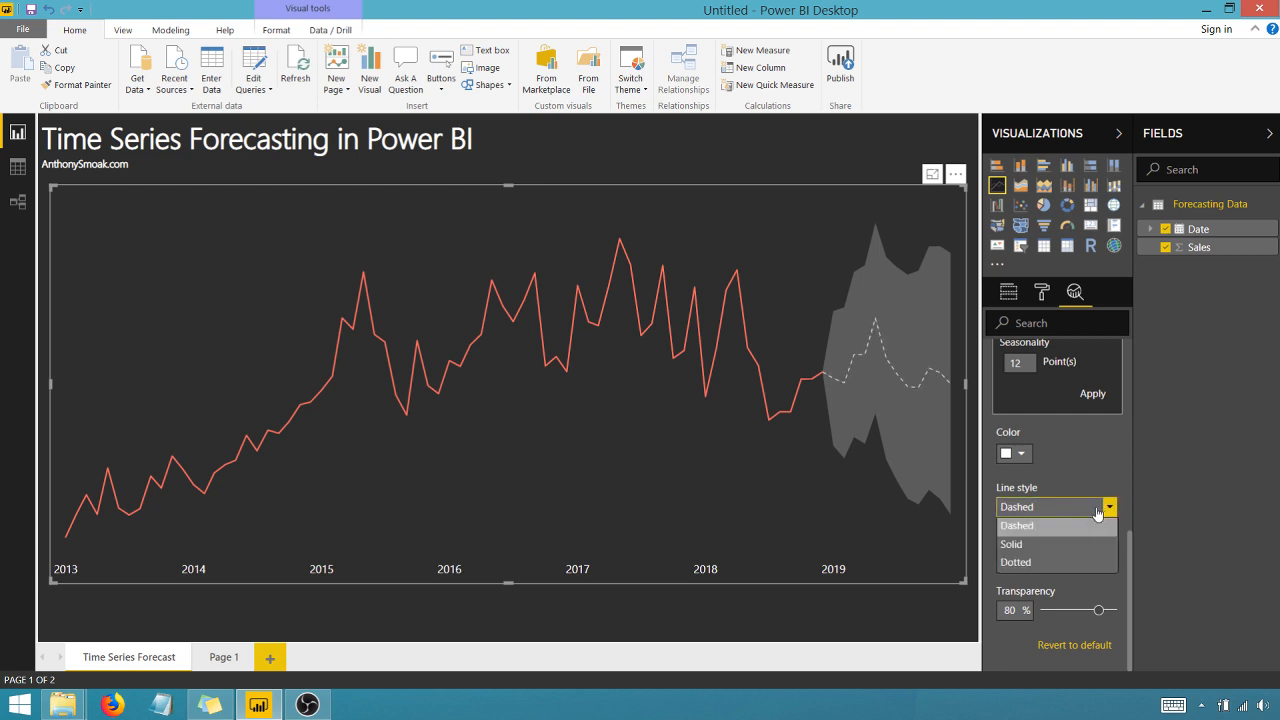
pyautogui.click(1015, 561)
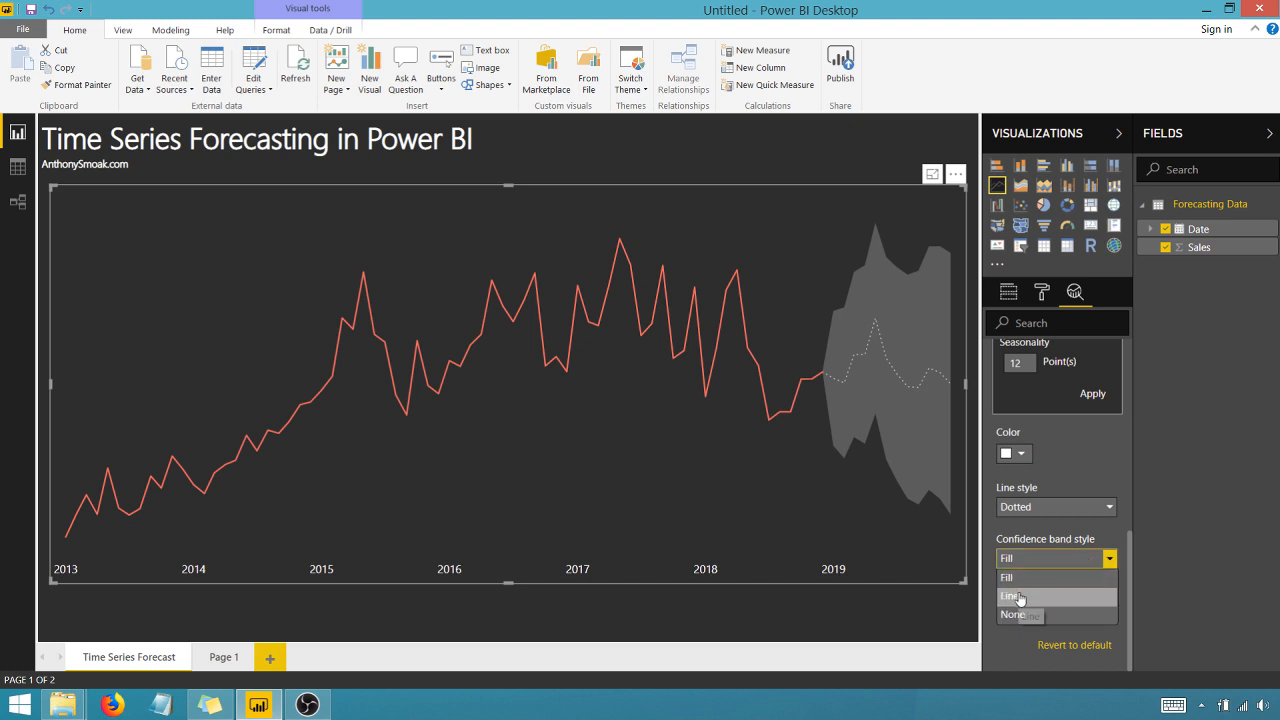
pyautogui.click(1009, 595)
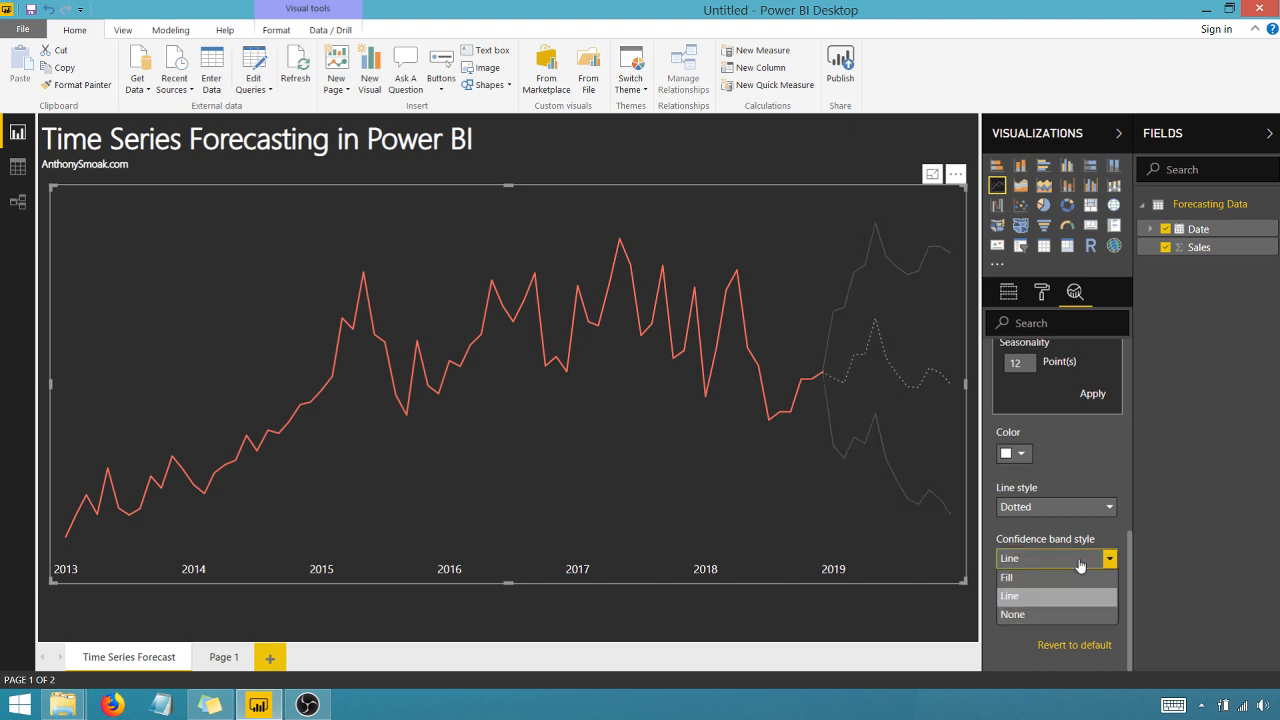
pyautogui.click(1012, 614)
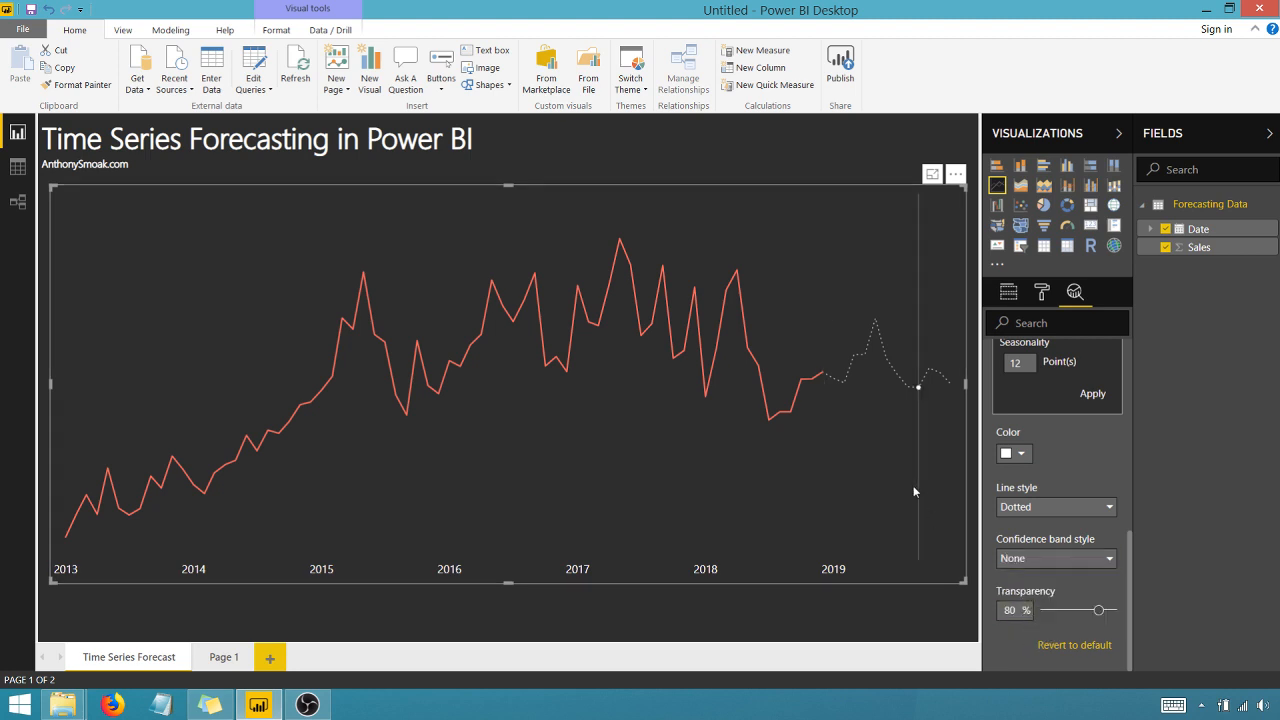
# - Set the forecast line style back to Solid
pyautogui.click(1100, 506)
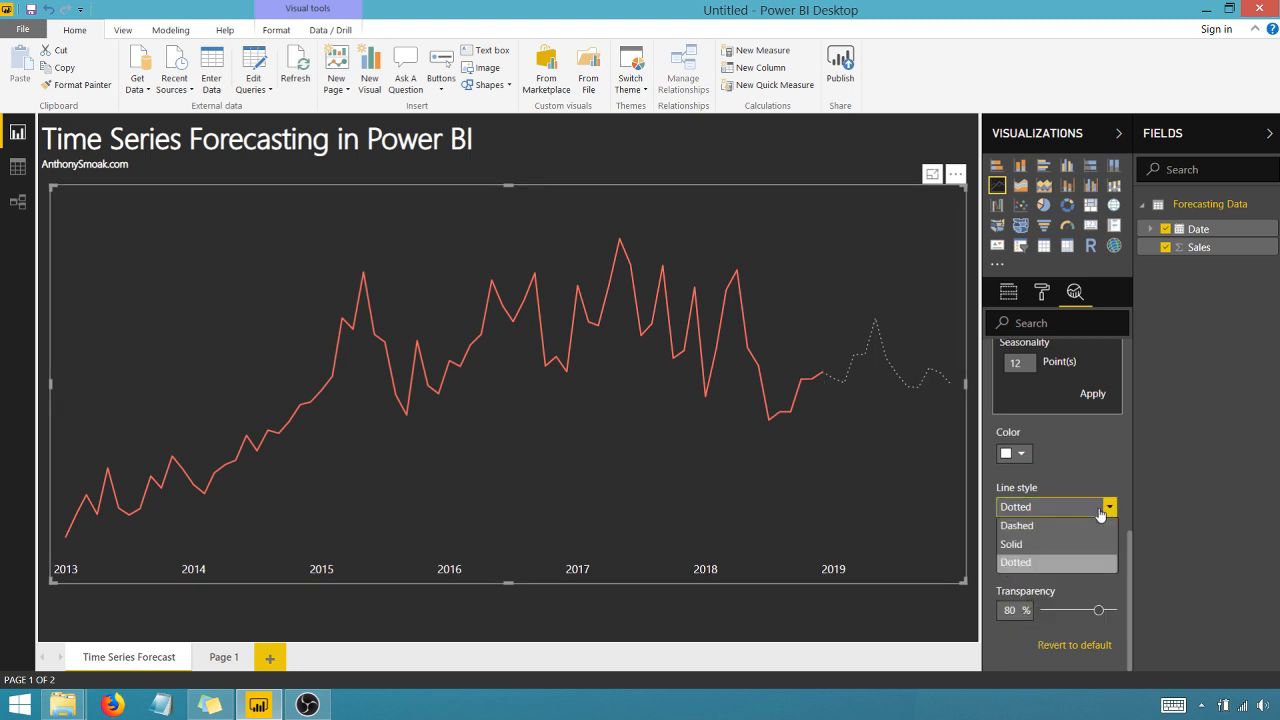
pyautogui.click(1011, 543)
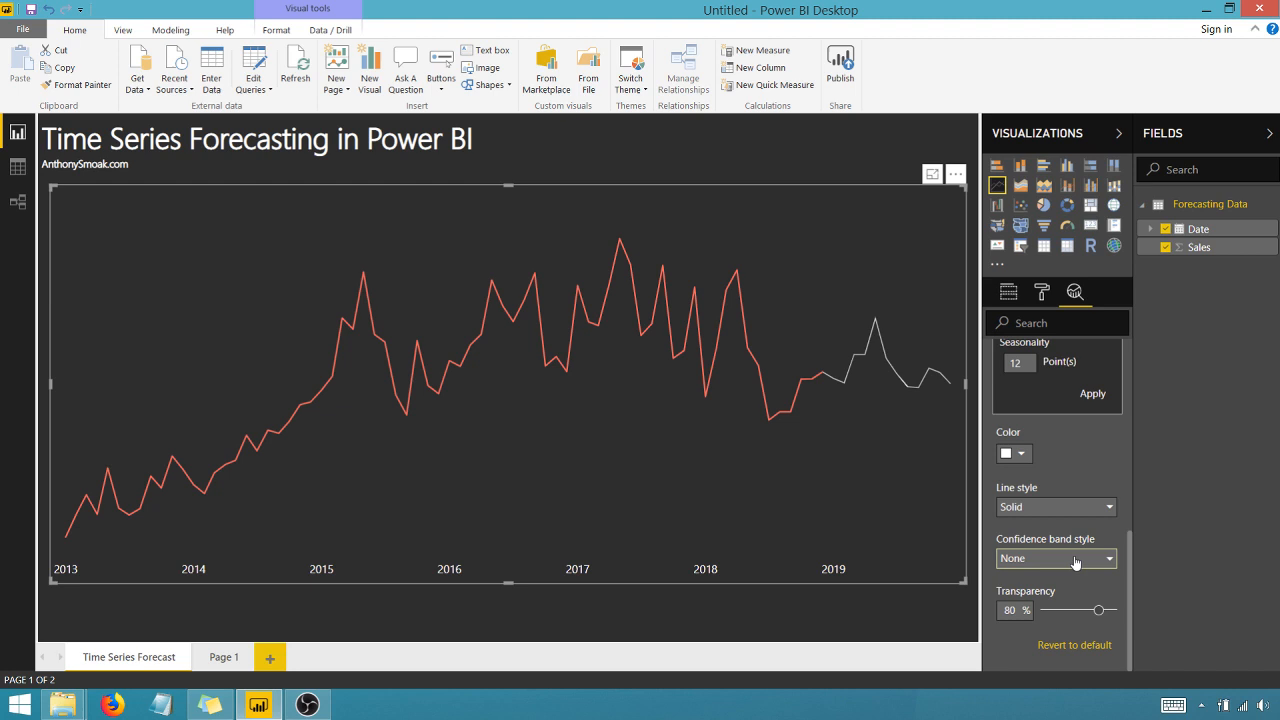
pyautogui.click(1055, 558)
pyautogui.write('6')
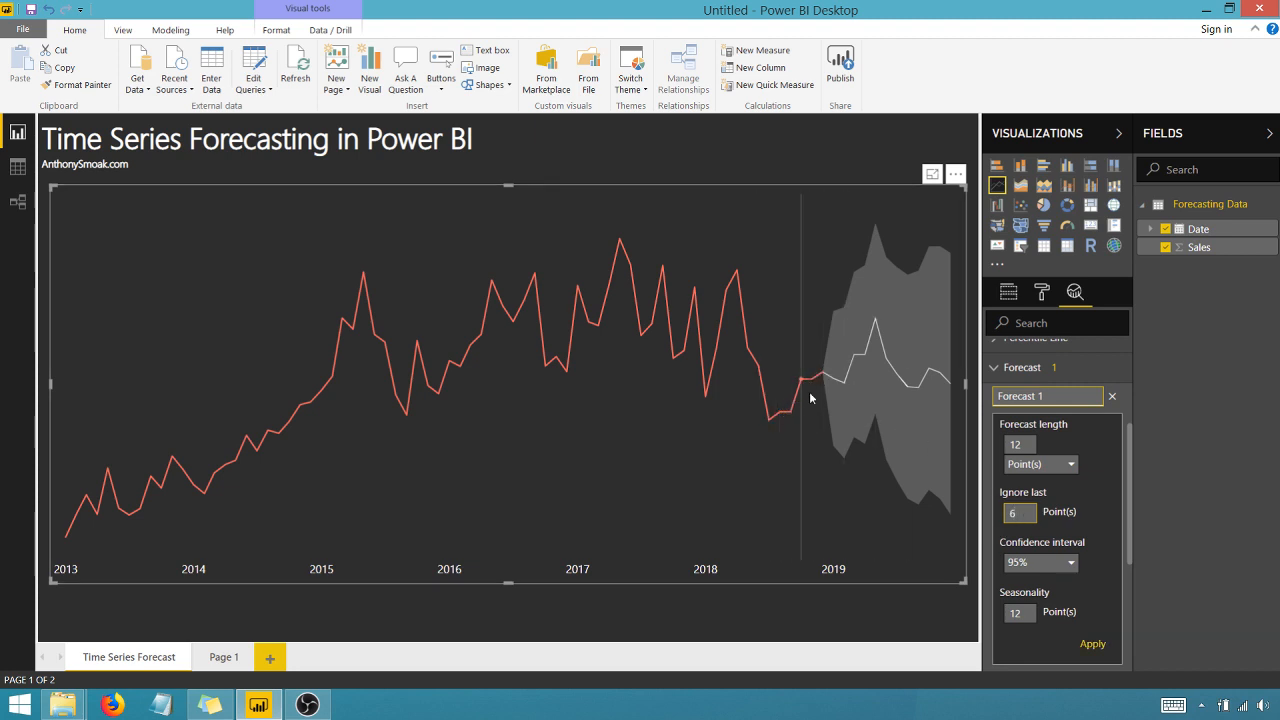
pyautogui.moveTo(800, 408)
pyautogui.write('18')
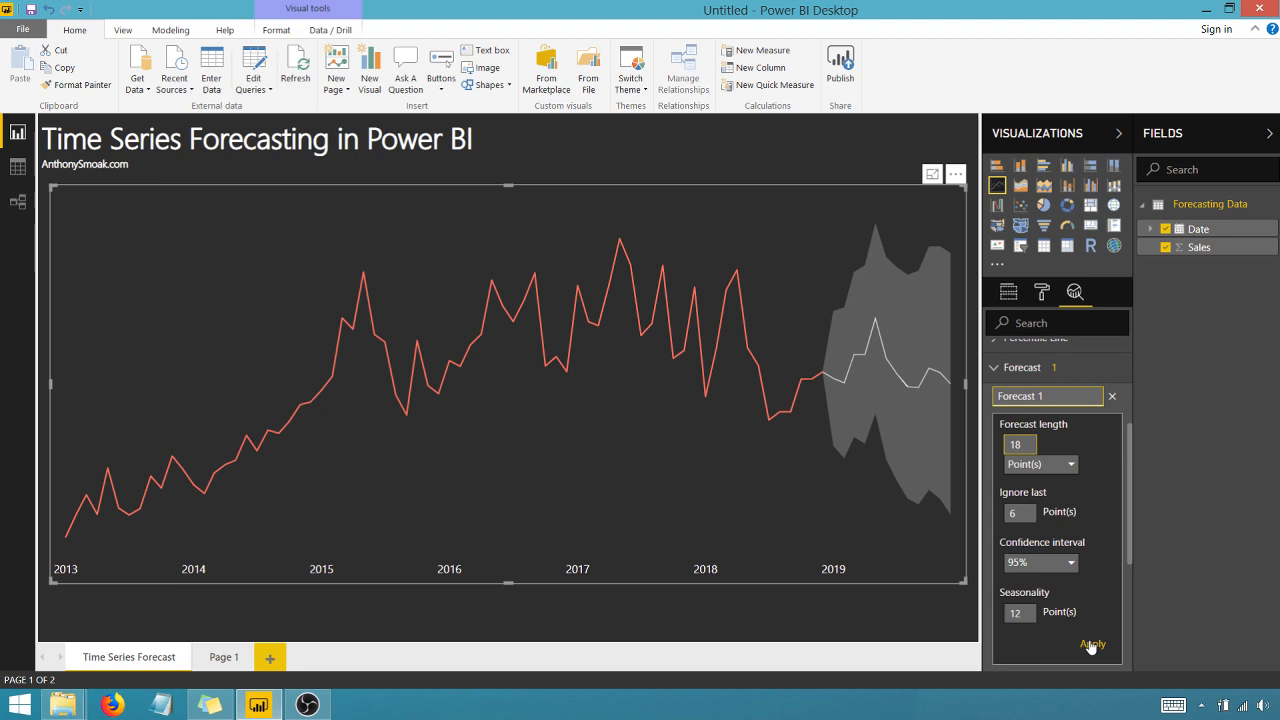
# - Apply the 18-point forecast so it overlaps the last six months of actual sales
pyautogui.click(1092, 643)
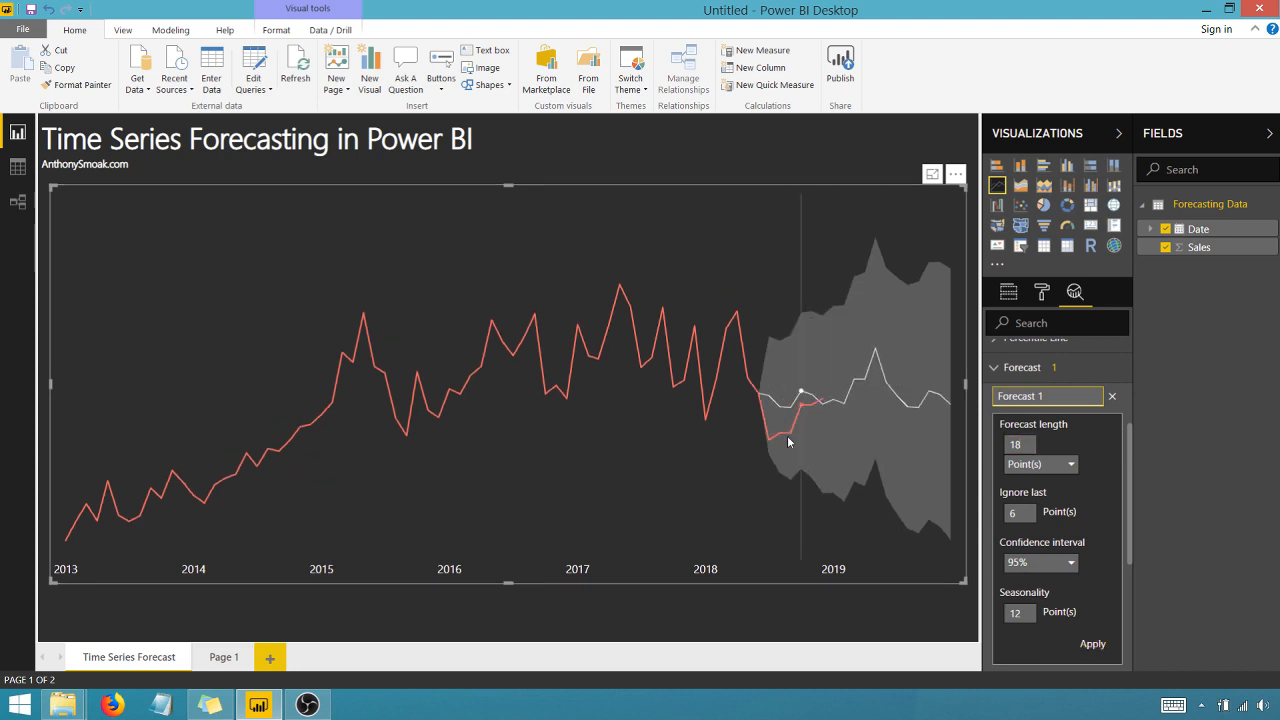
pyautogui.moveTo(770, 445)
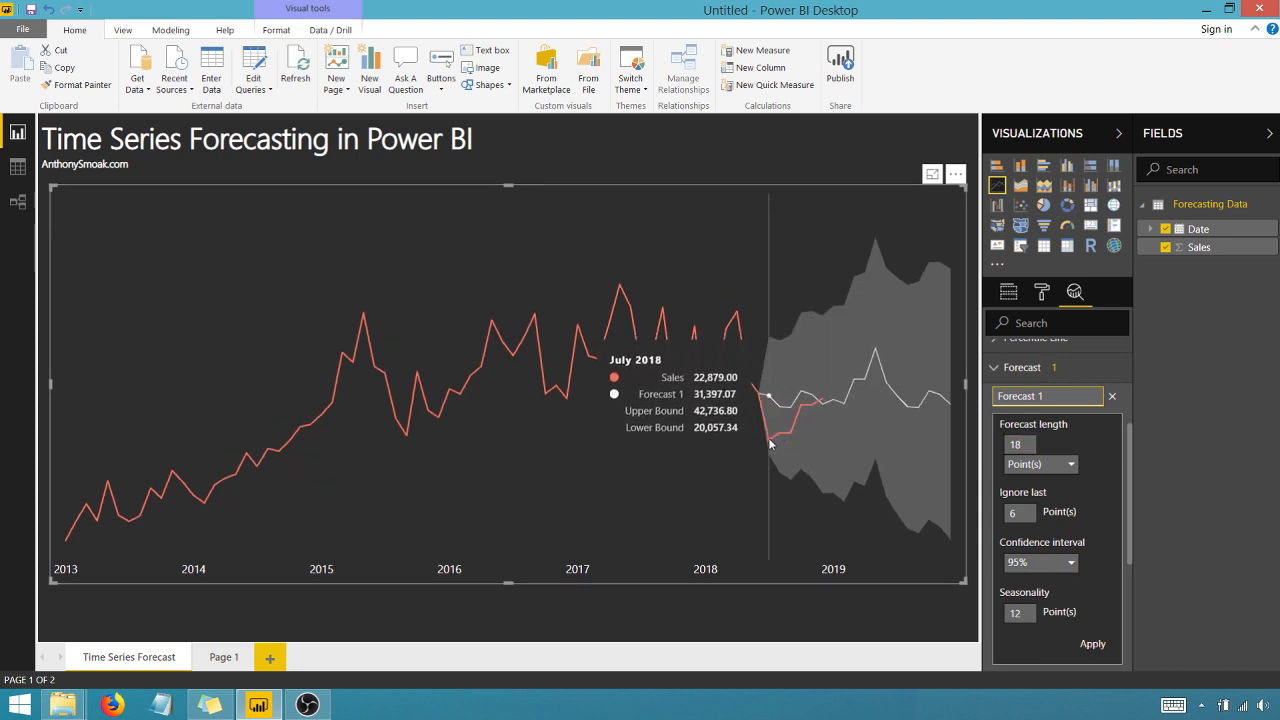
pyautogui.moveTo(770, 434)
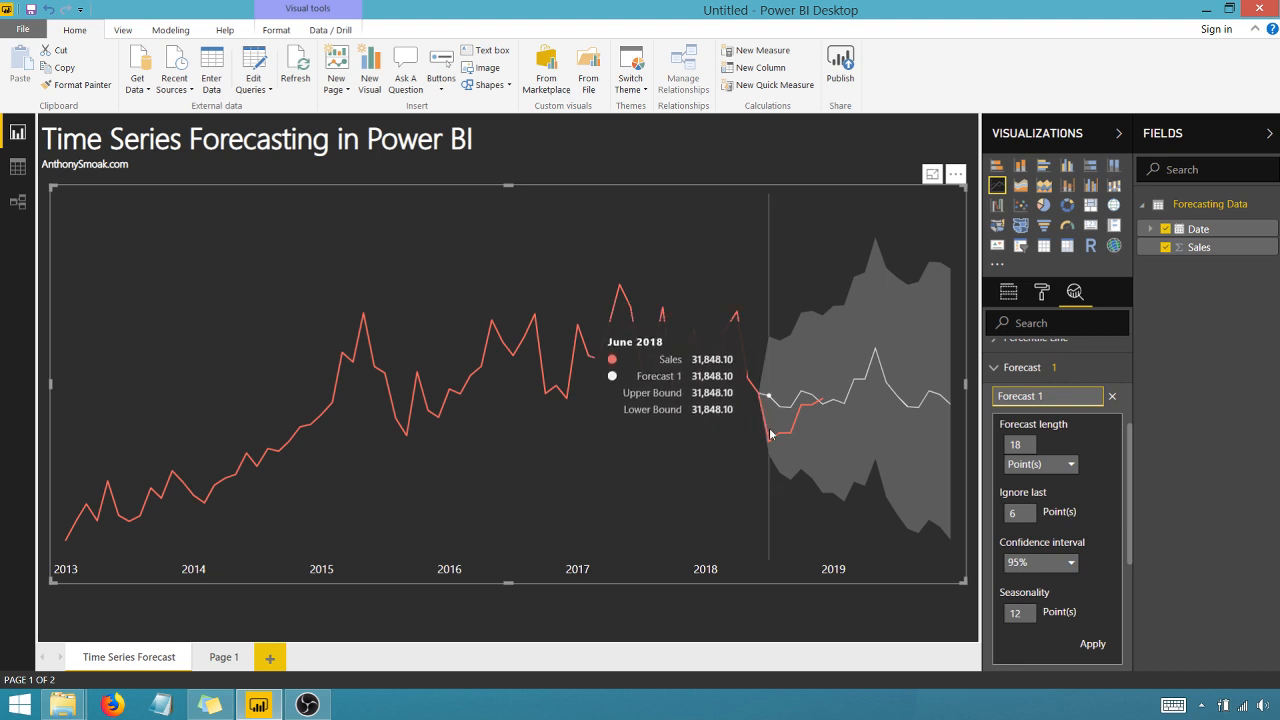
pyautogui.moveTo(808, 417)
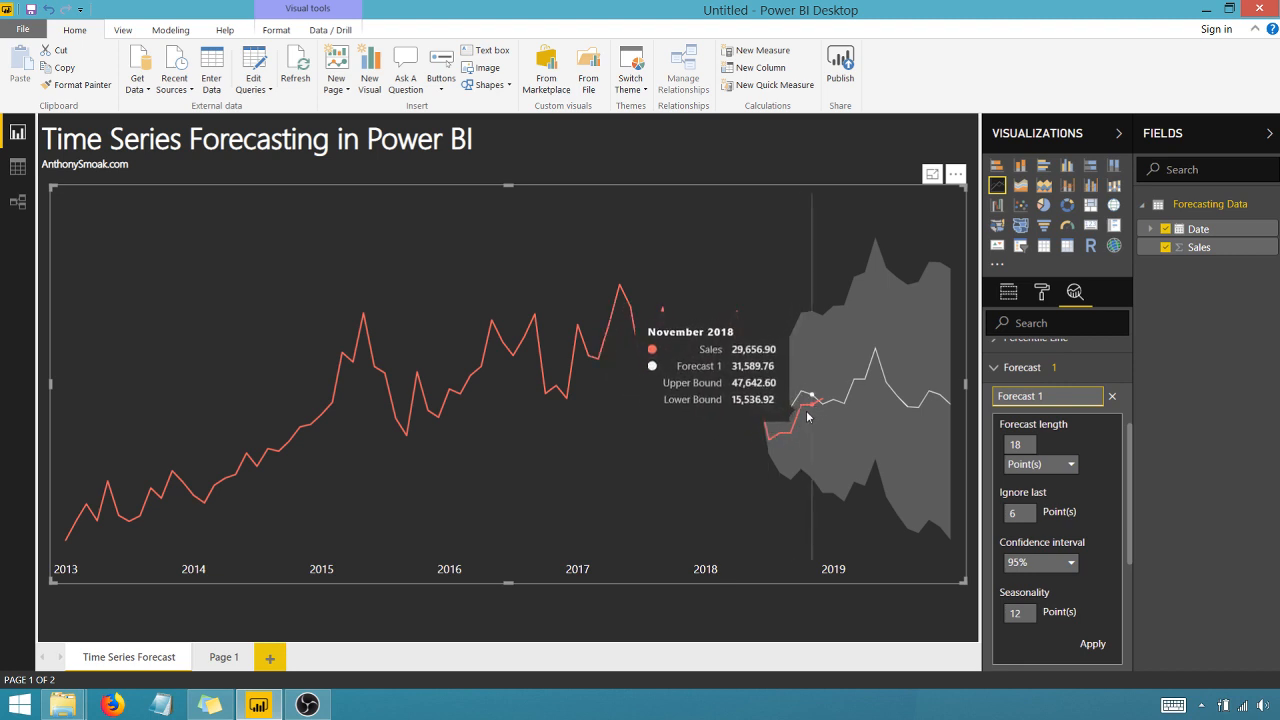
pyautogui.moveTo(760, 410)
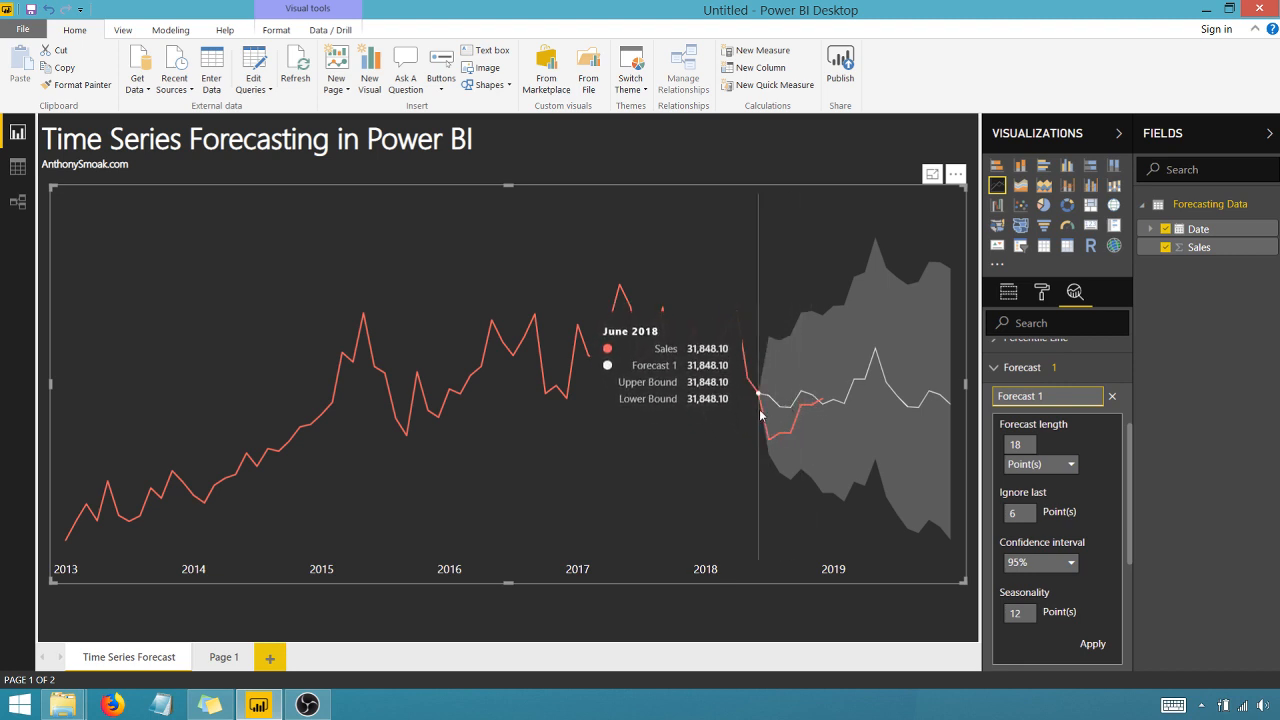
pyautogui.moveTo(768, 448)
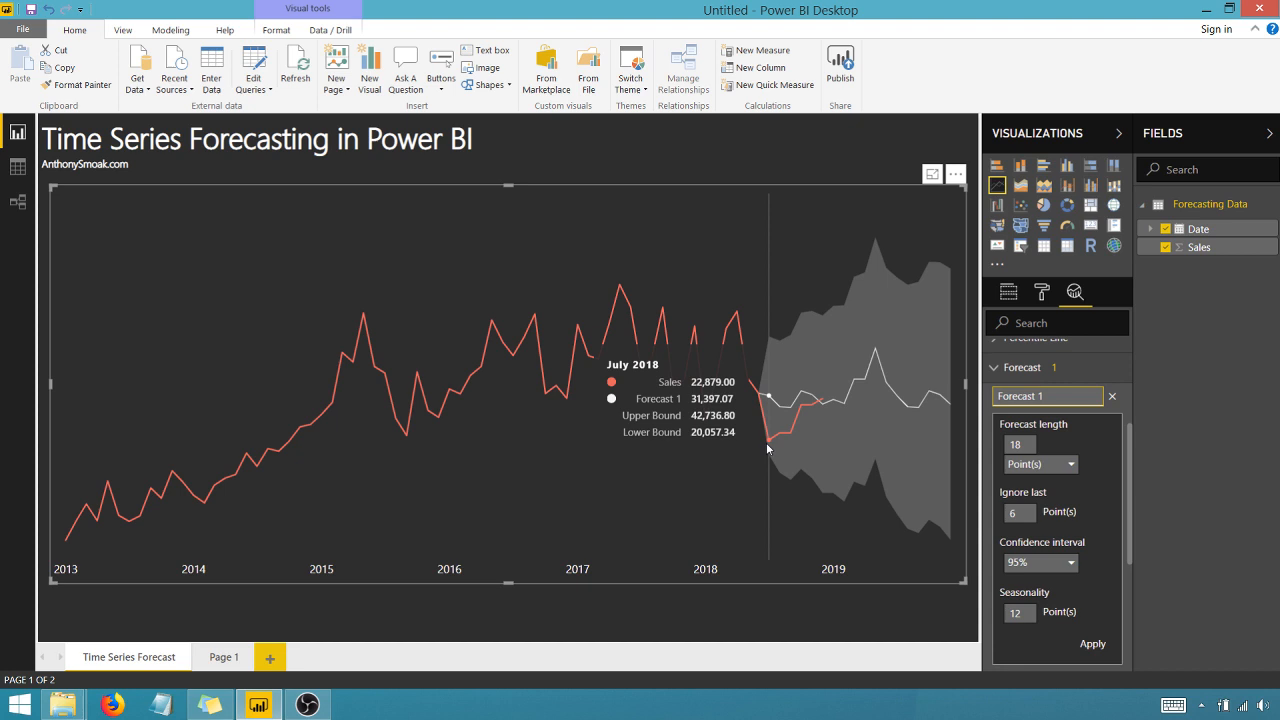
pyautogui.moveTo(770, 400)
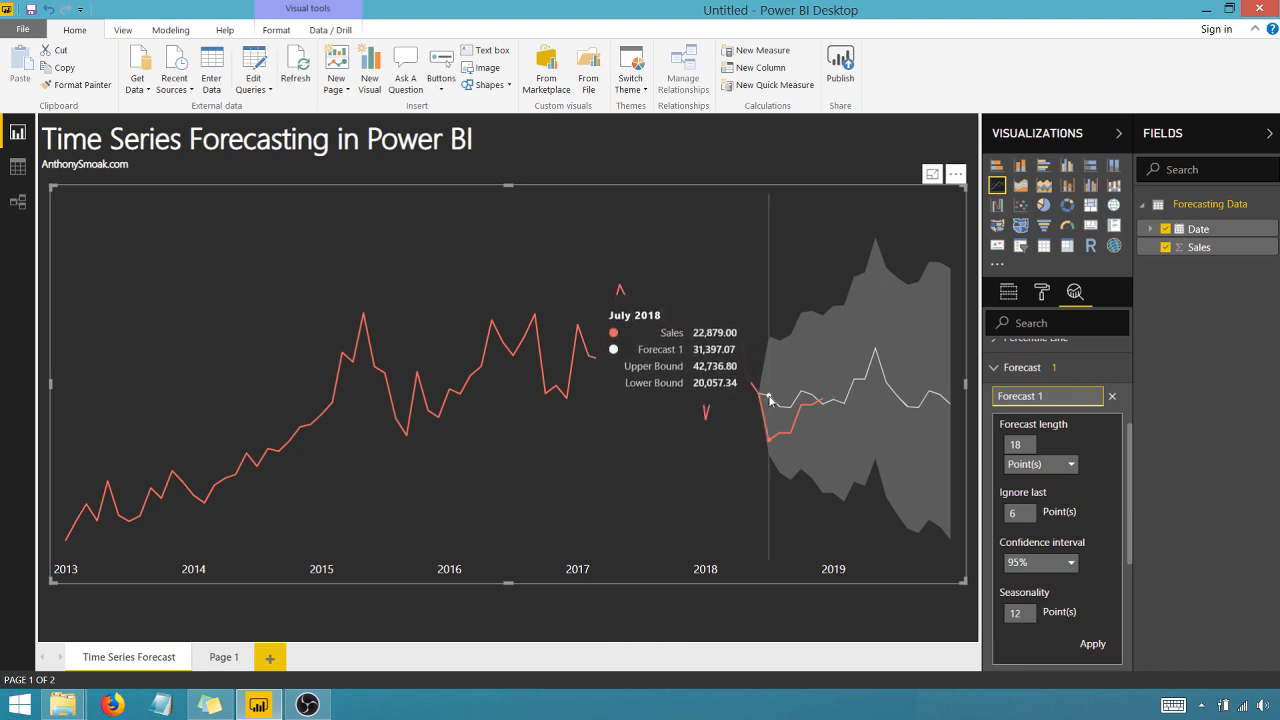
pyautogui.moveTo(783, 408)
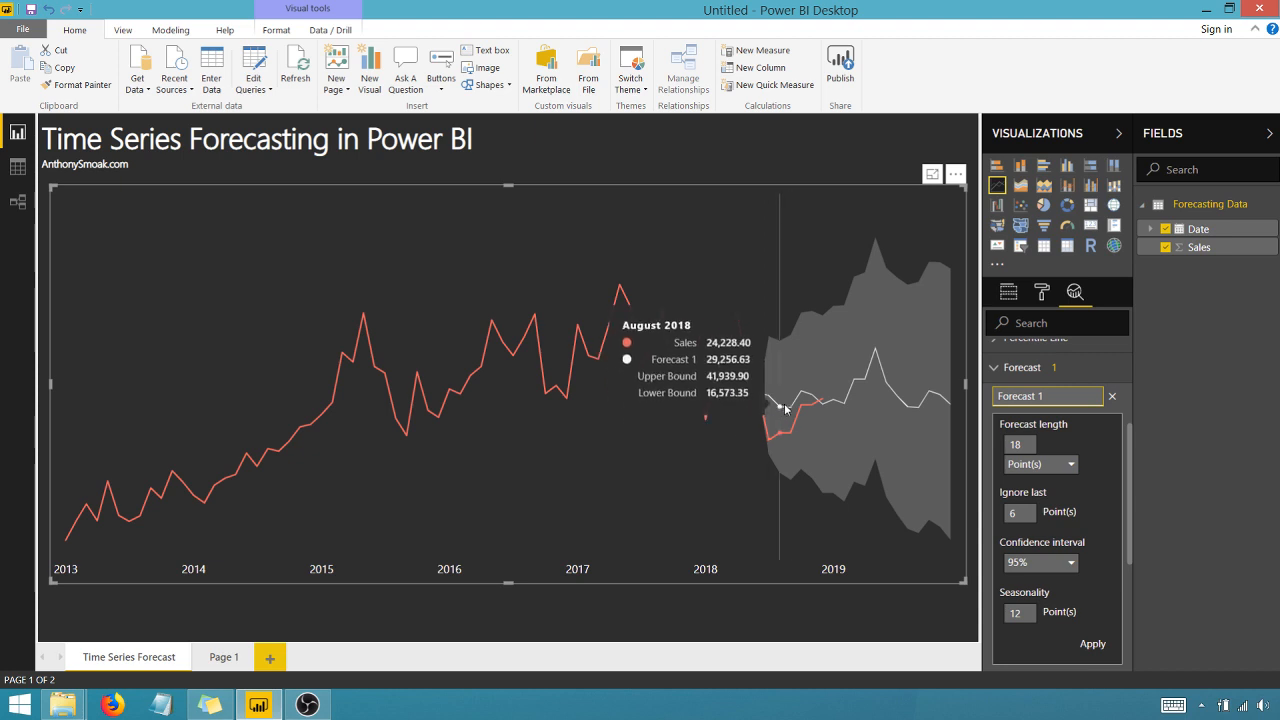
pyautogui.moveTo(810, 405)
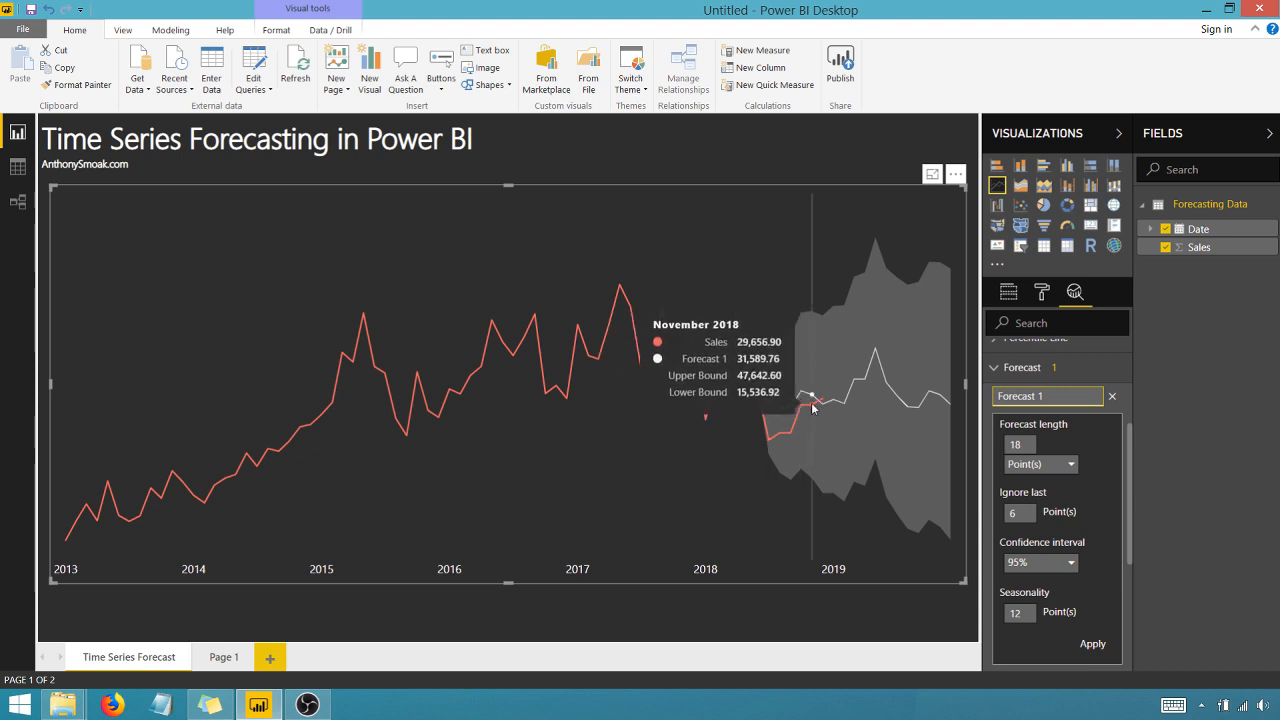
pyautogui.moveTo(805, 400)
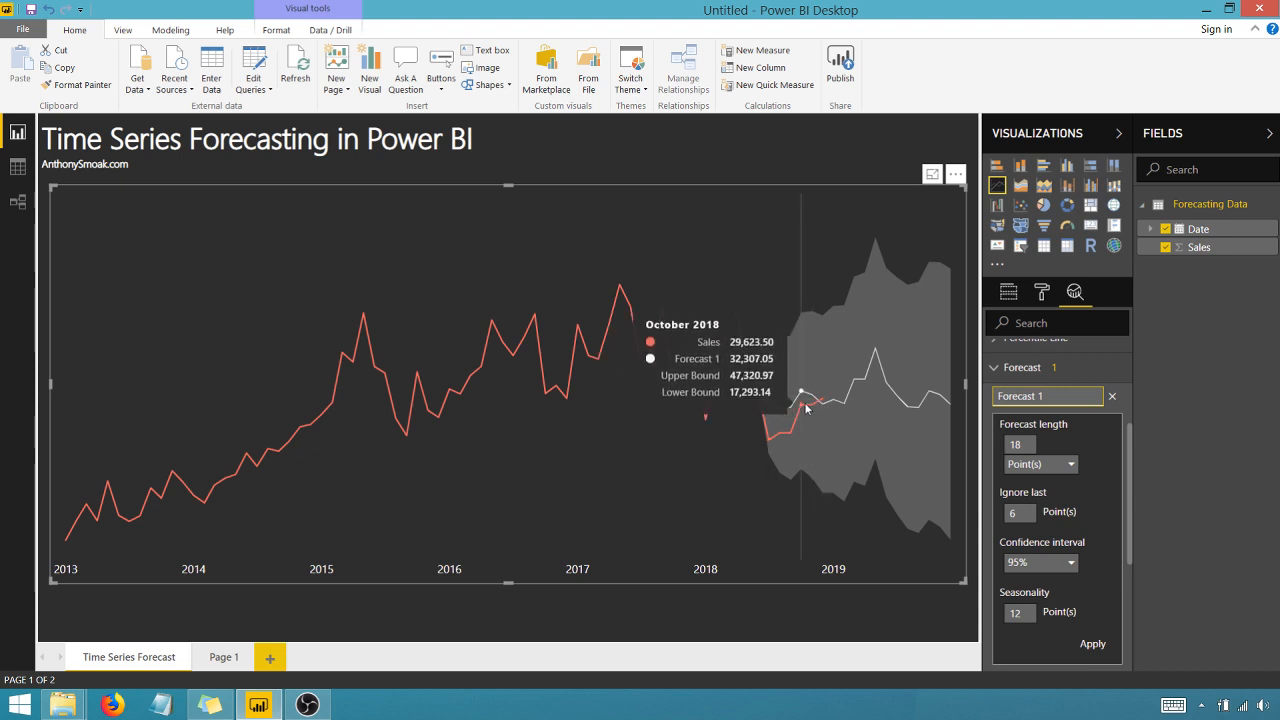
pyautogui.moveTo(770, 430)
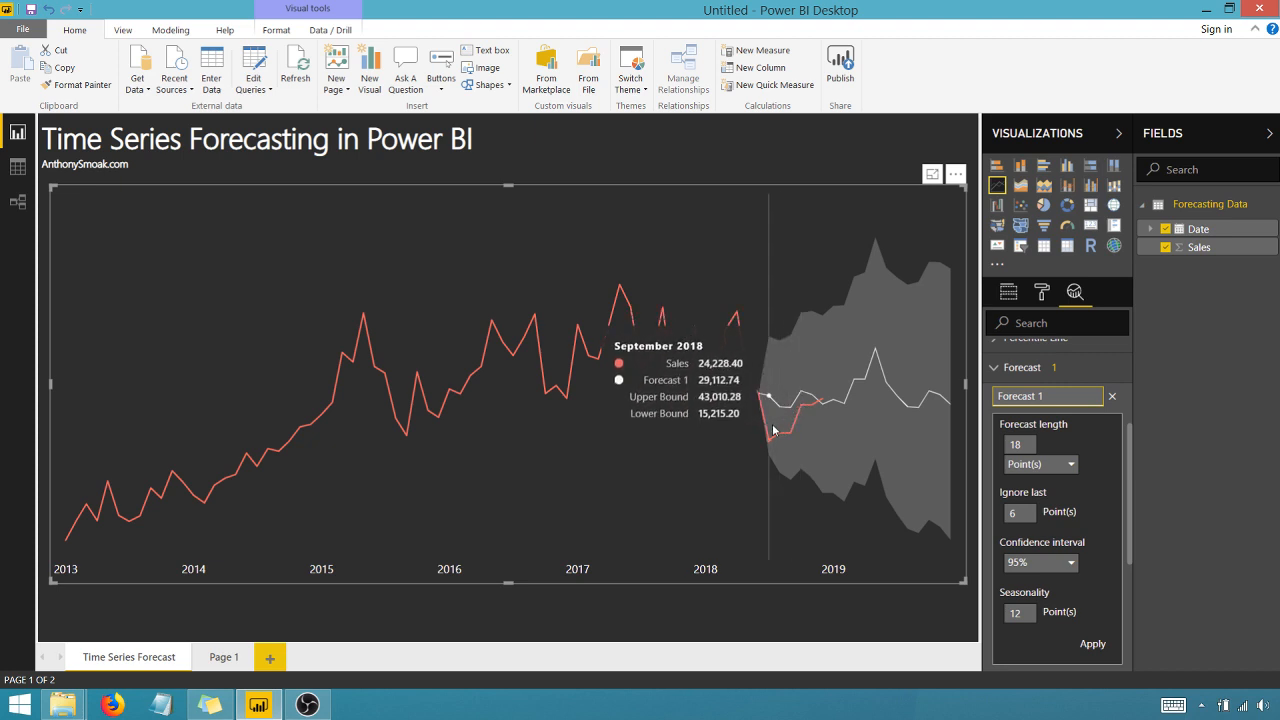
pyautogui.moveTo(772, 420)
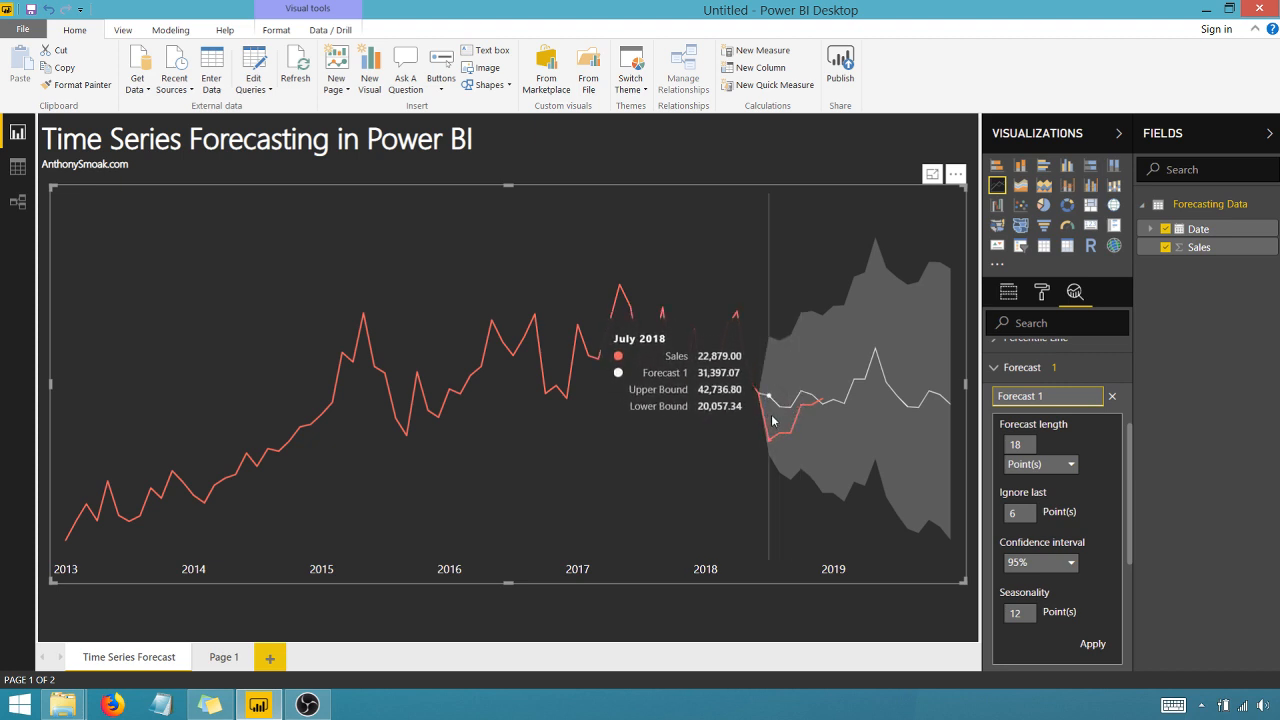
pyautogui.moveTo(762, 435)
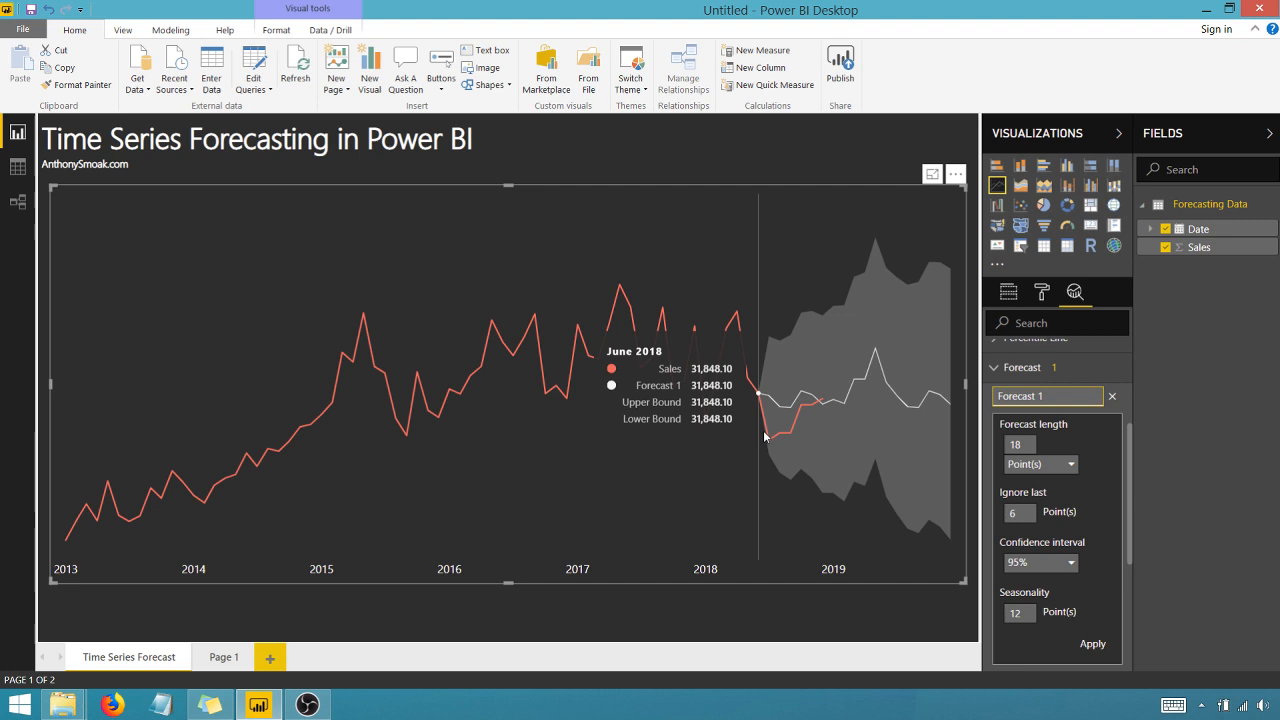
pyautogui.moveTo(810, 405)
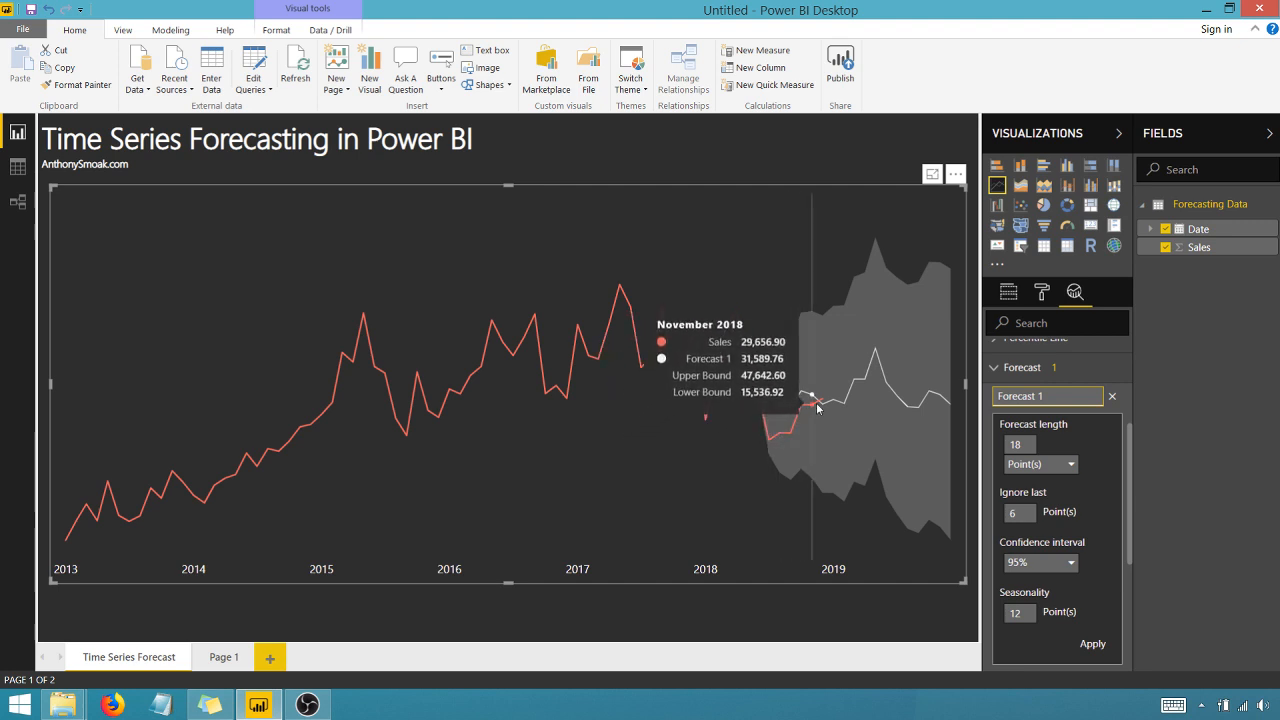
pyautogui.moveTo(797, 423)
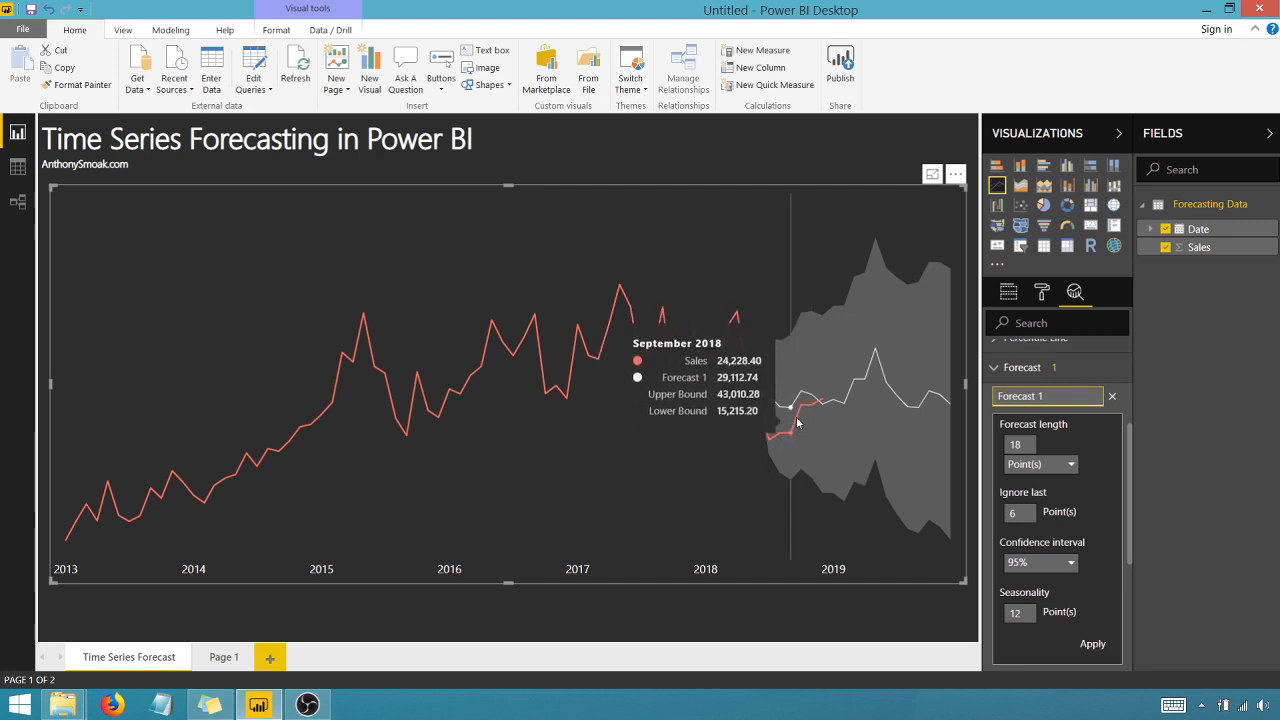
pyautogui.moveTo(1015, 405)
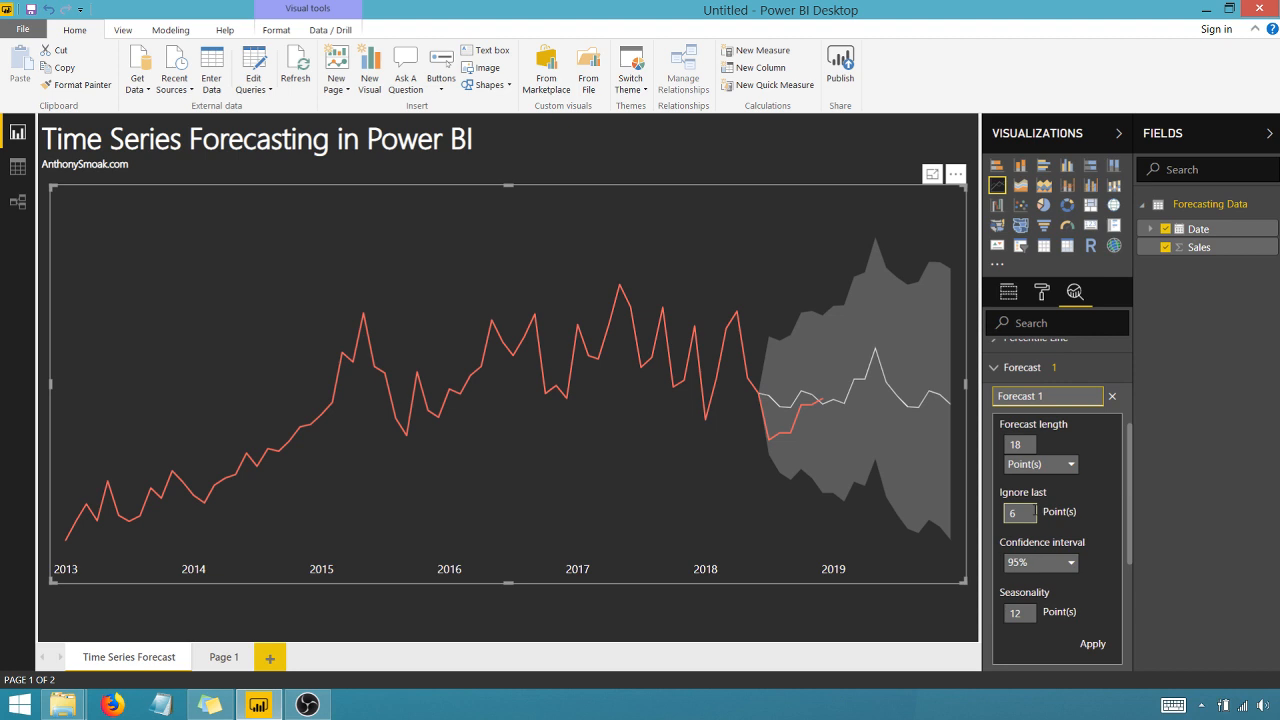
pyautogui.moveTo(897, 398)
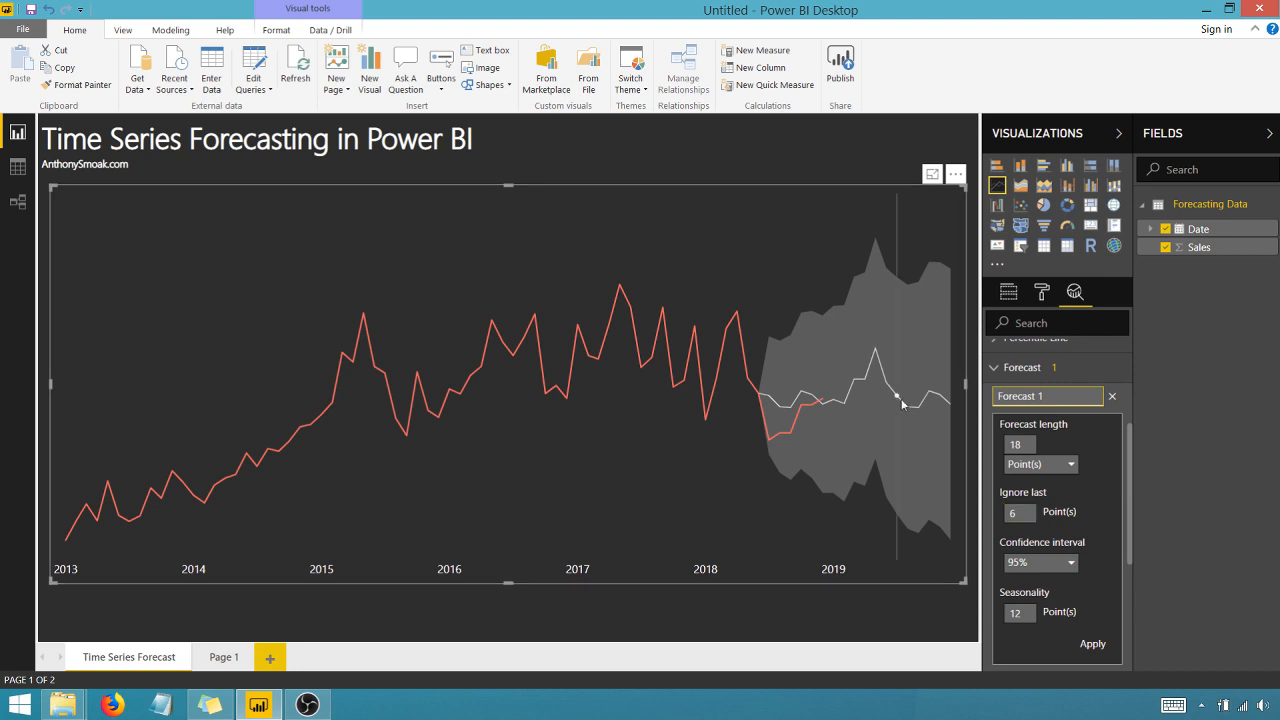
pyautogui.moveTo(725, 438)
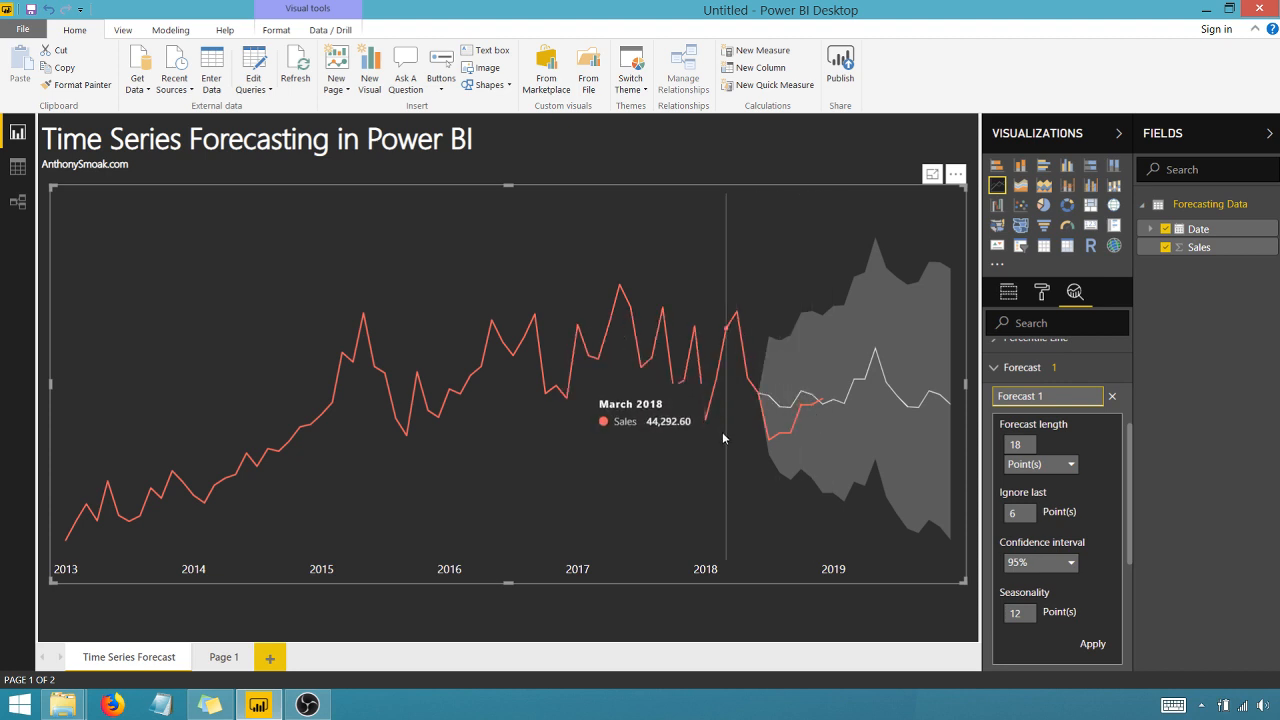
pyautogui.moveTo(598, 462)
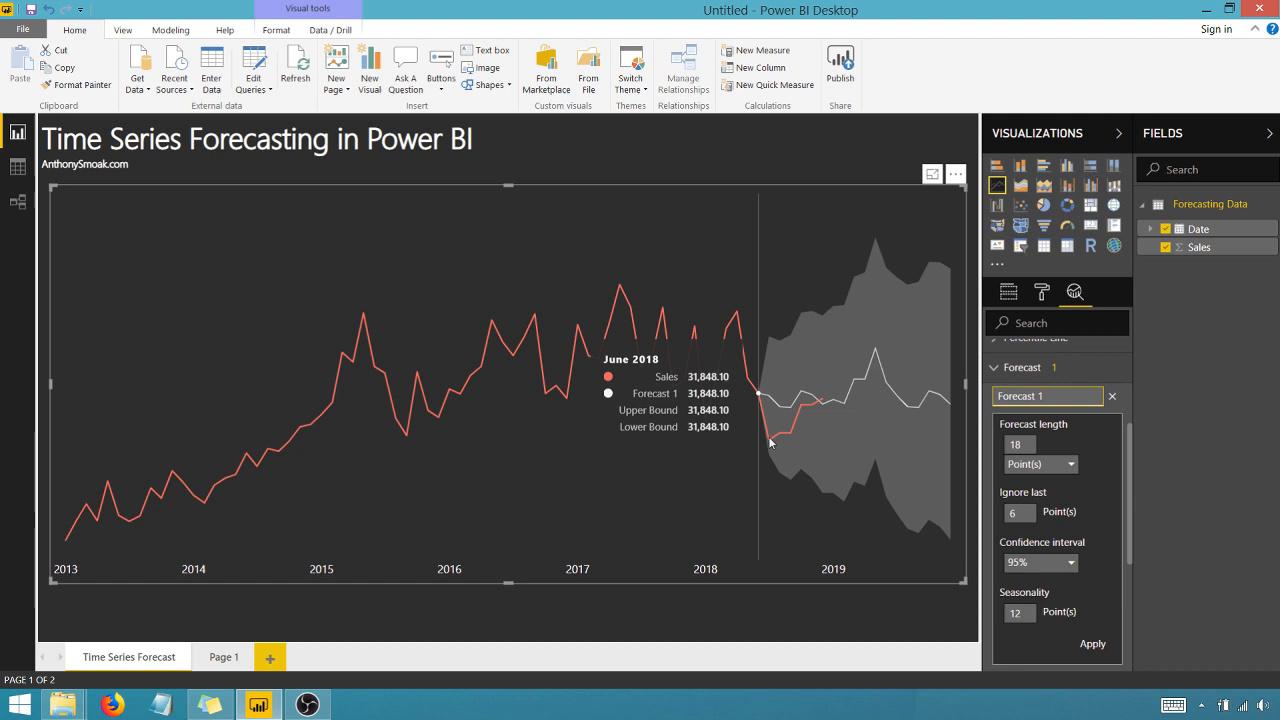
pyautogui.moveTo(725, 310)
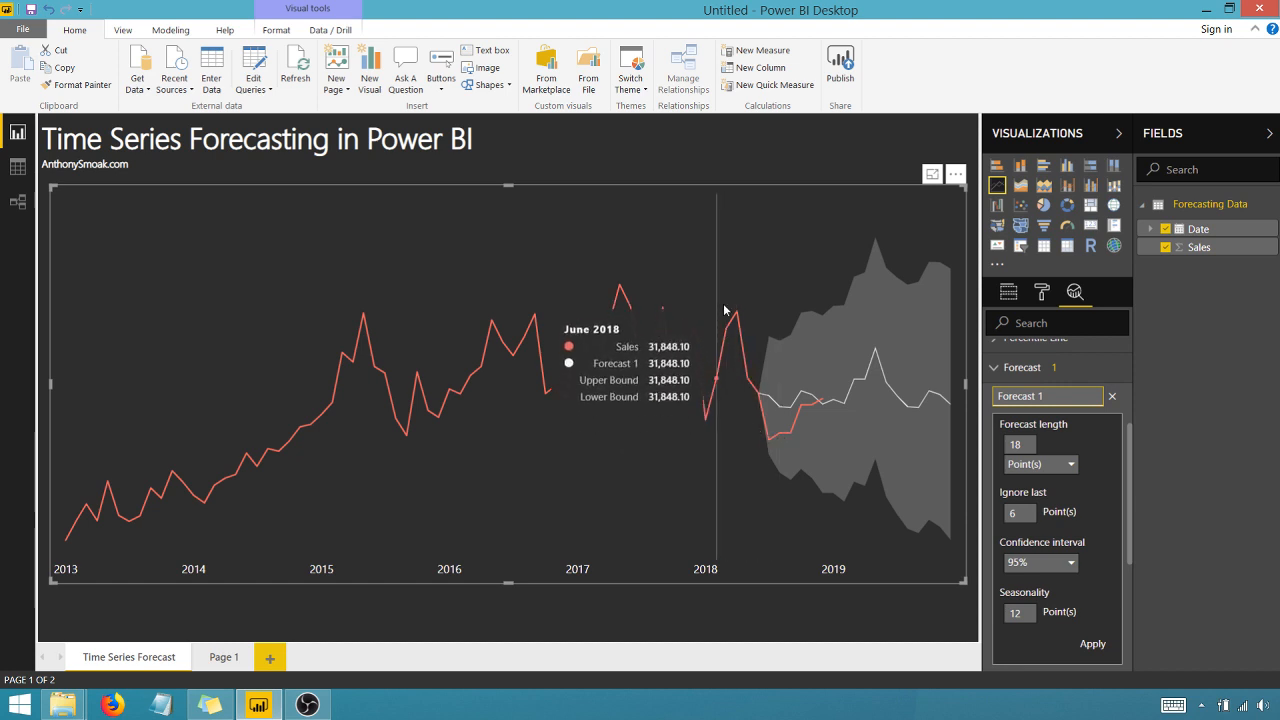
pyautogui.moveTo(715, 427)
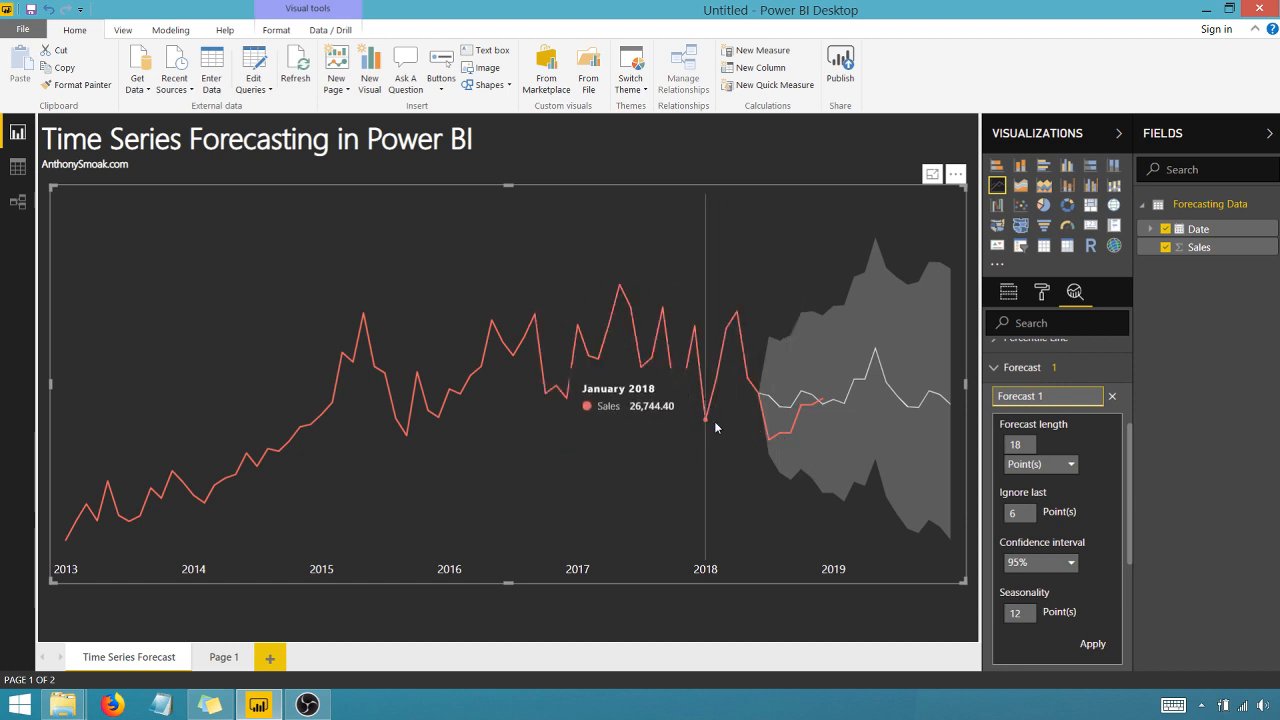
pyautogui.moveTo(805, 408)
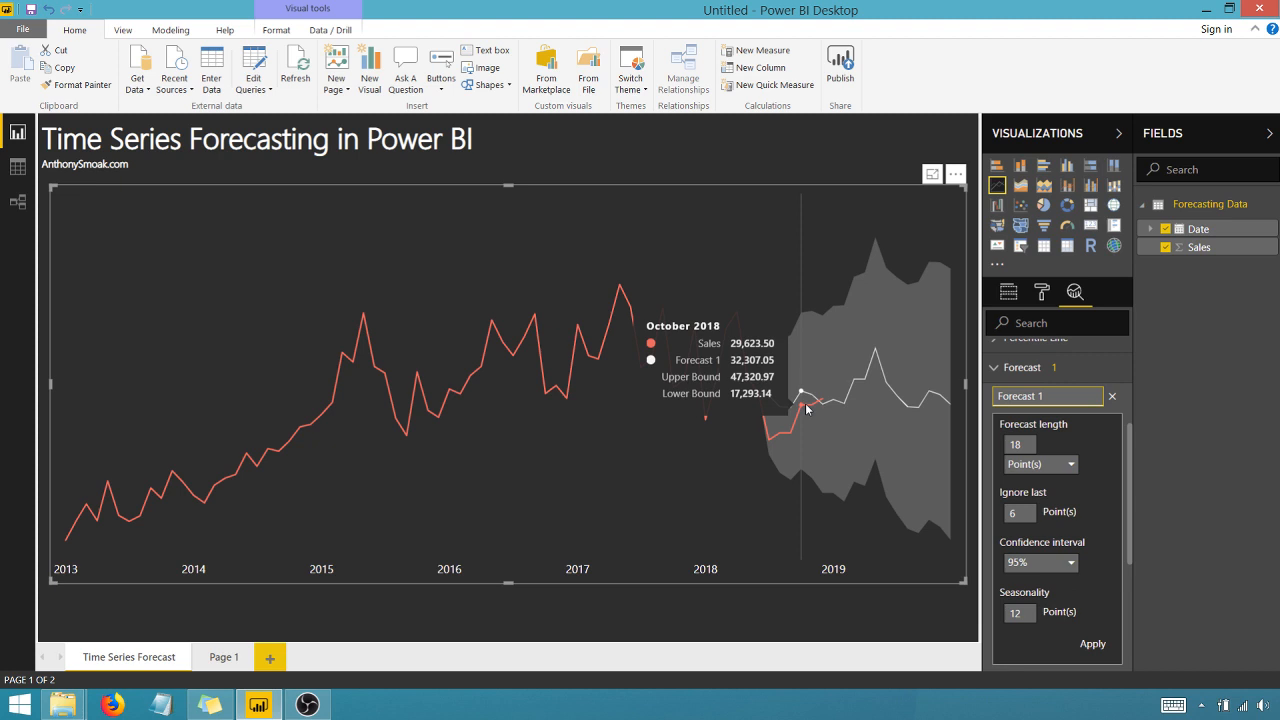
pyautogui.moveTo(715, 415)
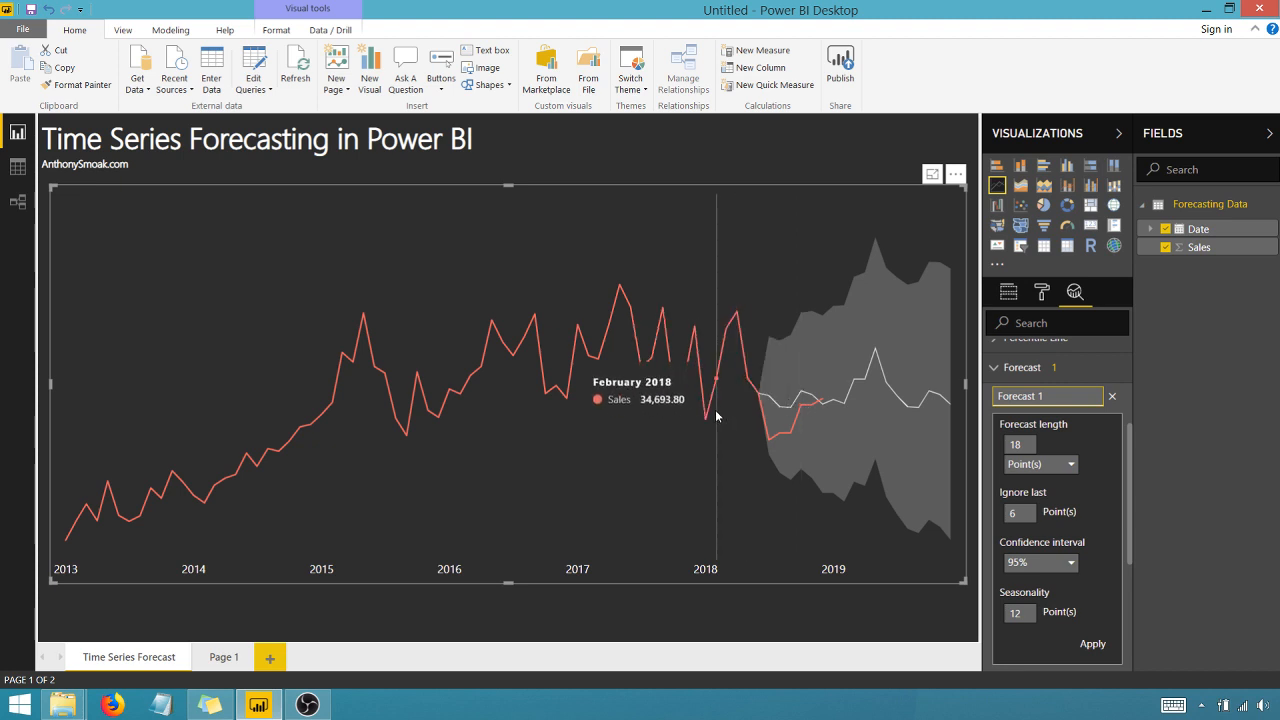
pyautogui.moveTo(695, 400)
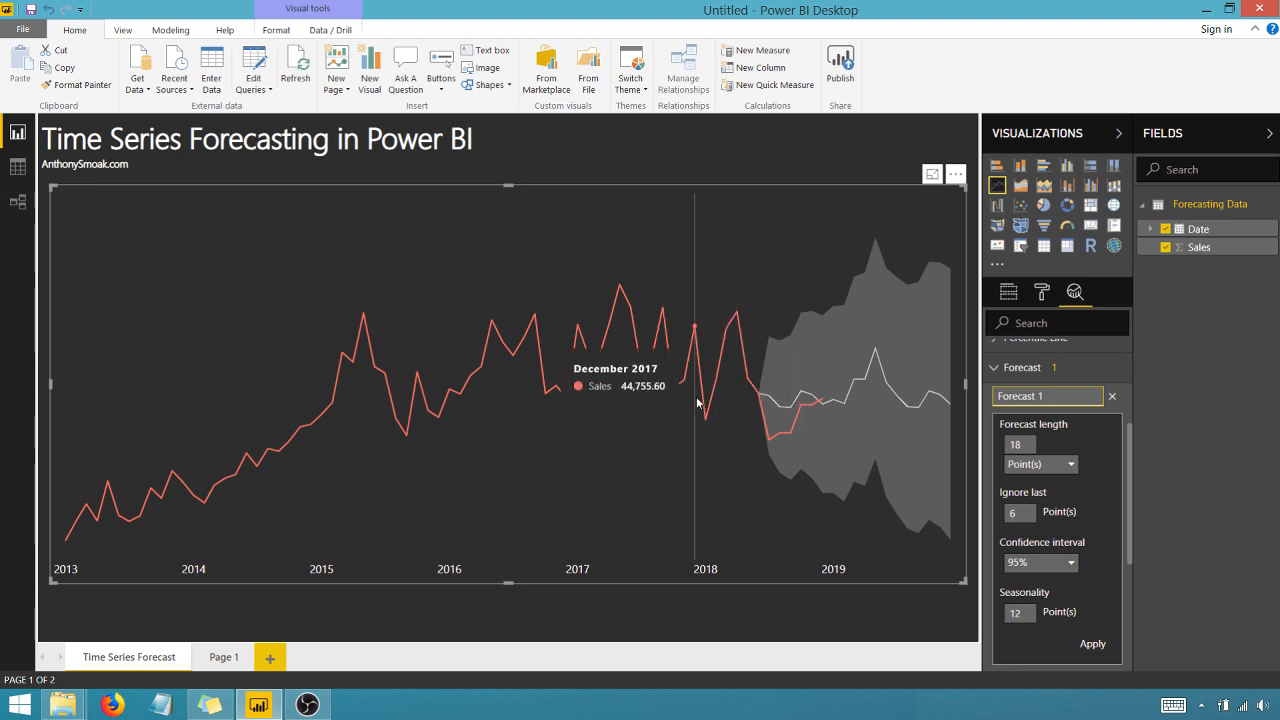
pyautogui.moveTo(775, 406)
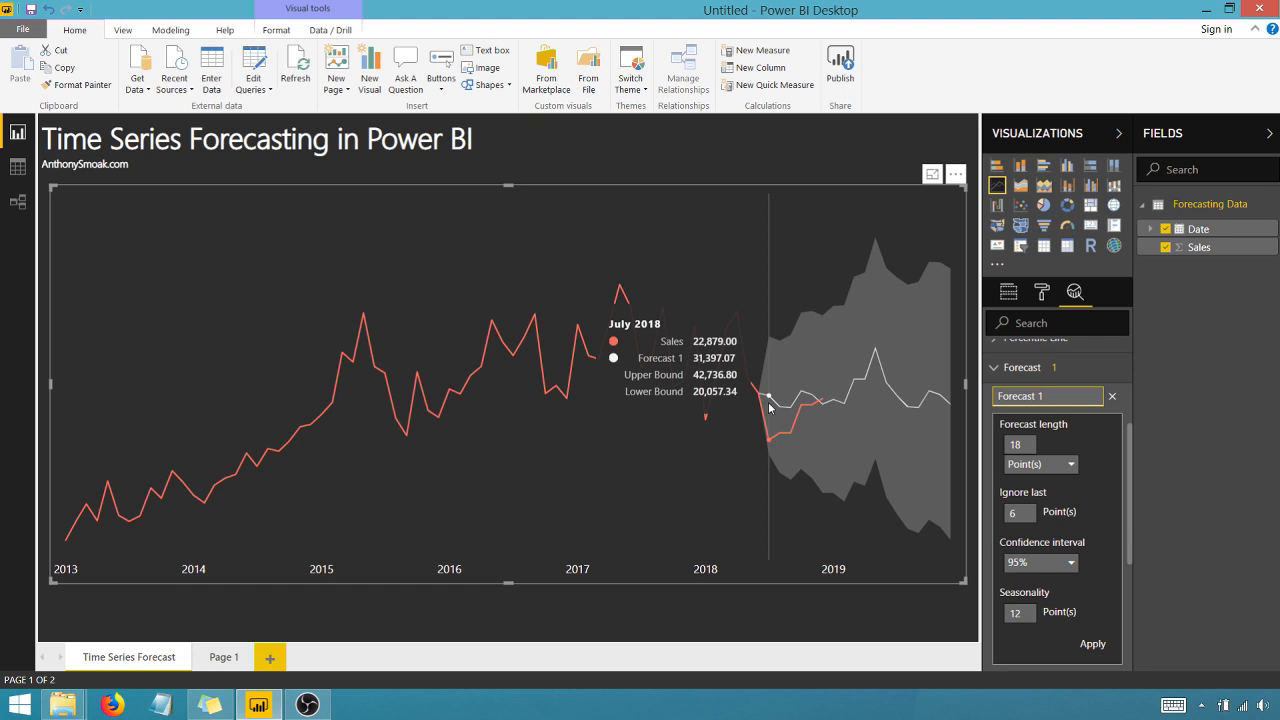
pyautogui.moveTo(815, 403)
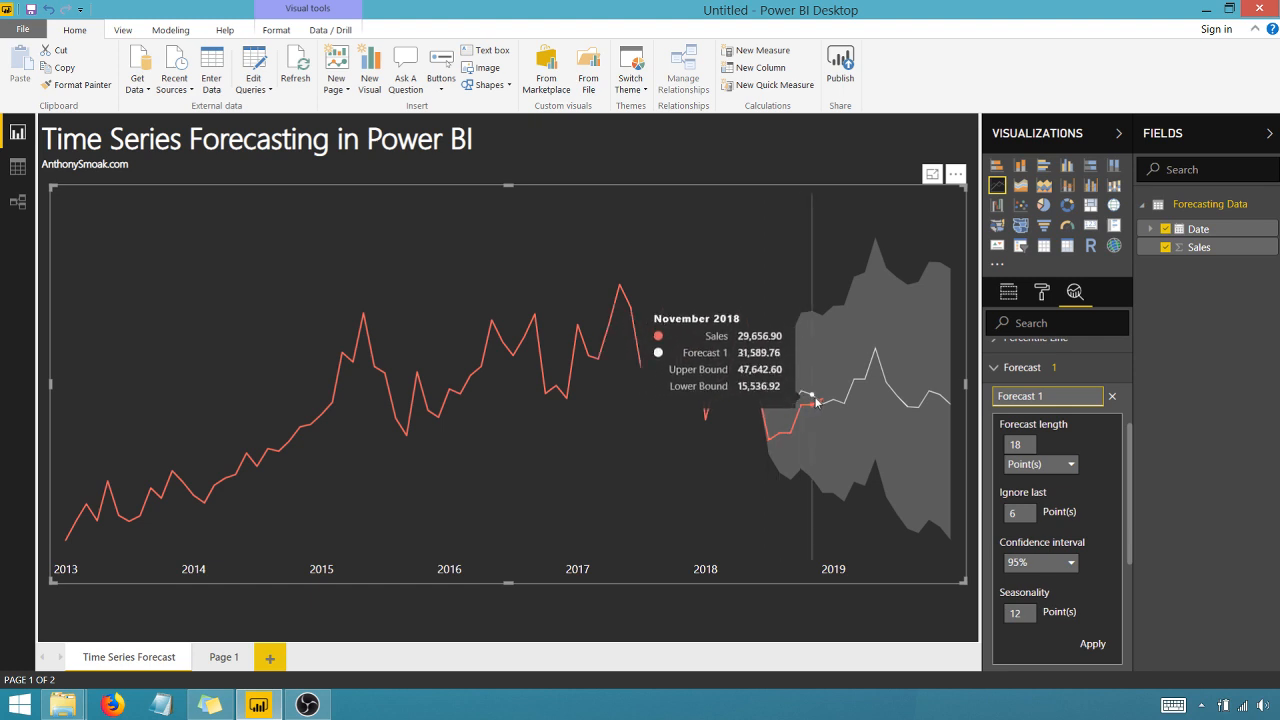
pyautogui.moveTo(801, 397)
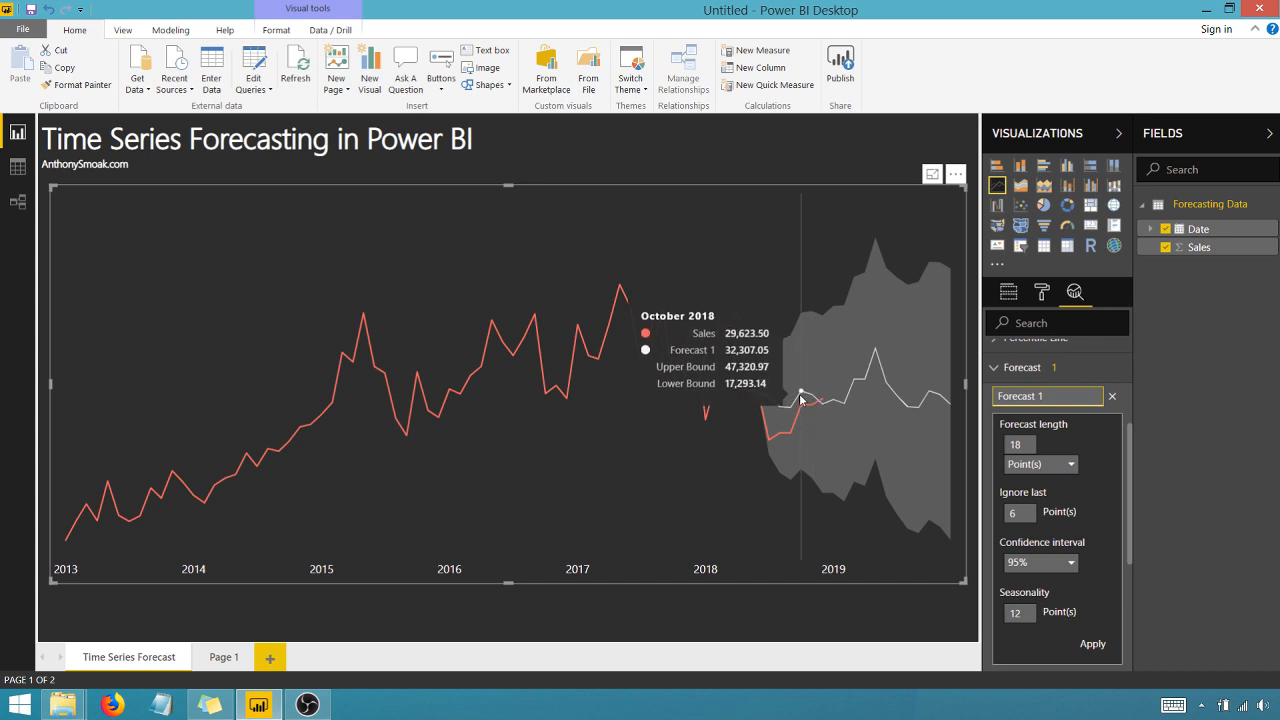